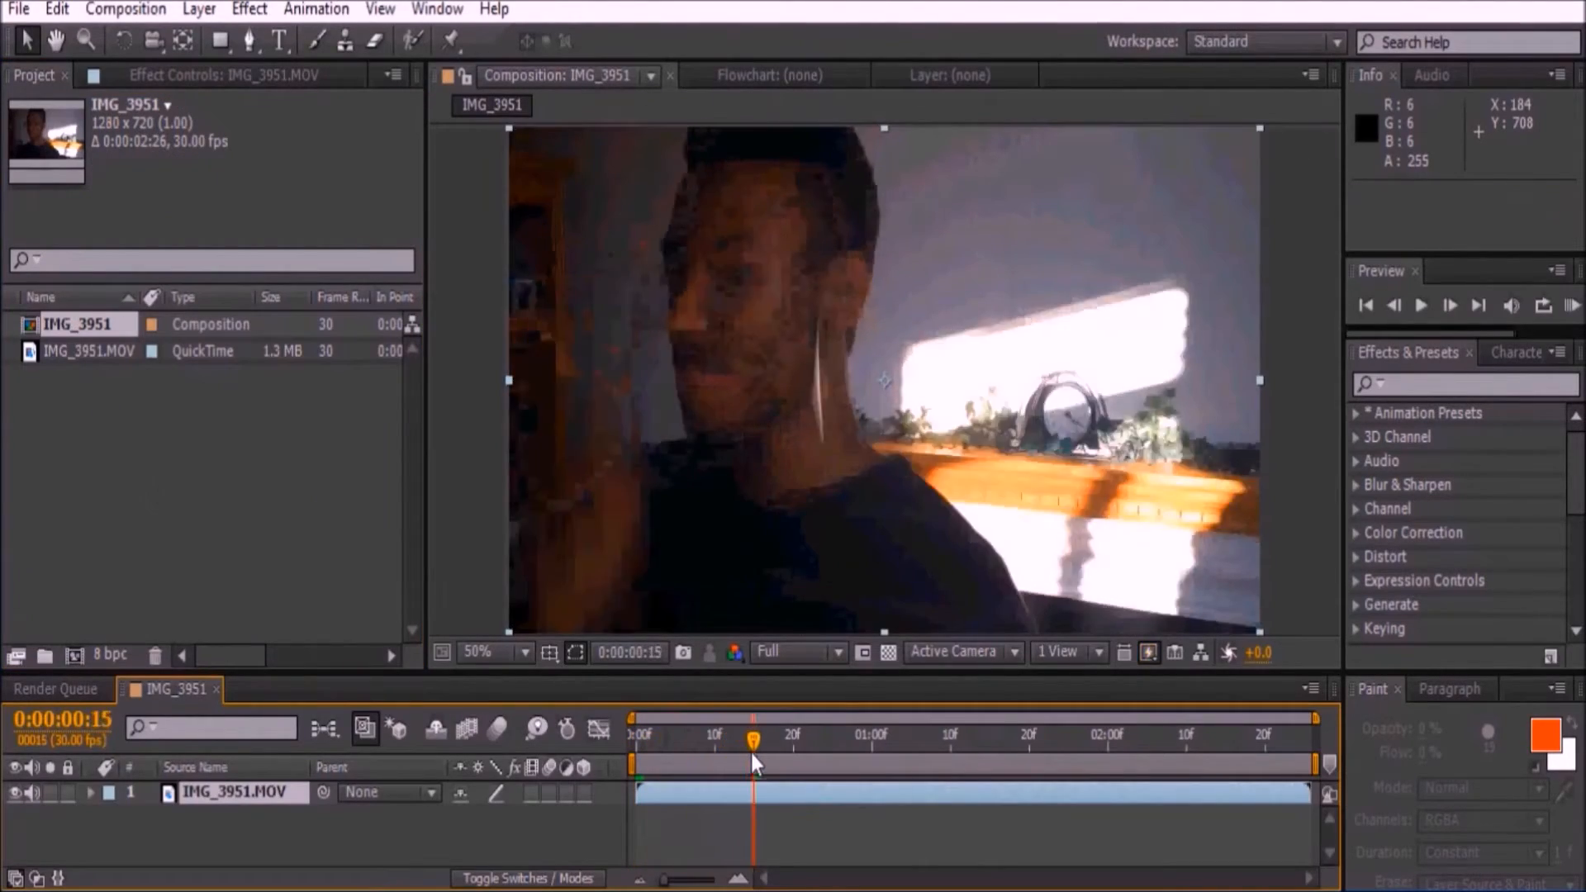
Add a null layer named 'right eye' and duplicate it for the left eye.
{"action": "left_click", "coordinate": [199, 9]}
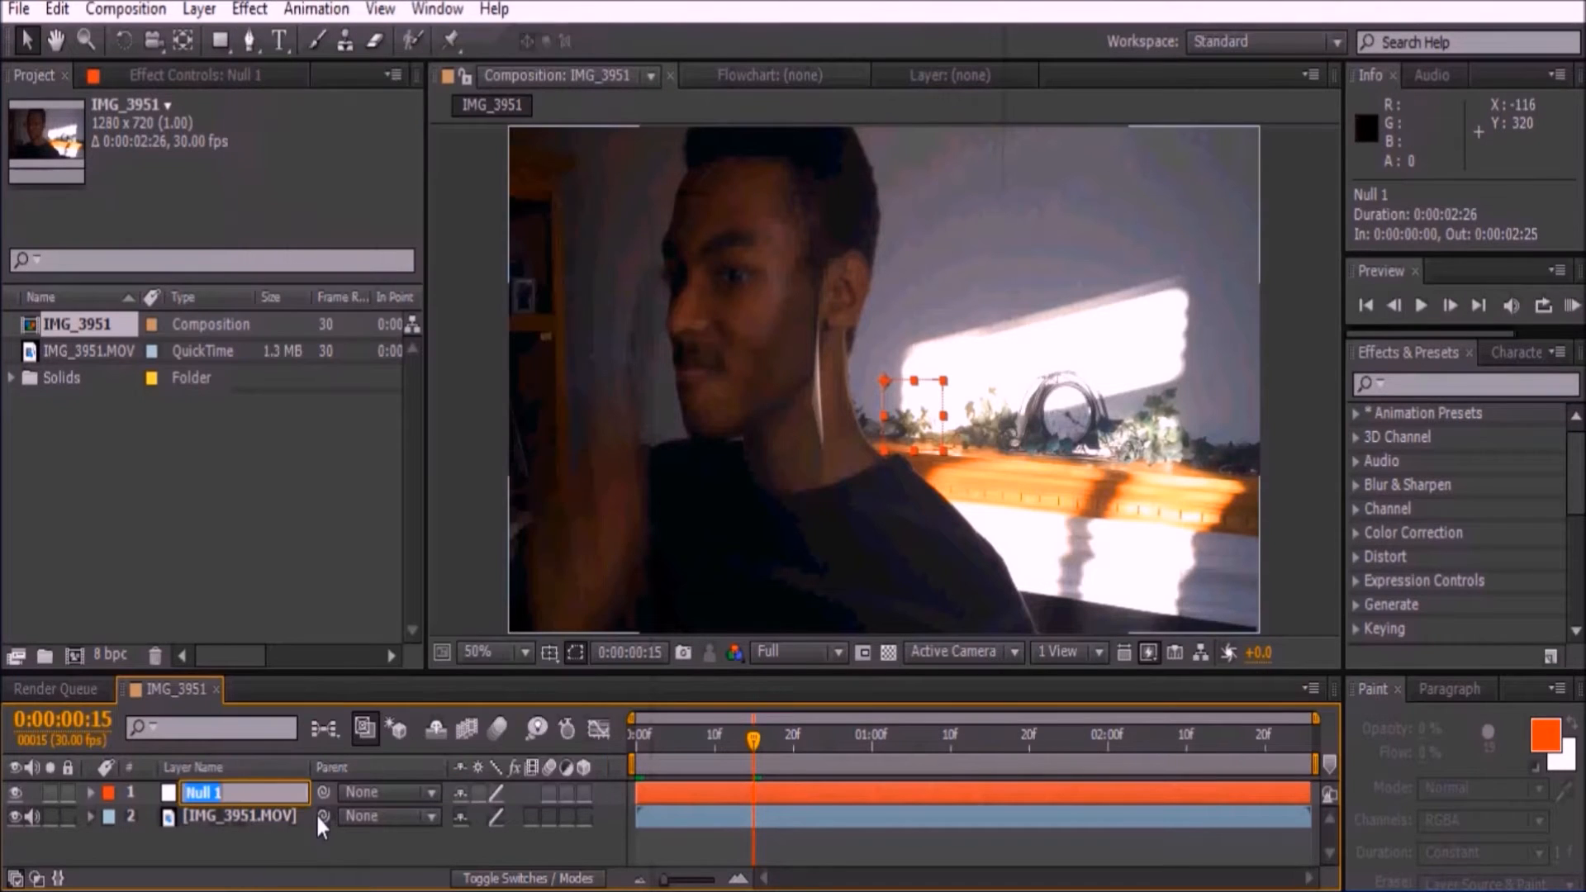
{"action": "type", "text": "right eye"}
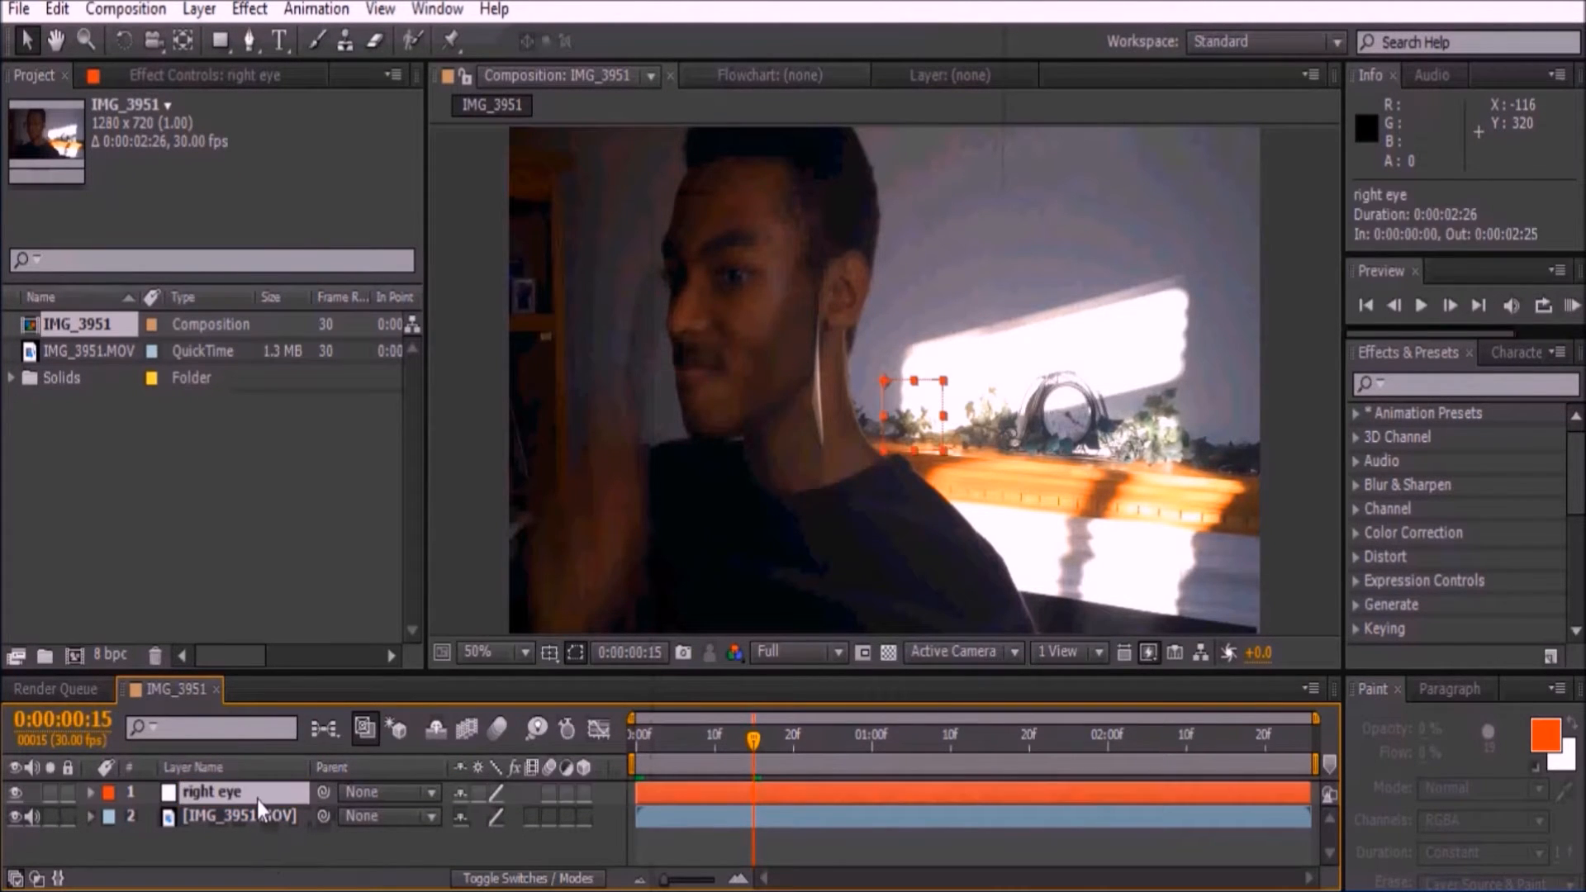
{"action": "key", "text": "ctrl+d"}
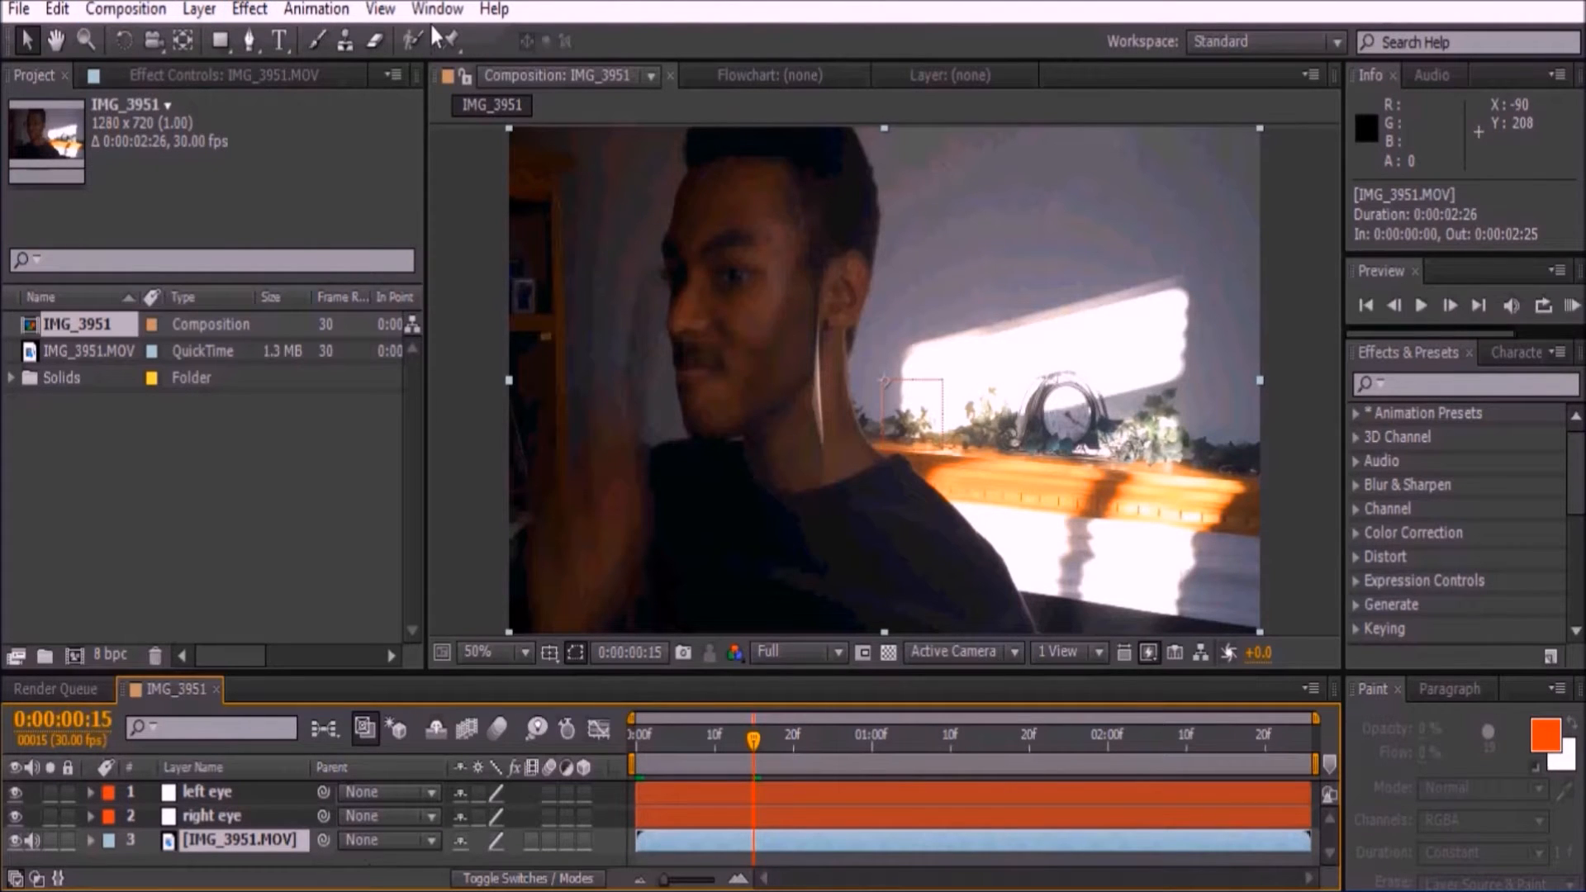
Open the Tracker panel and start Track Motion on the webcam footage.
{"action": "left_click", "coordinate": [437, 9]}
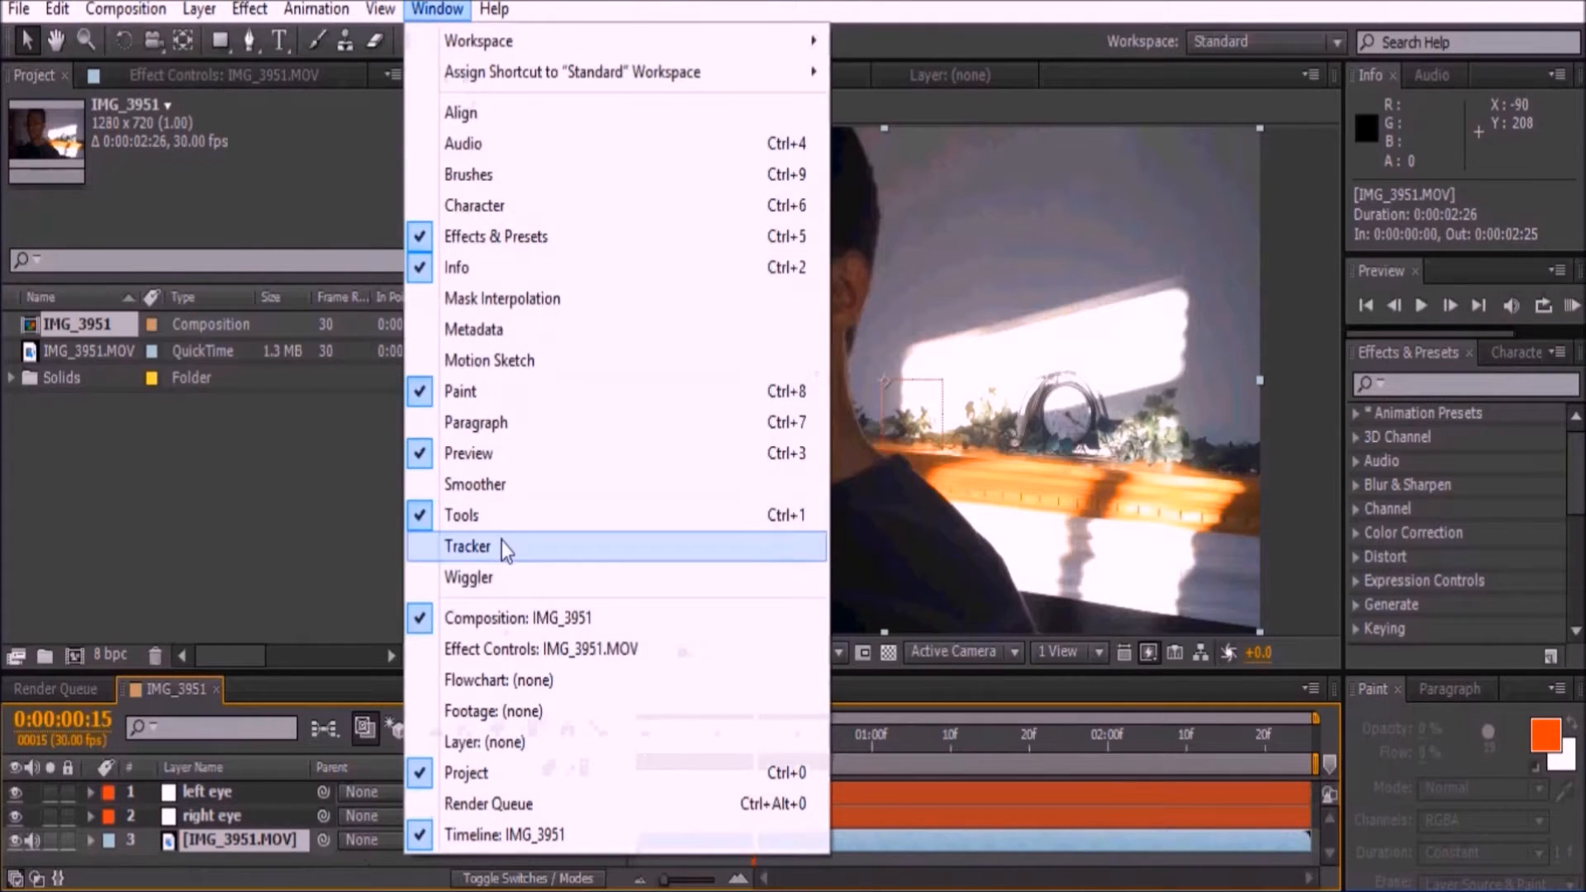
{"action": "left_click", "coordinate": [467, 546]}
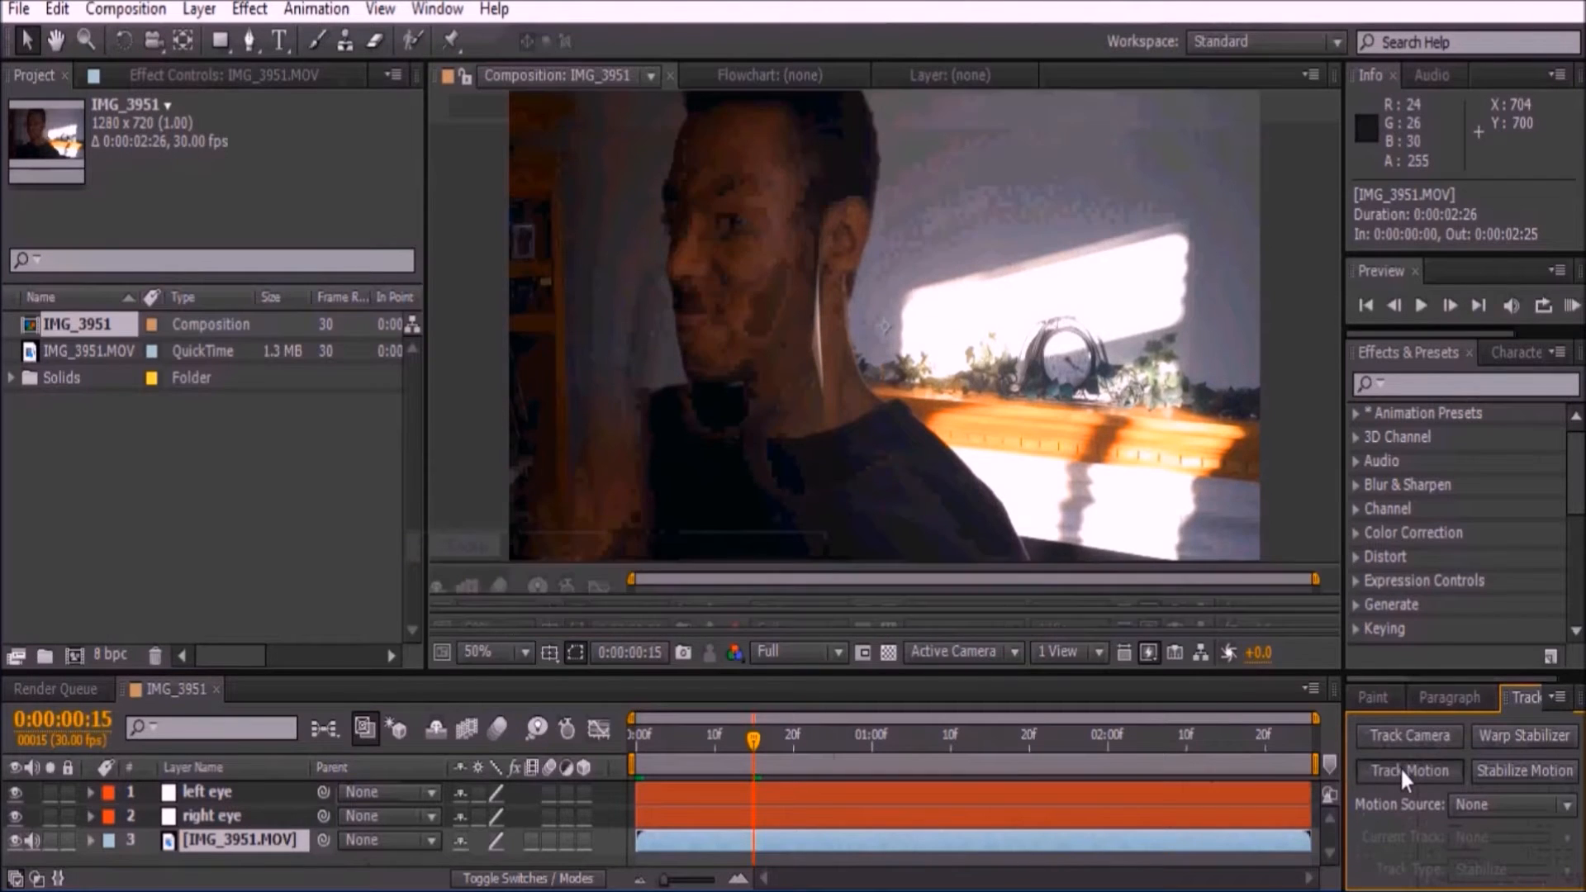
{"action": "left_click", "coordinate": [1406, 770]}
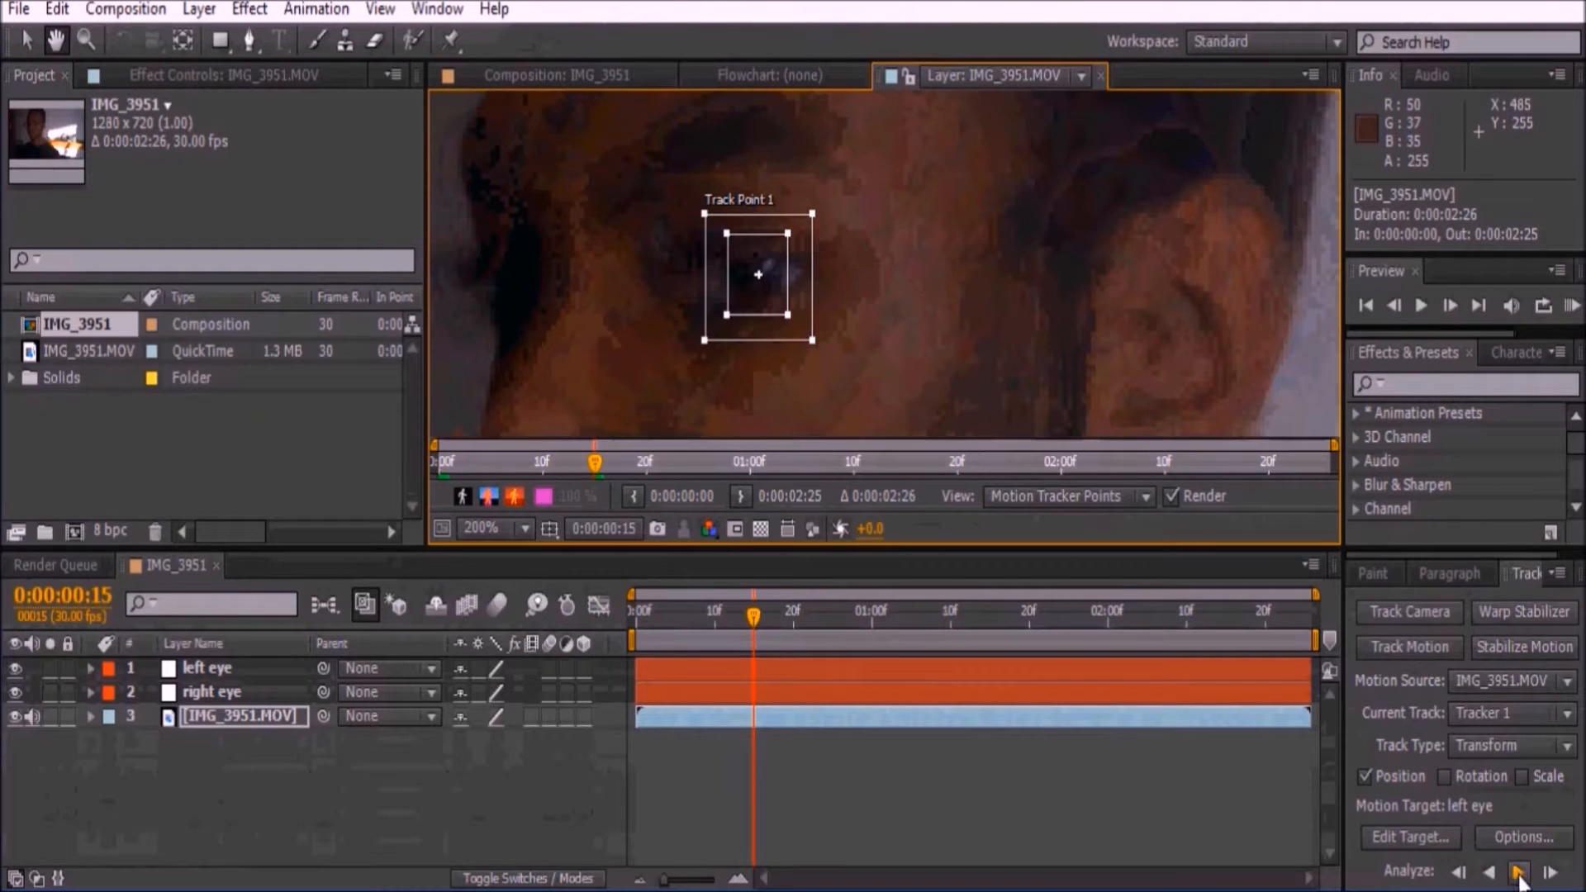
Analyze the first eye forward, stopping to correct the drifting track point.
{"action": "left_click", "coordinate": [1517, 870]}
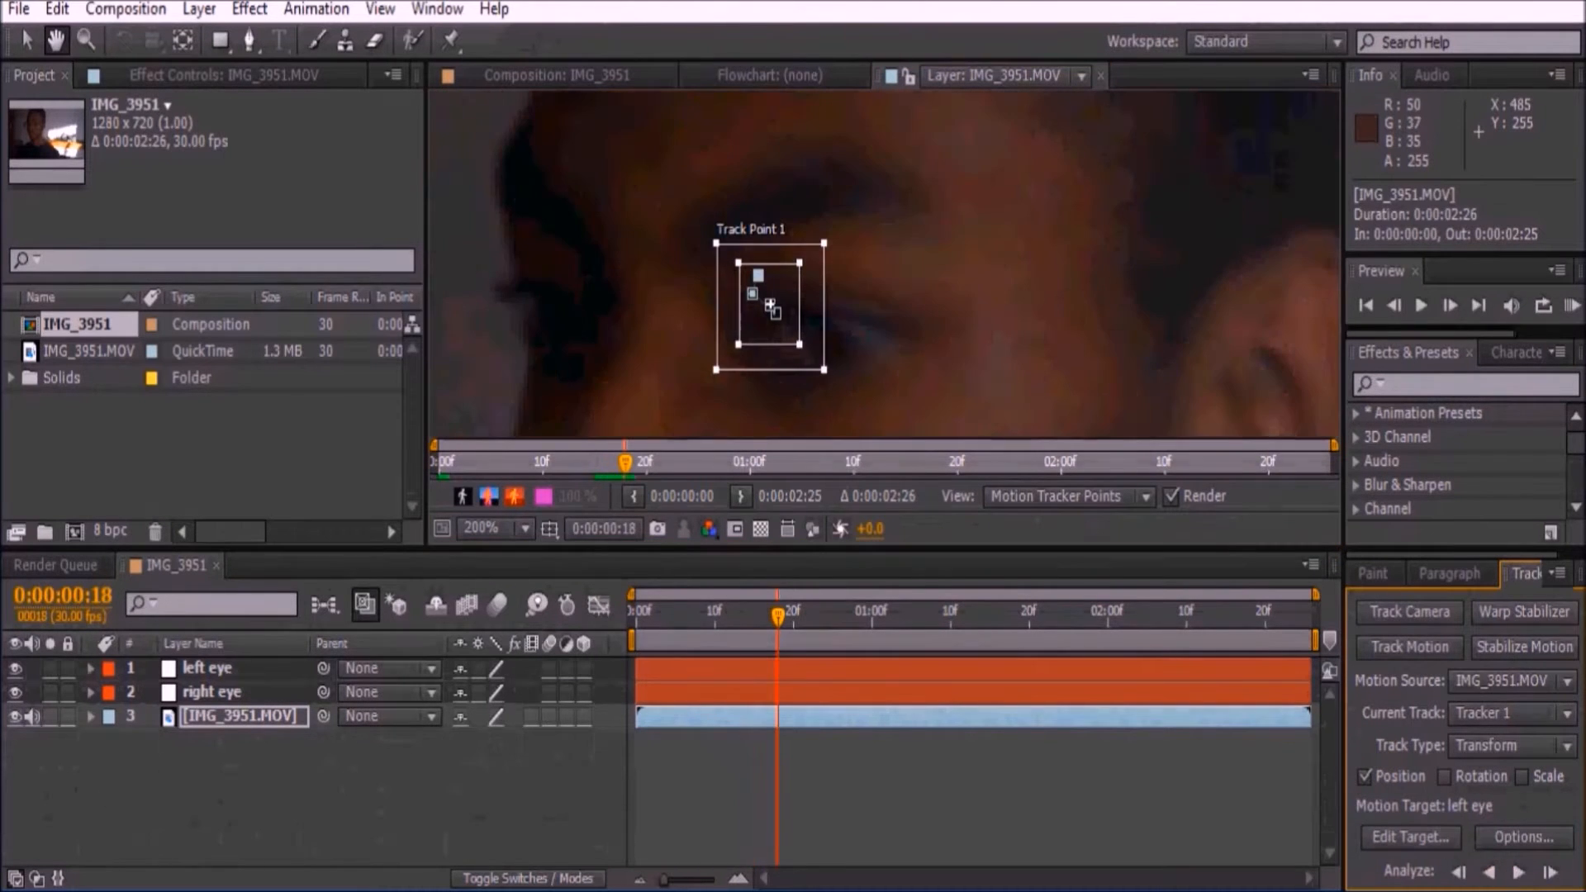
{"action": "left_click", "coordinate": [1486, 872]}
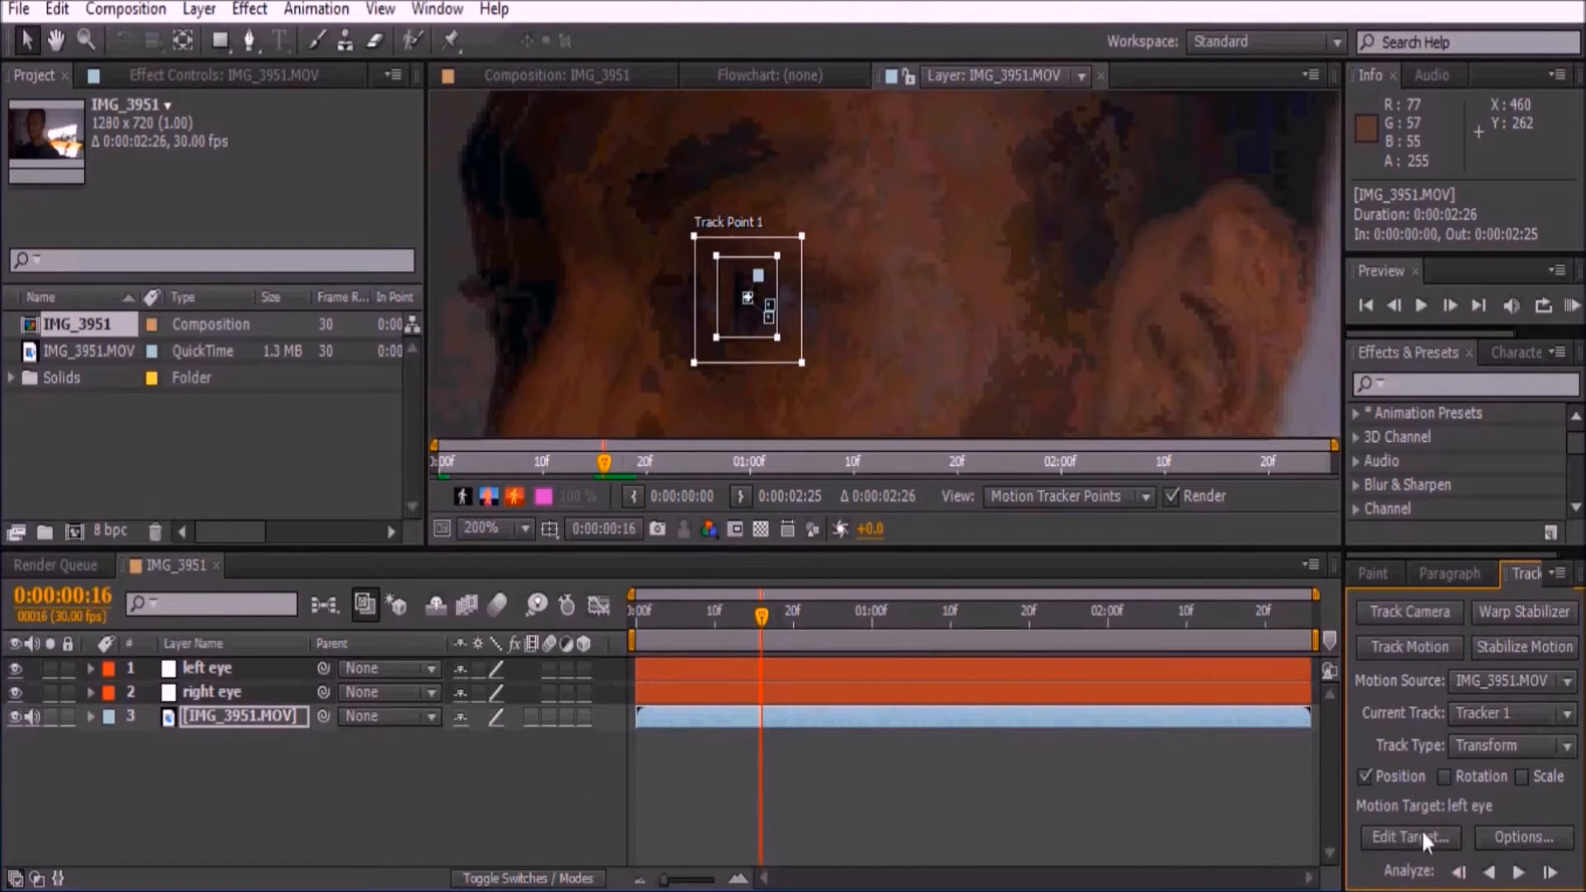
{"action": "left_click", "coordinate": [1488, 872]}
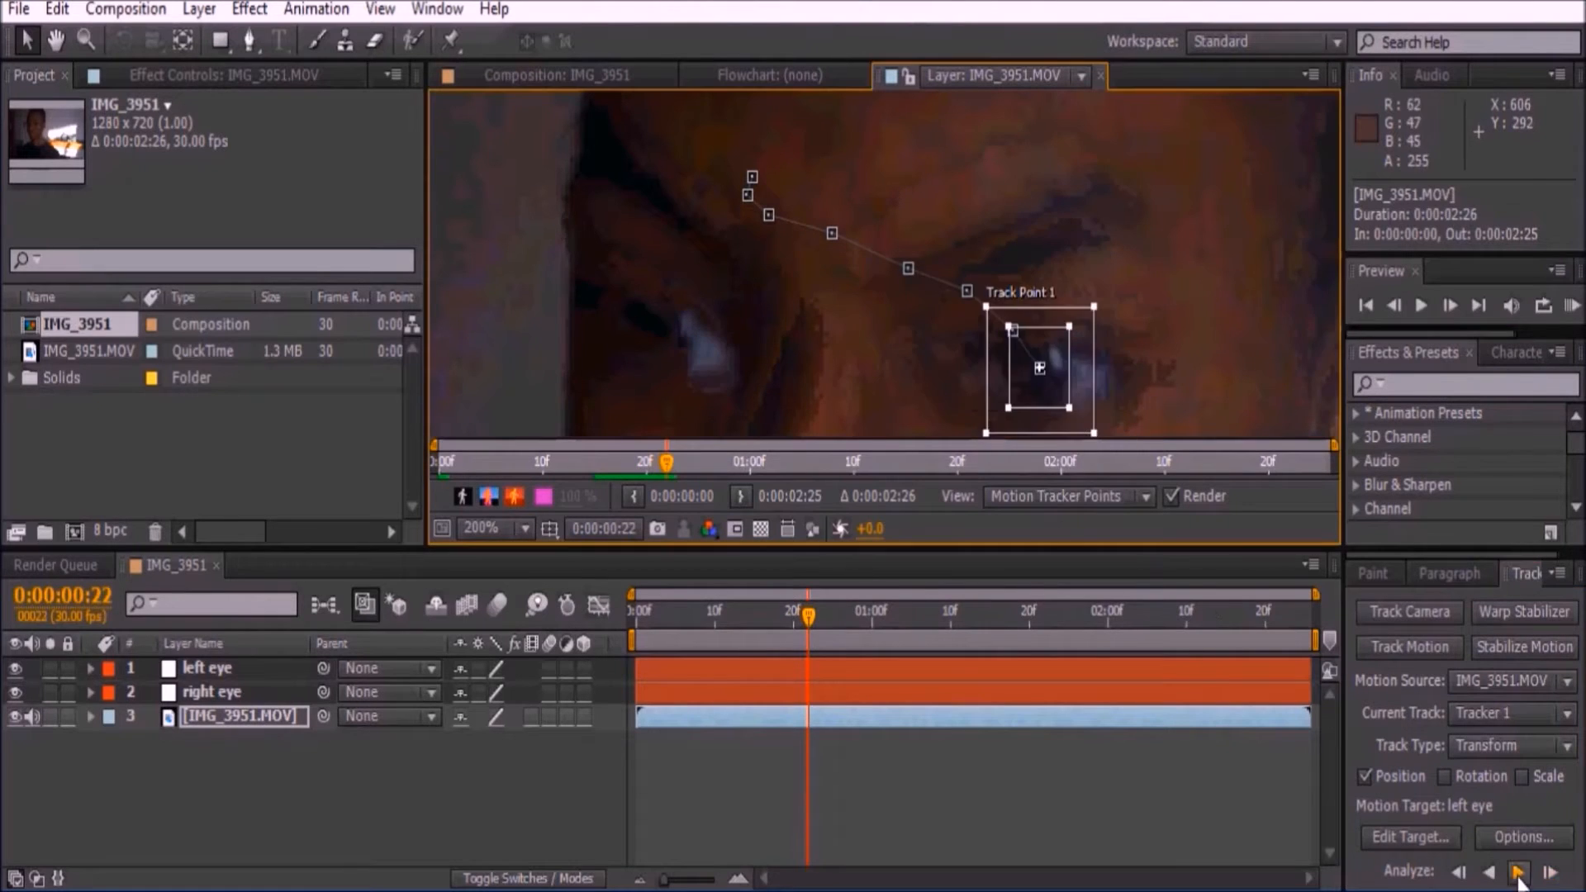
{"action": "left_click", "coordinate": [1548, 873]}
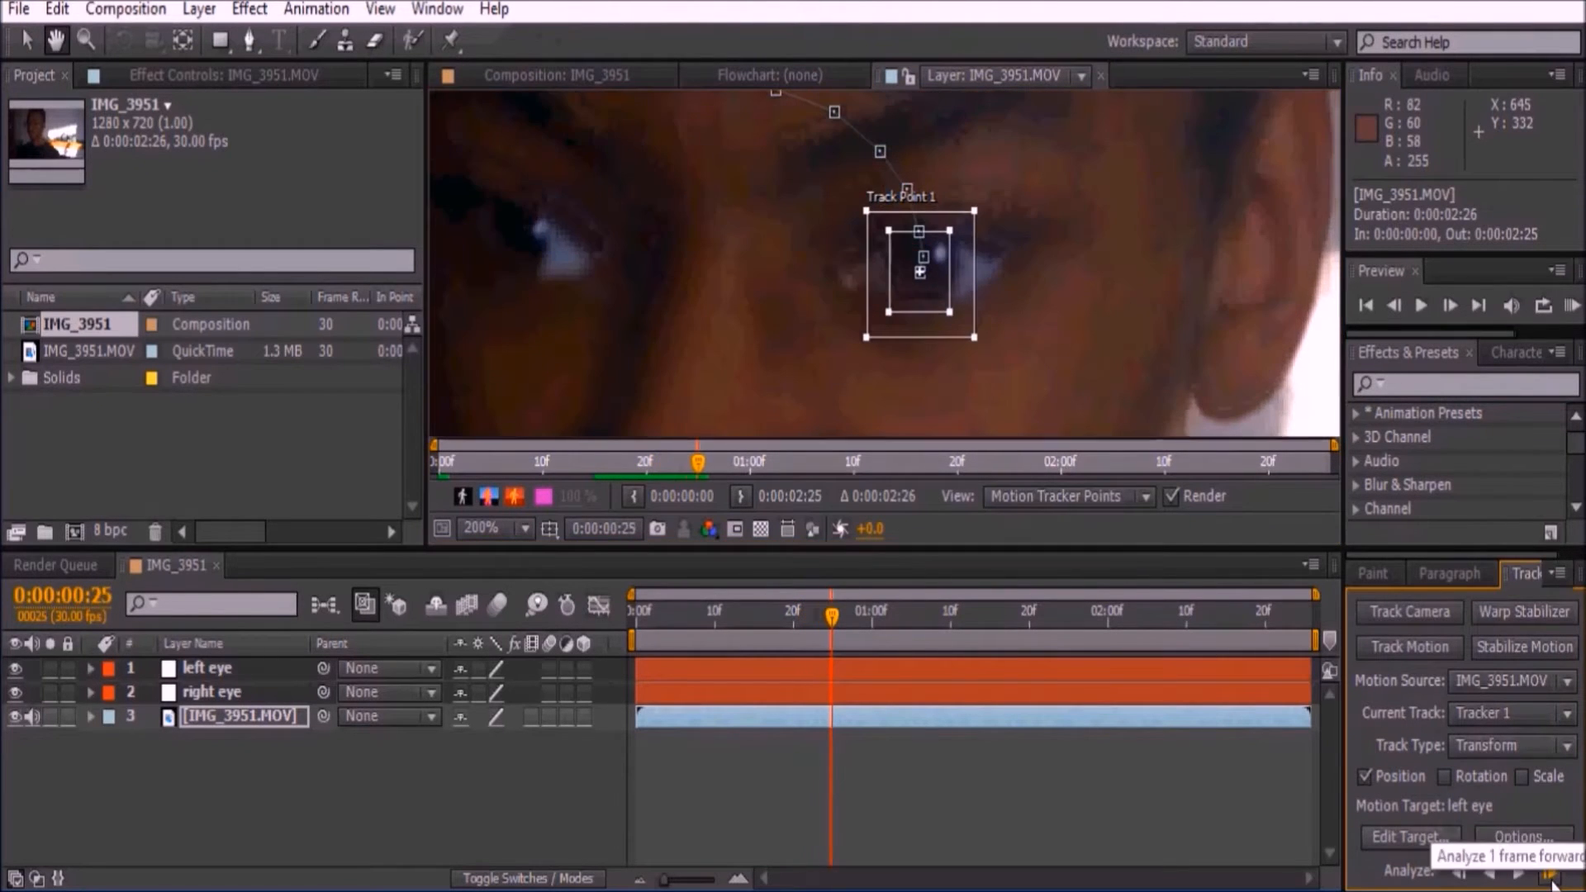
Finish analyzing the eye to the clip's end and apply it to the left eye null.
{"action": "left_click", "coordinate": [1550, 857]}
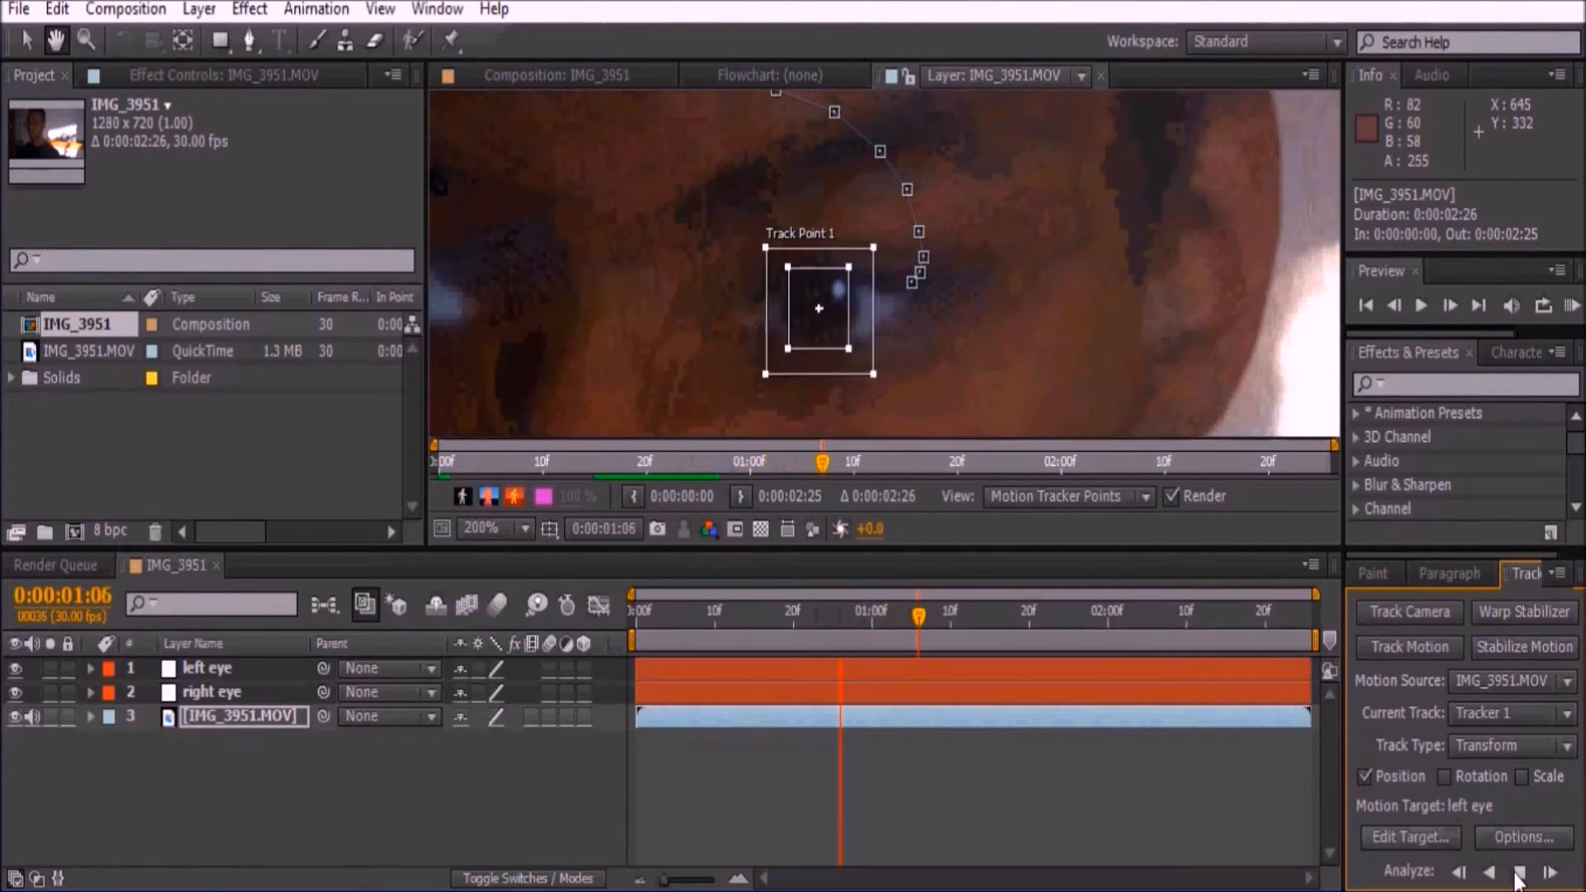
{"action": "left_click", "coordinate": [1519, 870]}
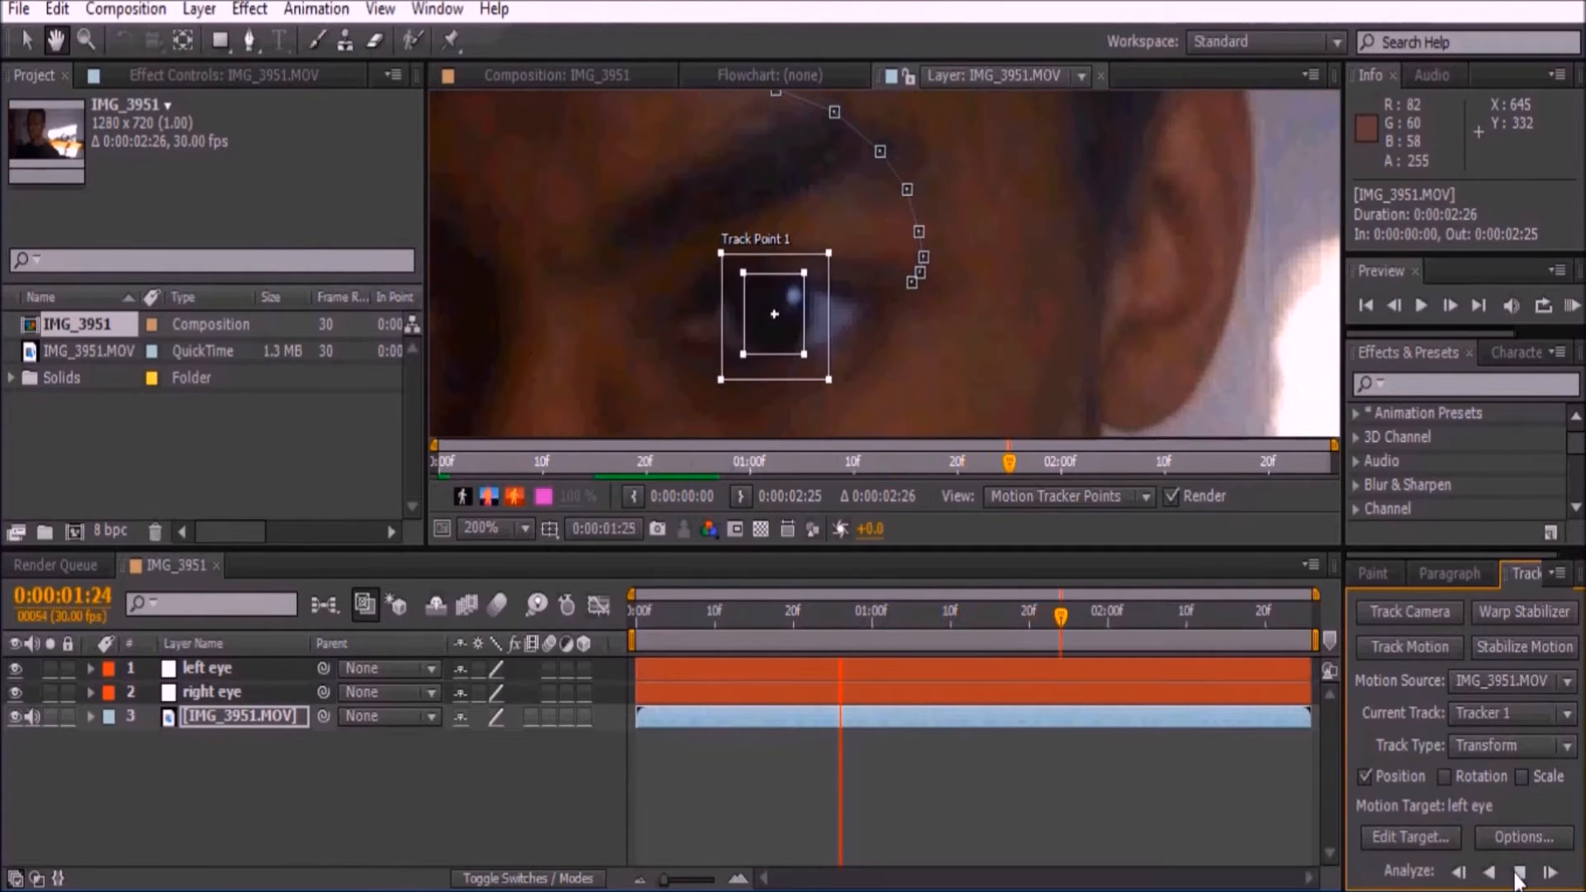
{"action": "left_click", "coordinate": [1519, 870]}
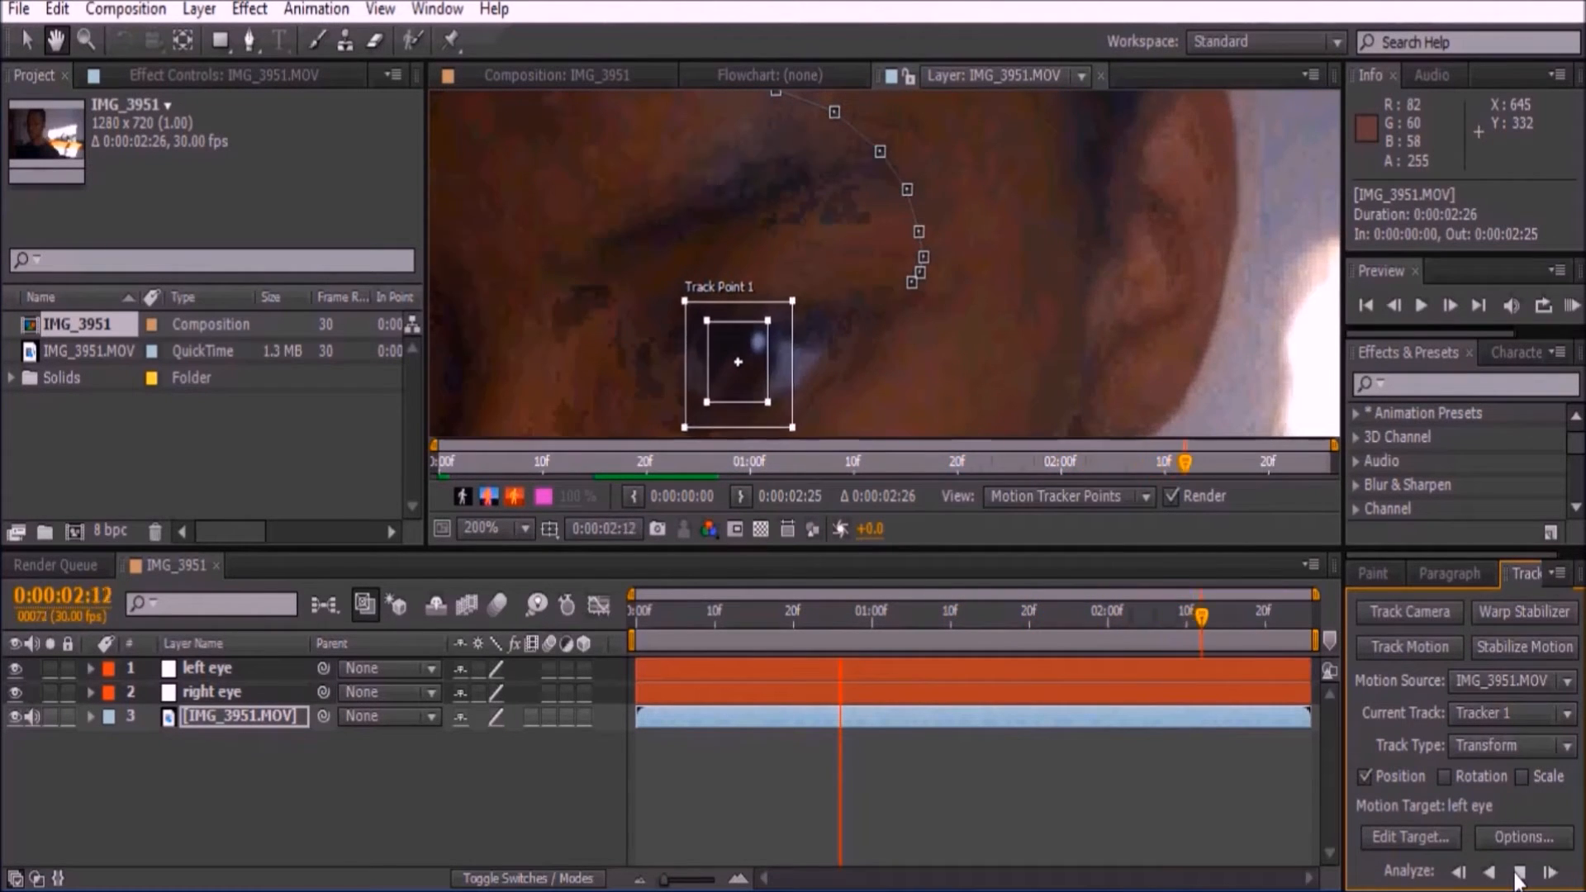
{"action": "left_click", "coordinate": [1517, 872]}
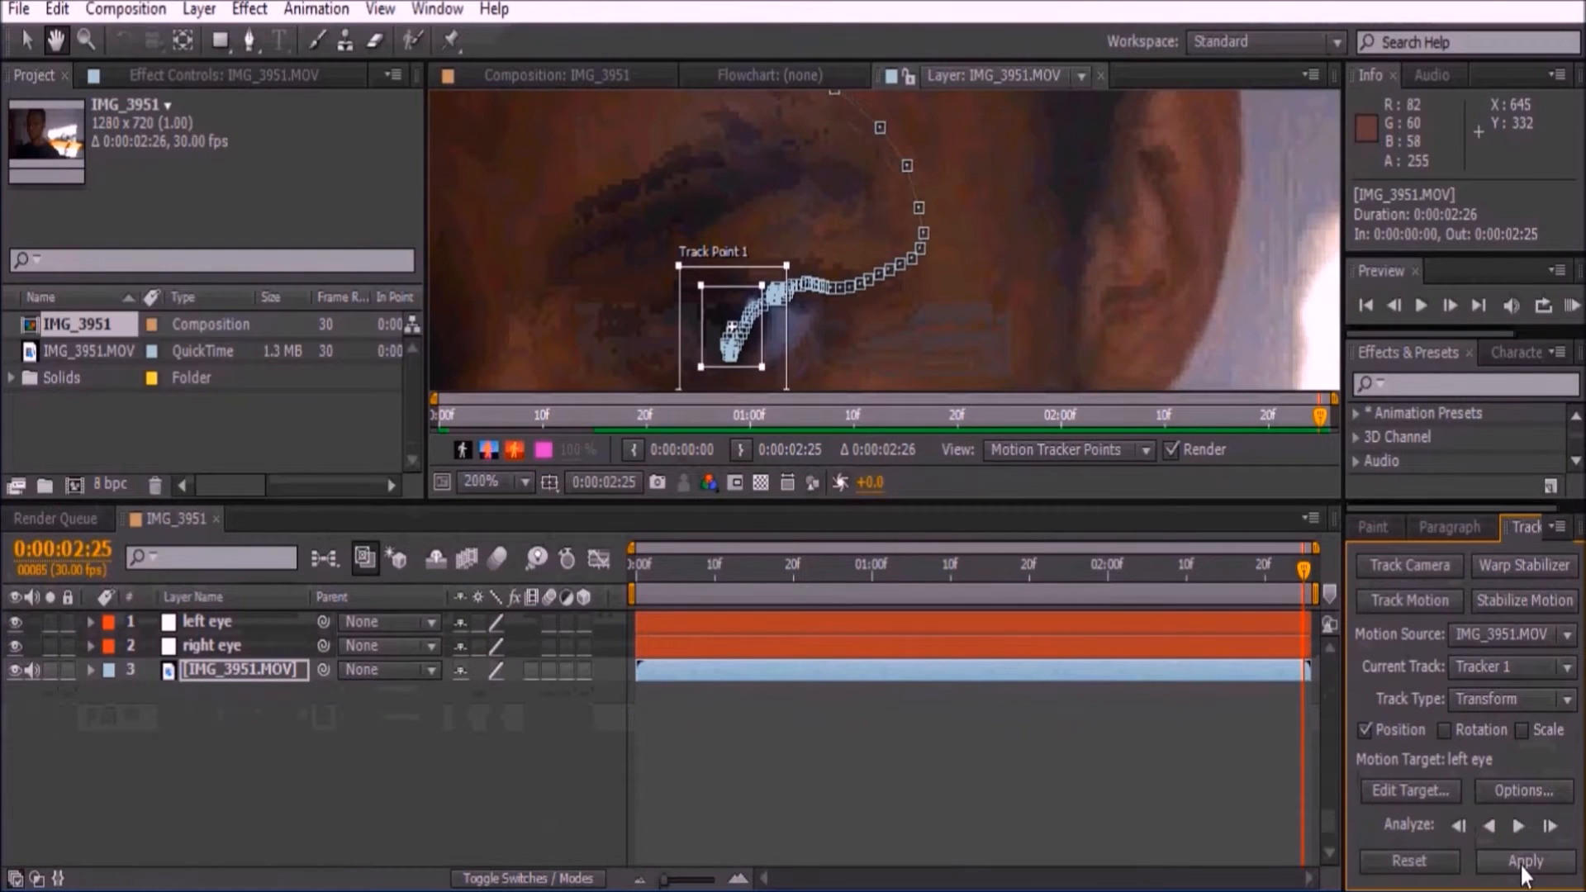
{"action": "left_click", "coordinate": [1522, 860]}
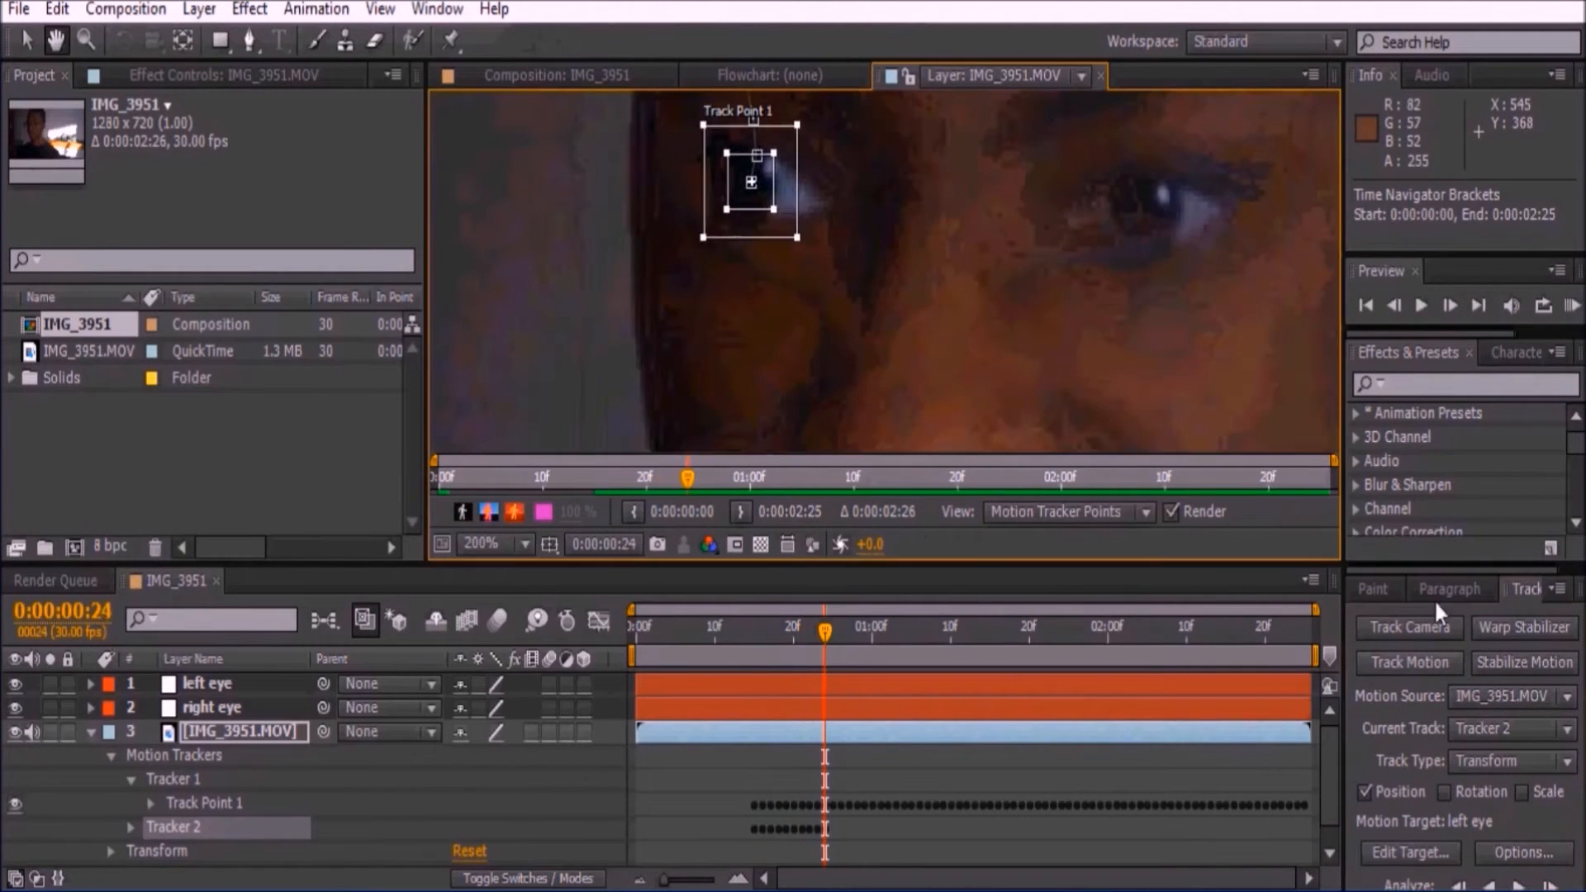
Analyze Tracker 2 and apply its X and Y motion to the 'right eye' null.
{"action": "left_click", "coordinate": [1519, 852]}
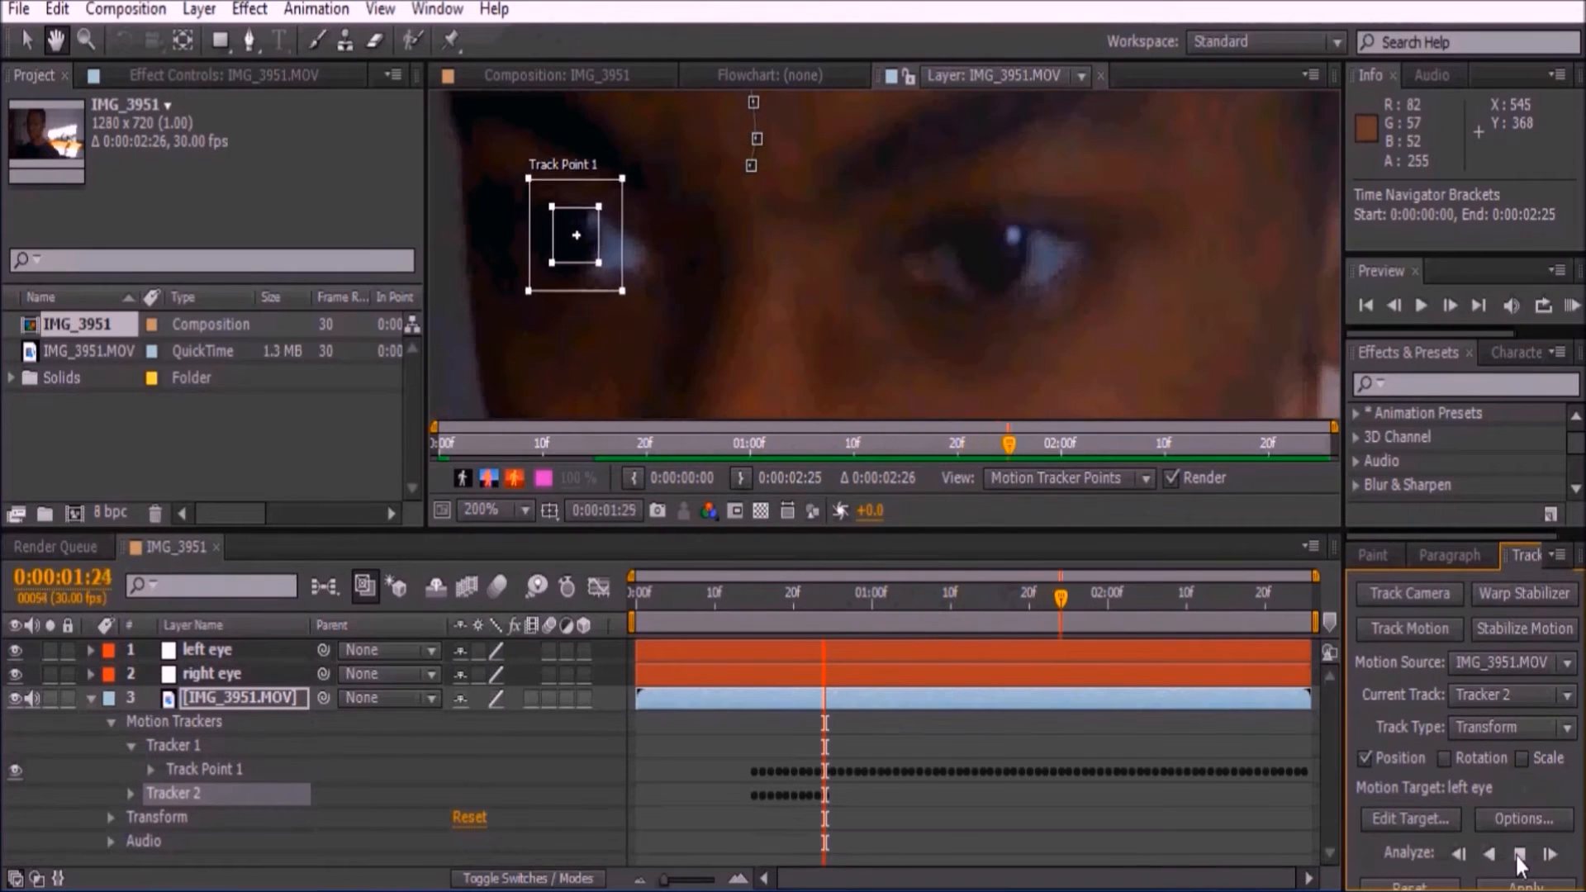
{"action": "left_click", "coordinate": [1519, 853]}
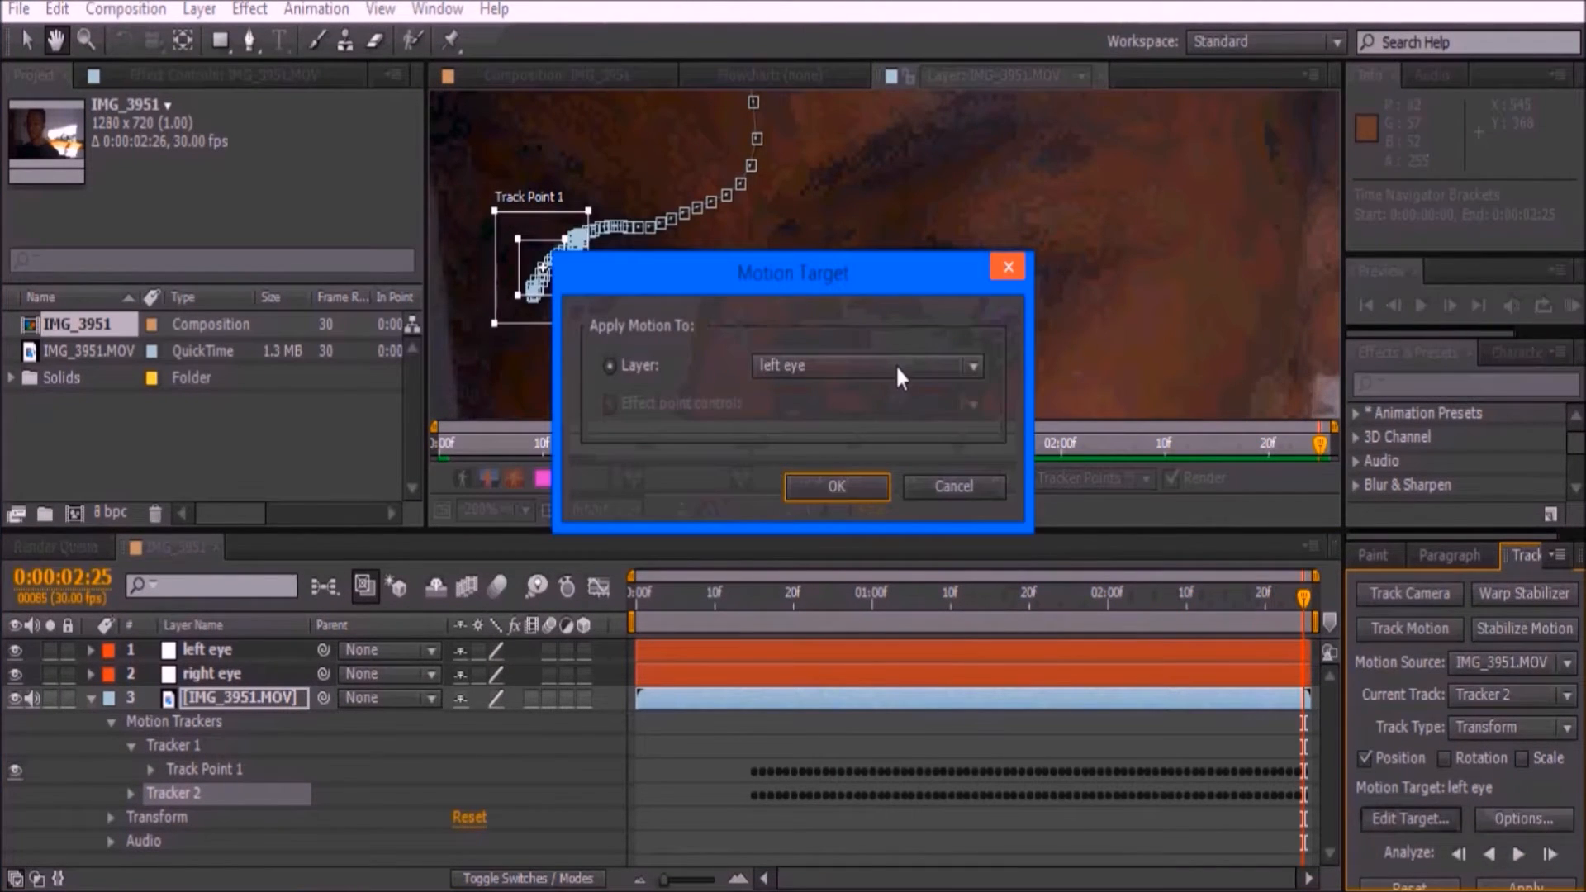
{"action": "left_click", "coordinate": [835, 487]}
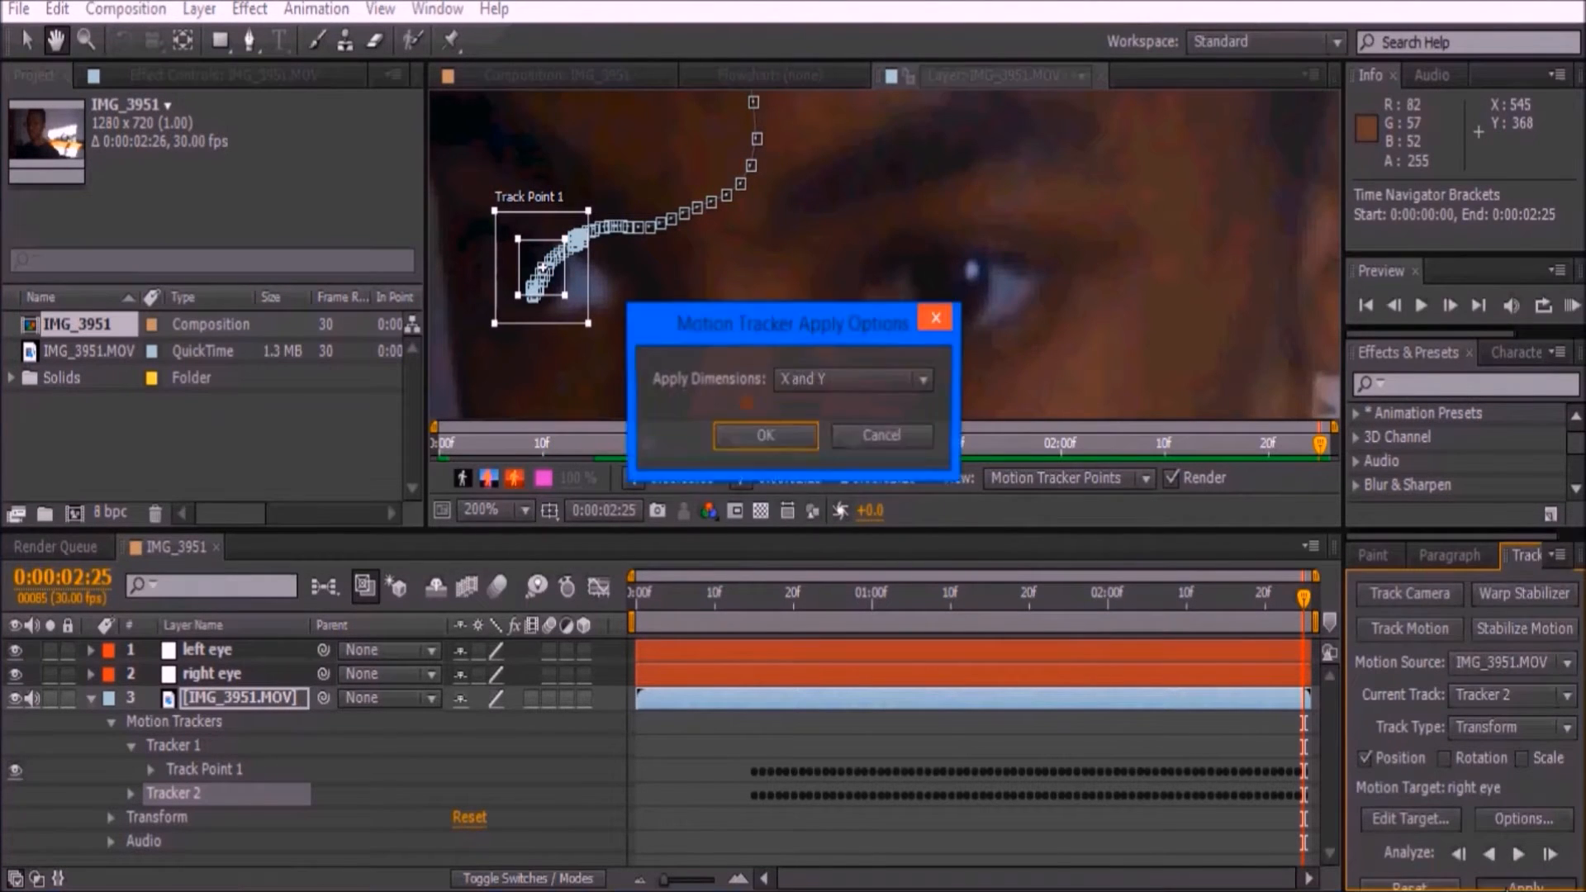
{"action": "left_click", "coordinate": [765, 435]}
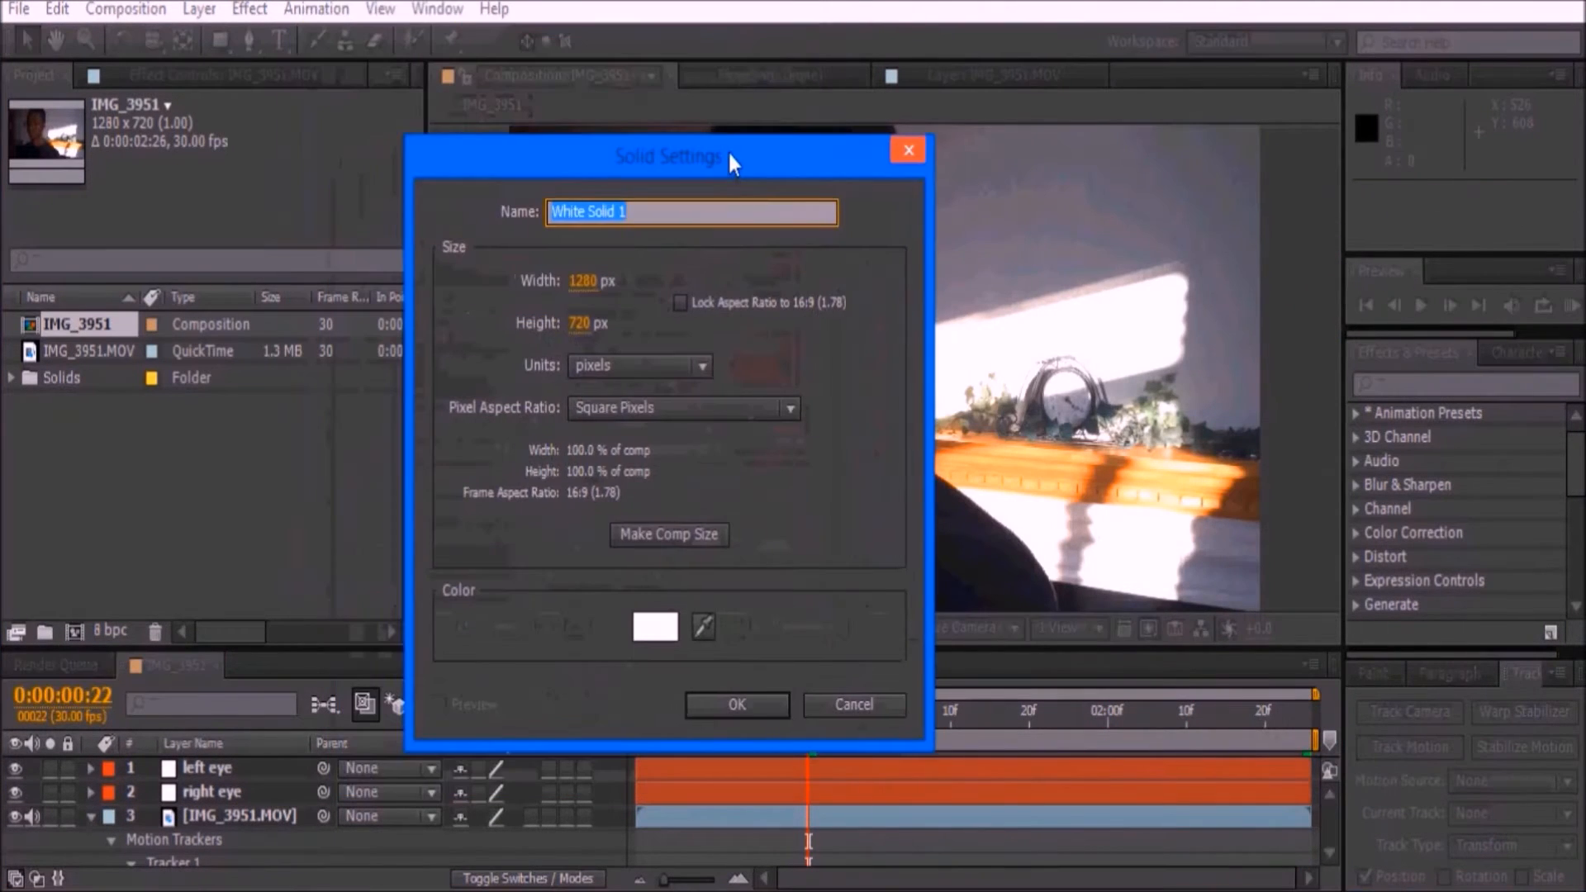
Create a white laser solid with two tapered beam masks keyframed to follow the eyes.
{"action": "left_click", "coordinate": [736, 704]}
{"action": "type", "text": "laser"}
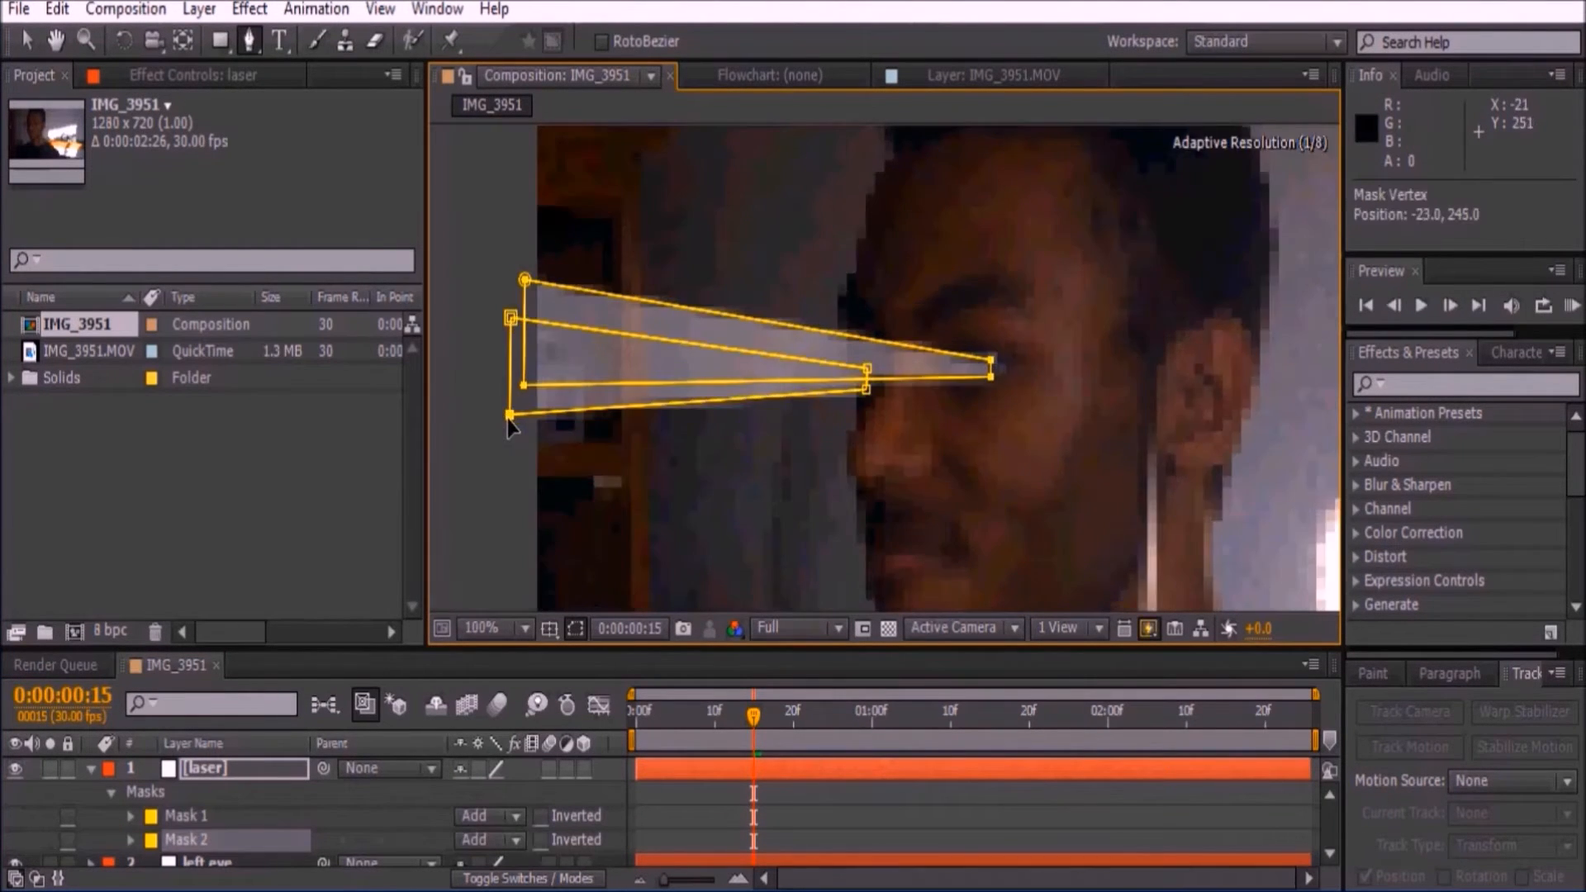
{"action": "left_click", "coordinate": [129, 769]}
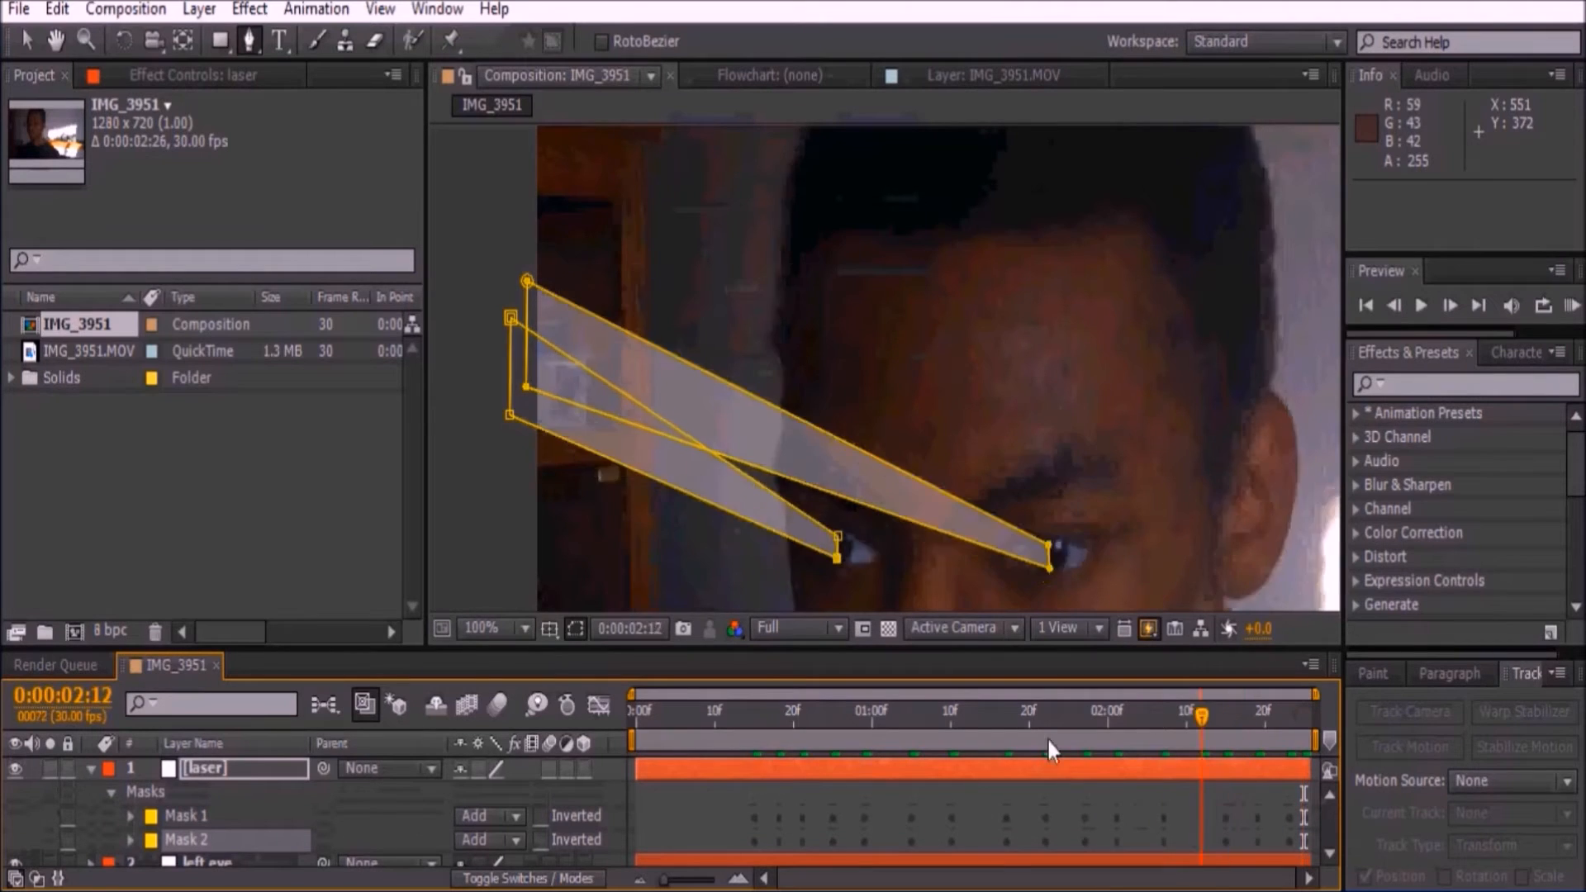
{"action": "left_click", "coordinate": [760, 715]}
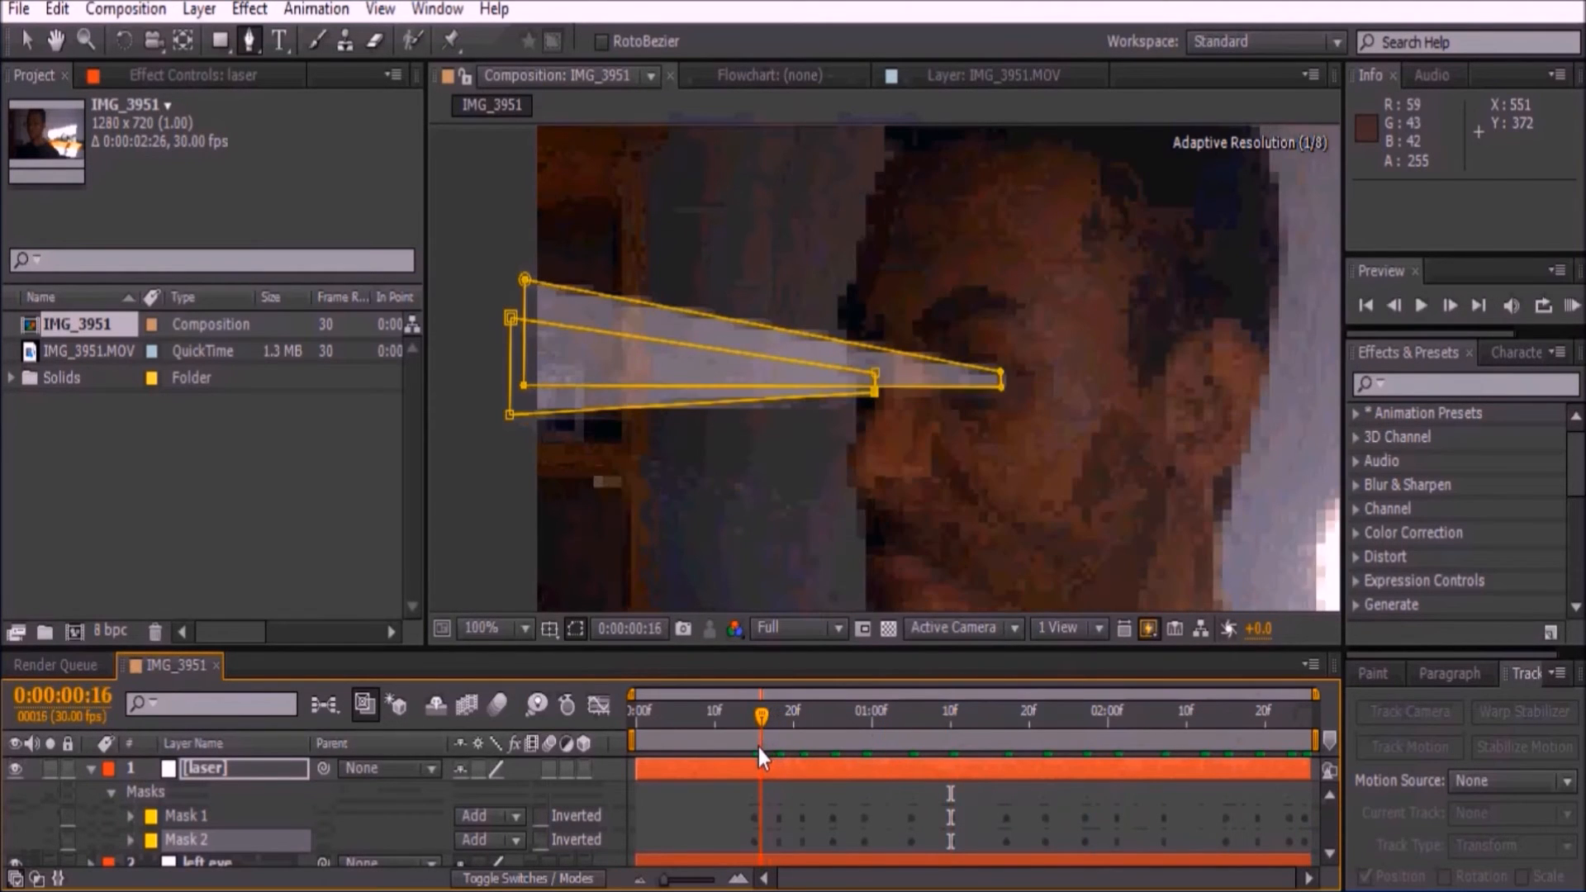
{"action": "right_click", "coordinate": [758, 769]}
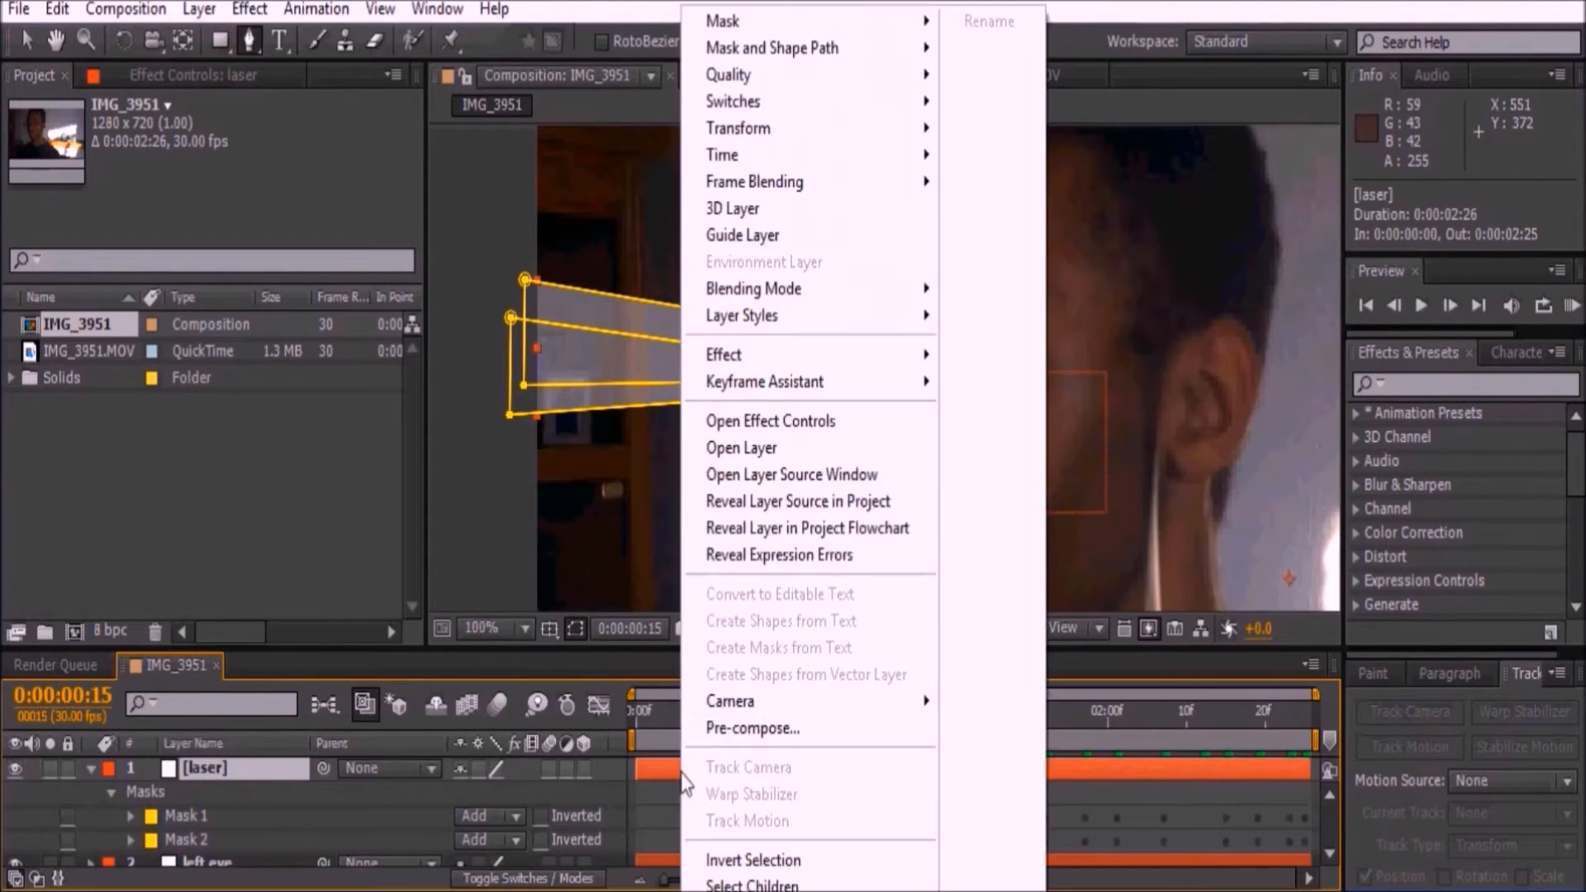
Pre-compose the laser layer into 'laser Comp' with all attributes moved.
{"action": "left_click", "coordinate": [752, 727]}
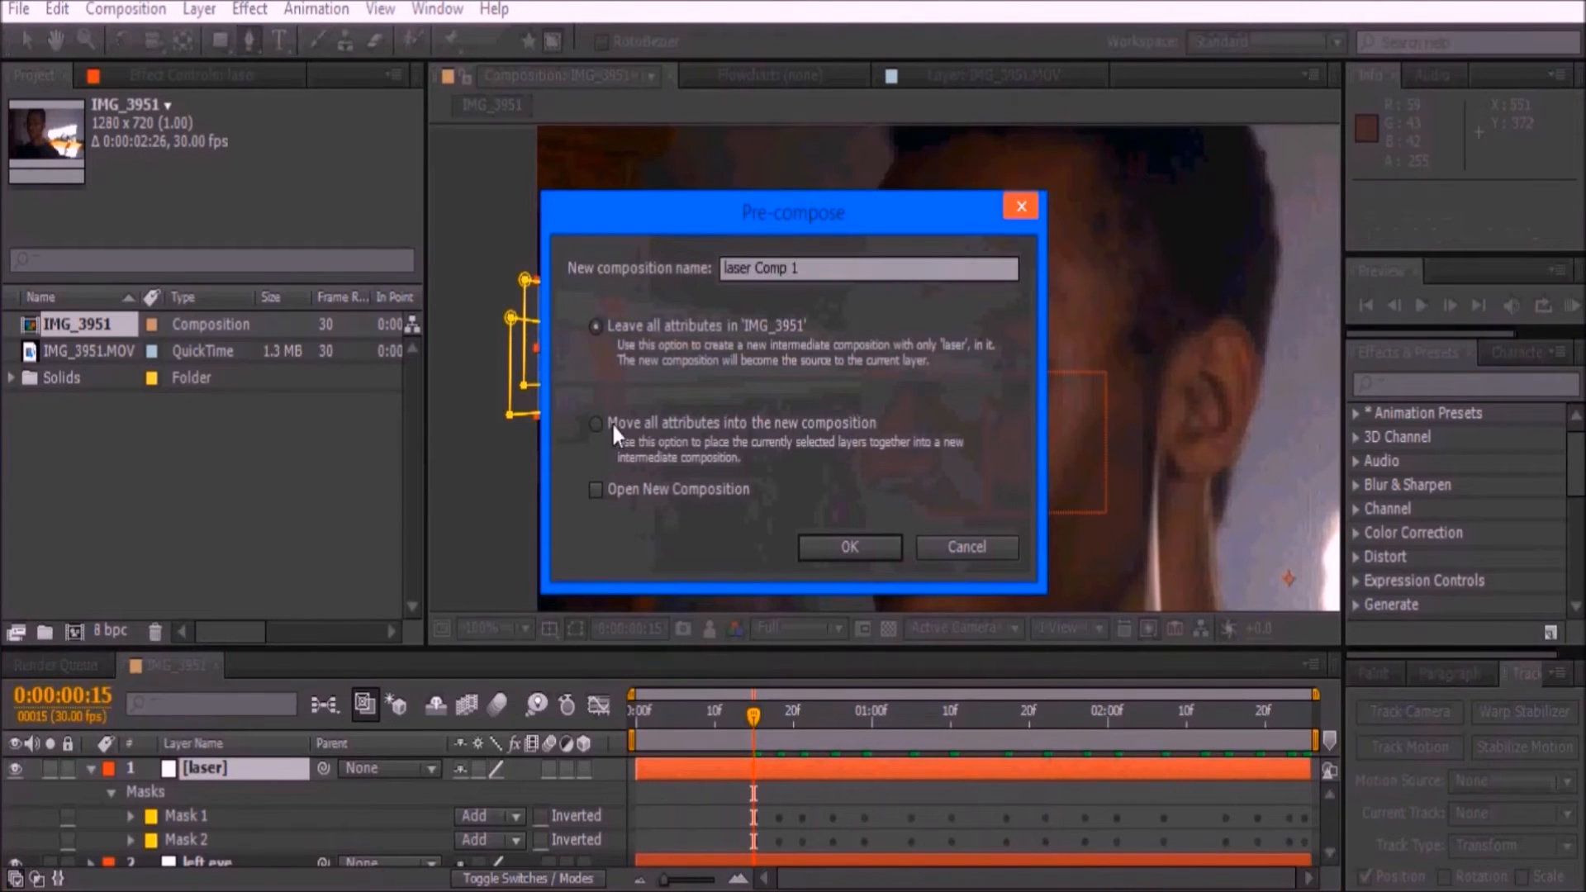
{"action": "left_click", "coordinate": [595, 423]}
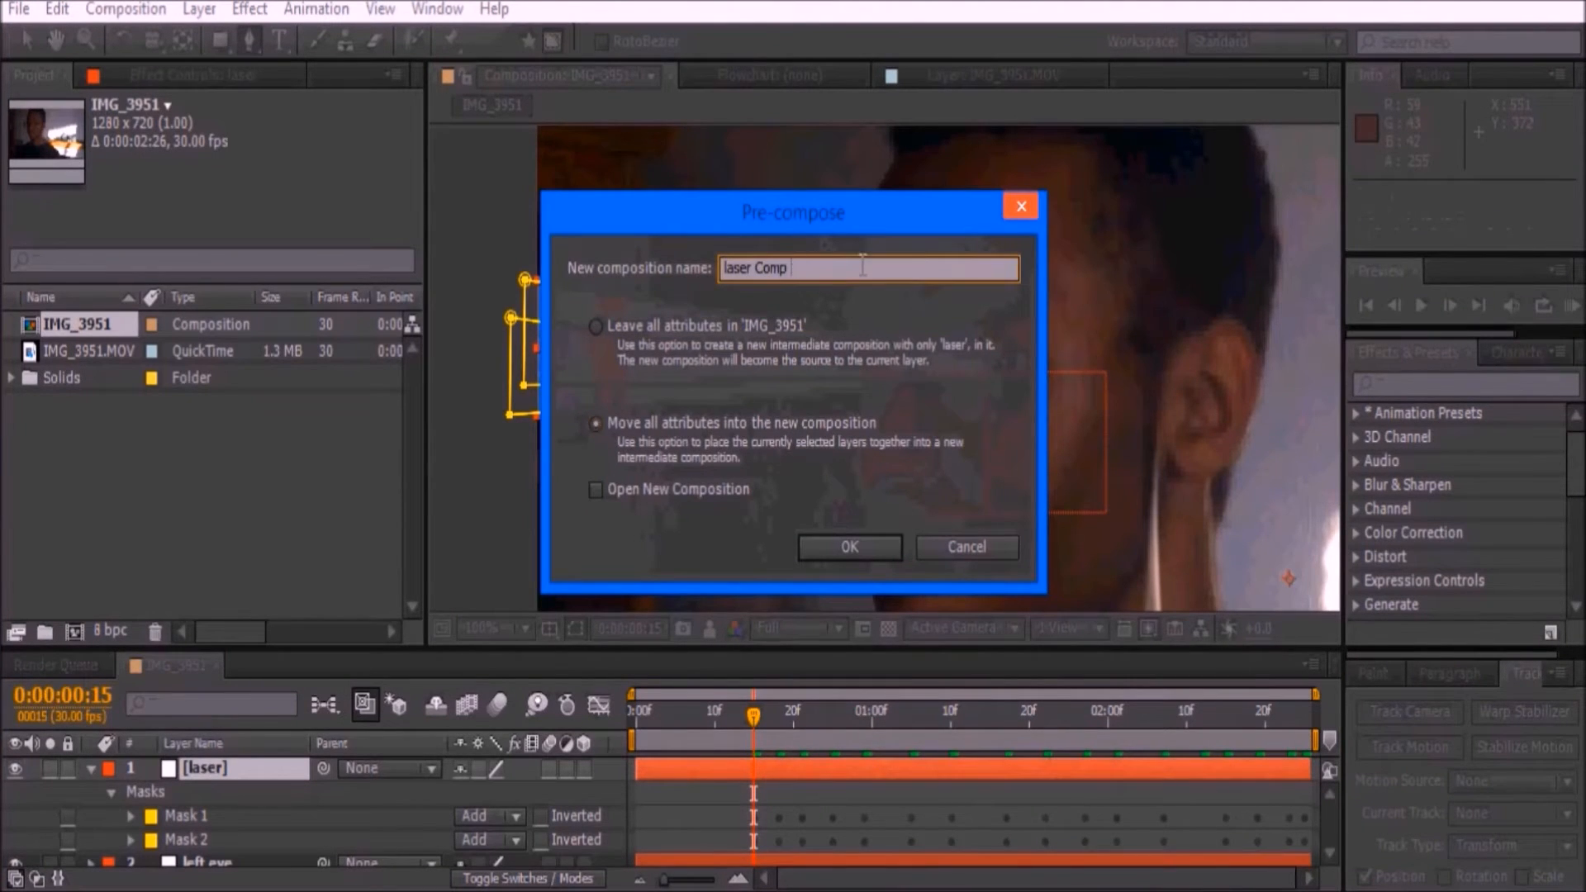
{"action": "left_click", "coordinate": [848, 546]}
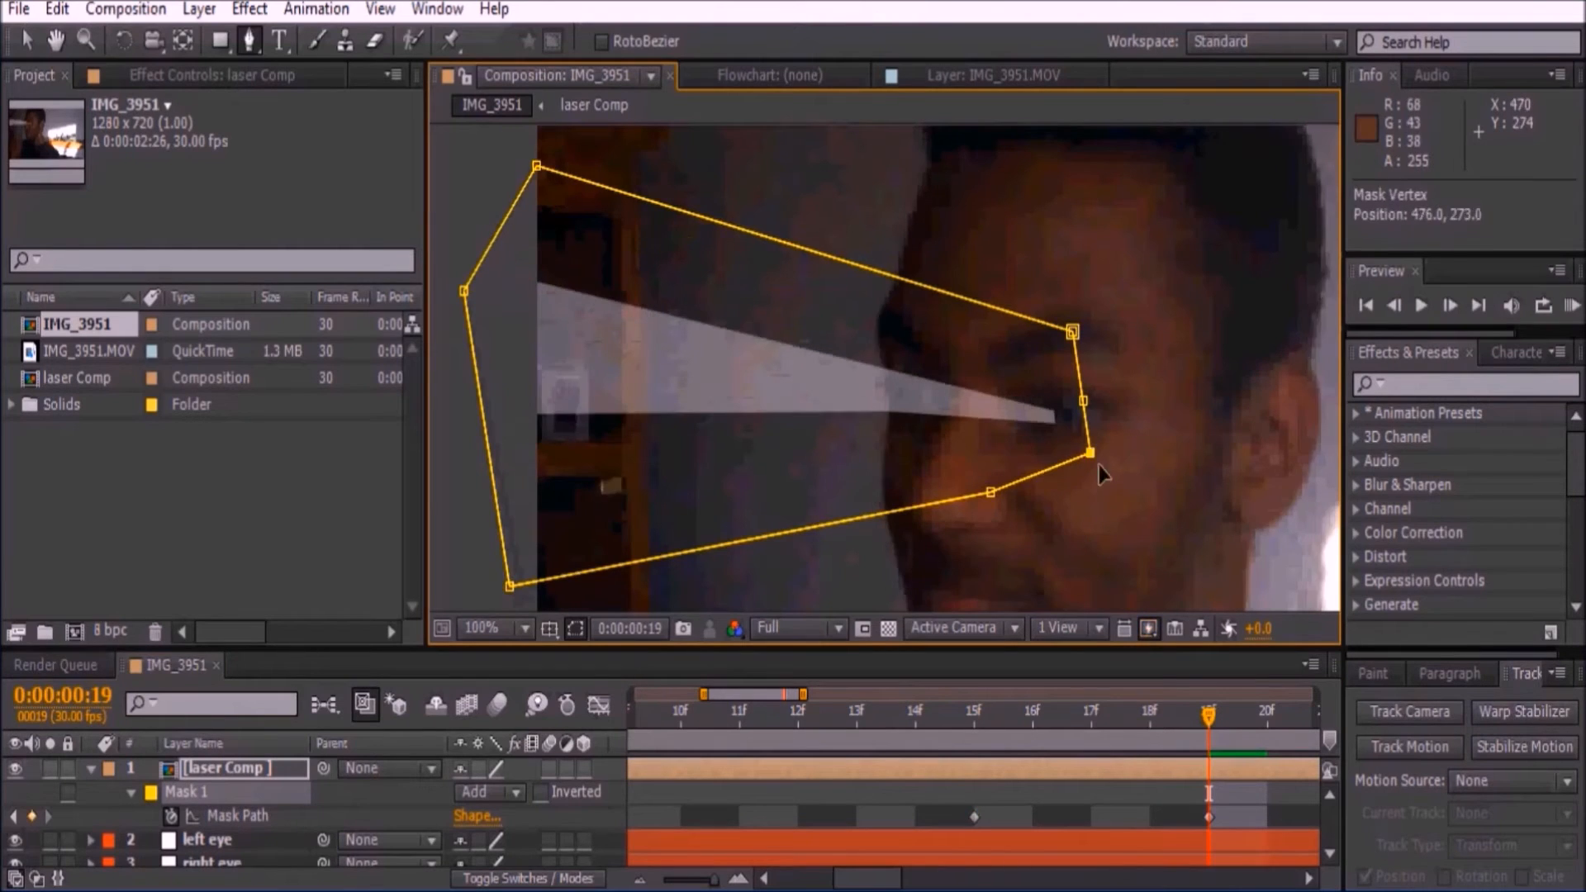
Reshape the laser Comp mask at other frames and preview the masked beams.
{"action": "left_click", "coordinate": [856, 715]}
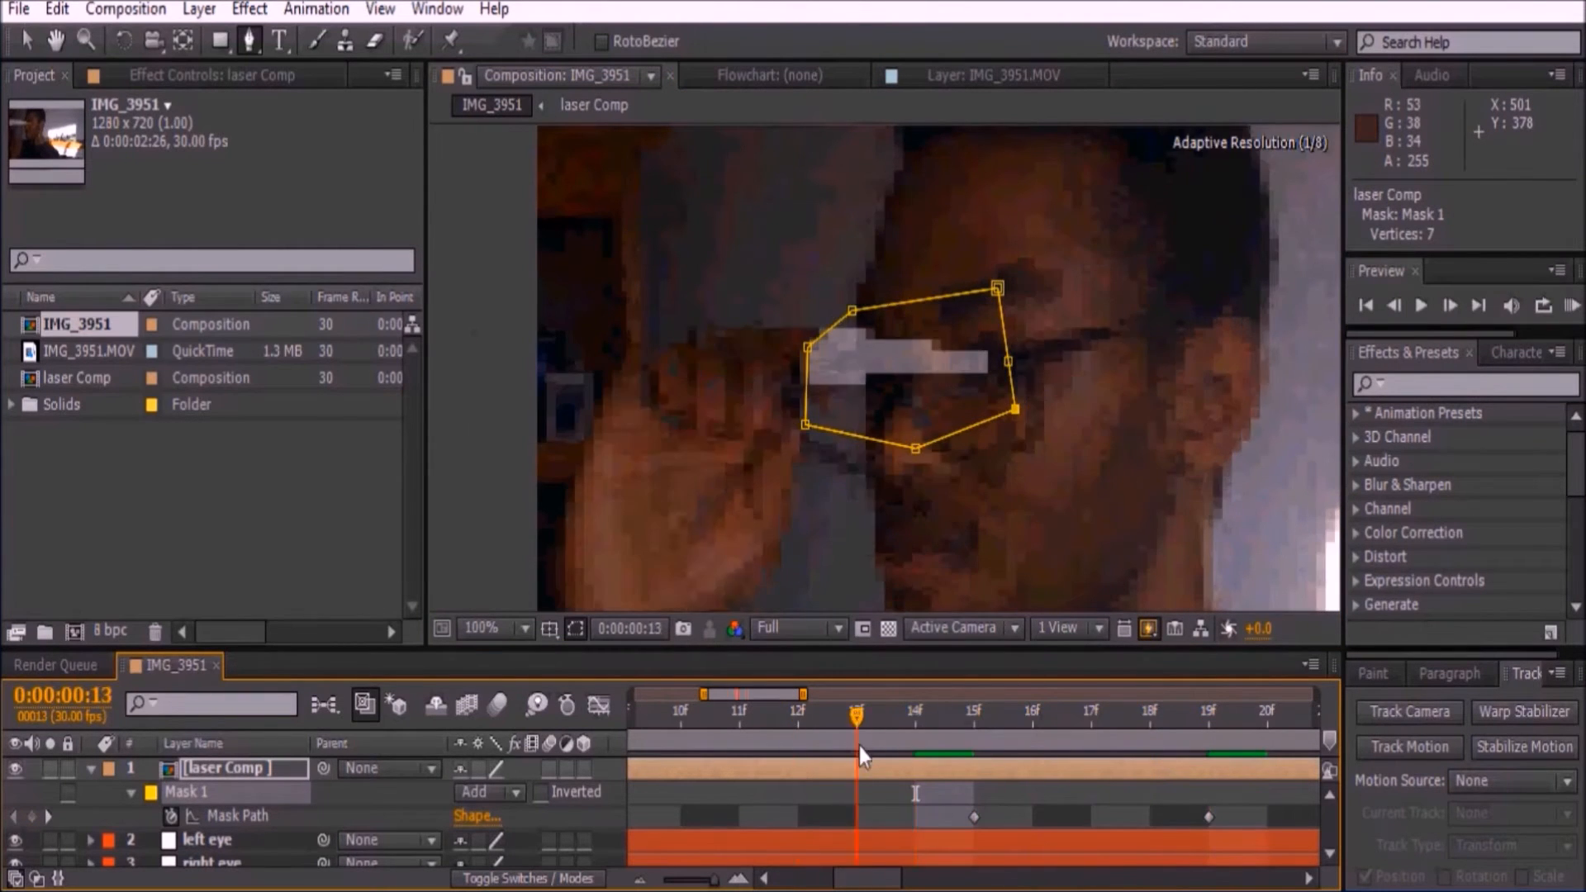
{"action": "left_click", "coordinate": [1266, 711]}
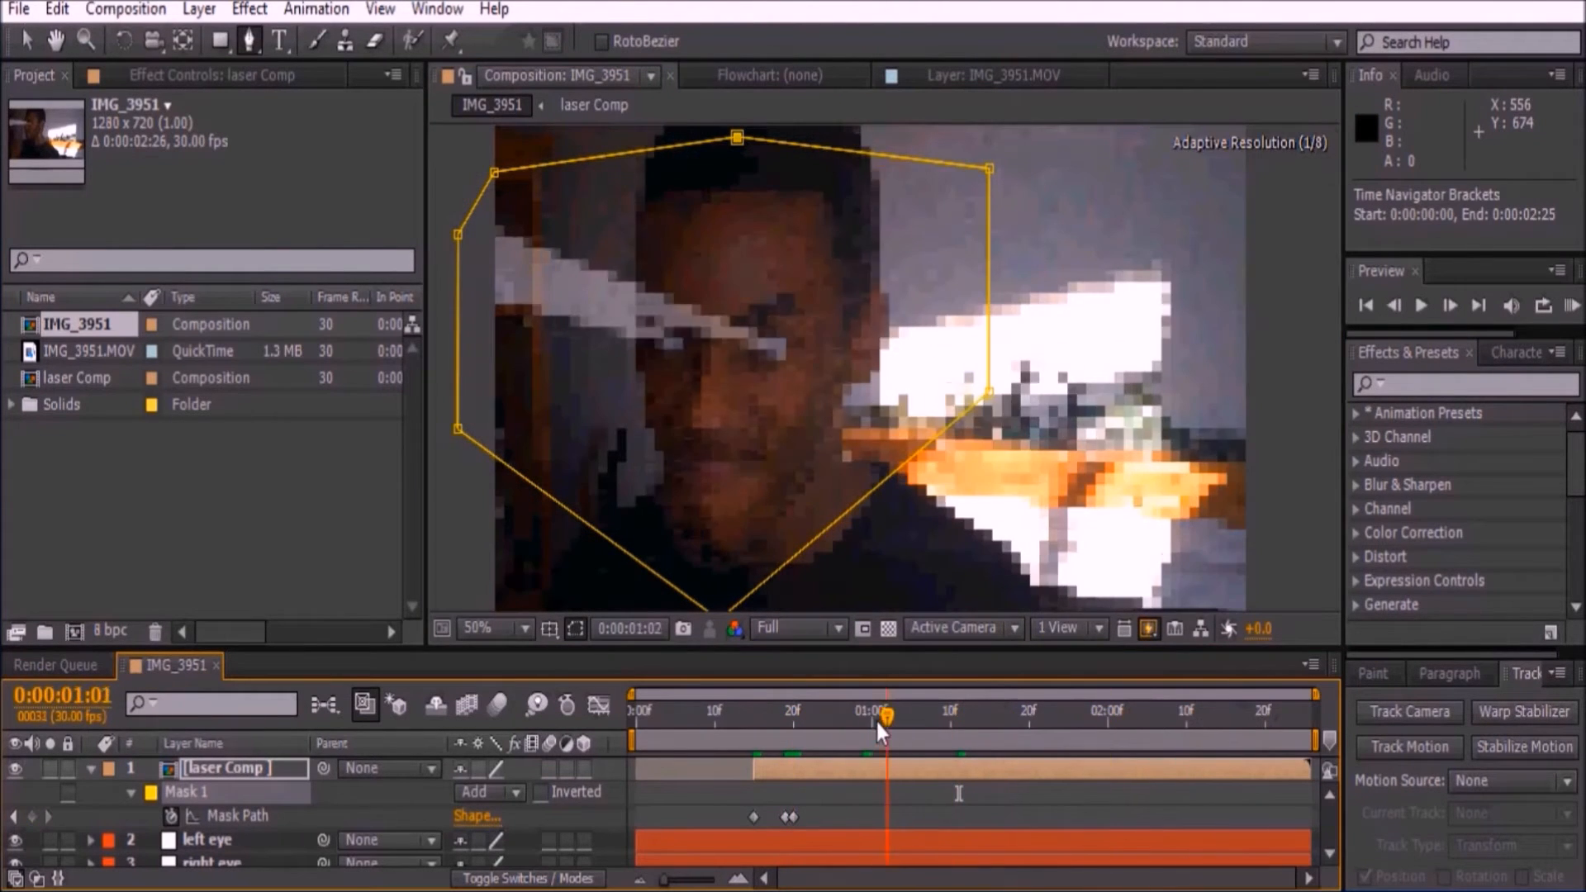
{"action": "left_click_drag", "start_coordinate": [885, 716], "coordinate": [839, 715]}
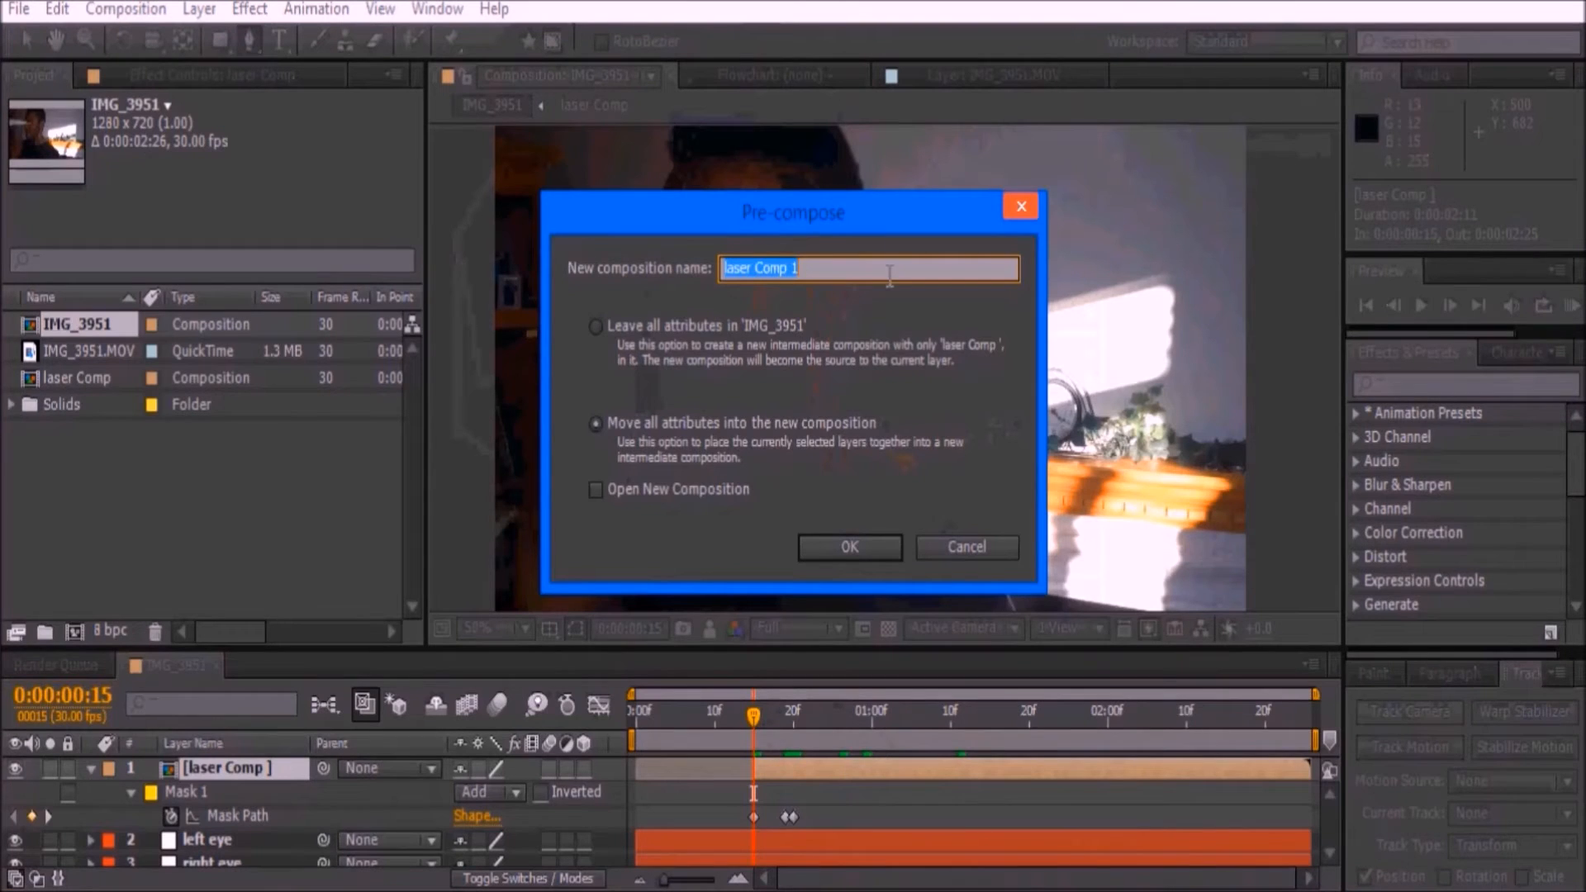
Nest into 'laser Comp 1' and apply Turbulent Displace to the beams.
{"action": "left_click", "coordinate": [849, 546]}
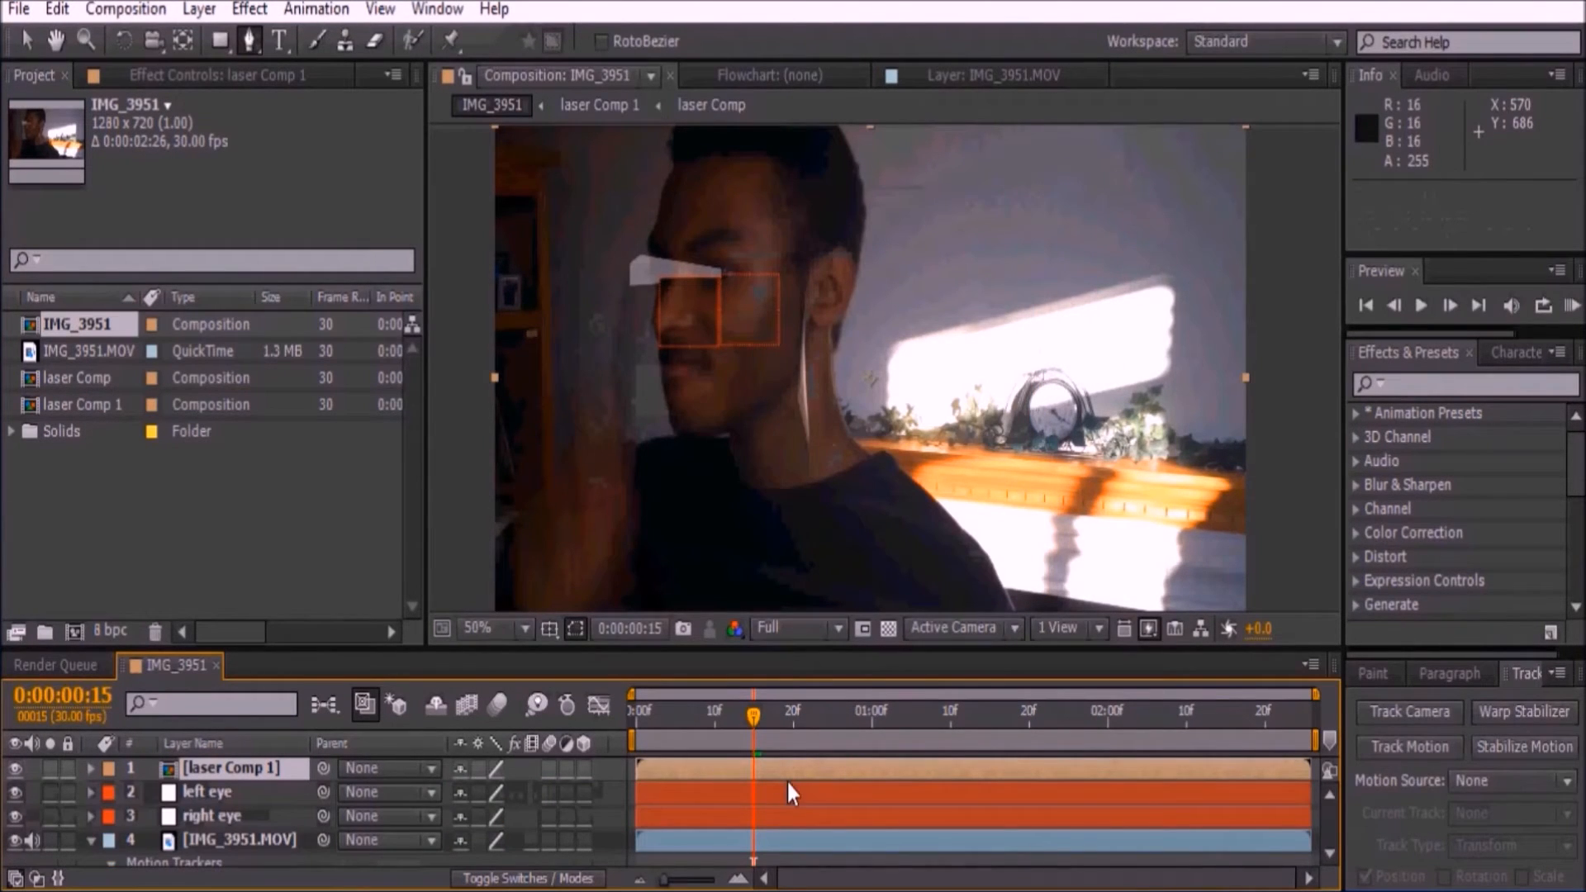
{"action": "type", "text": "turbulent"}
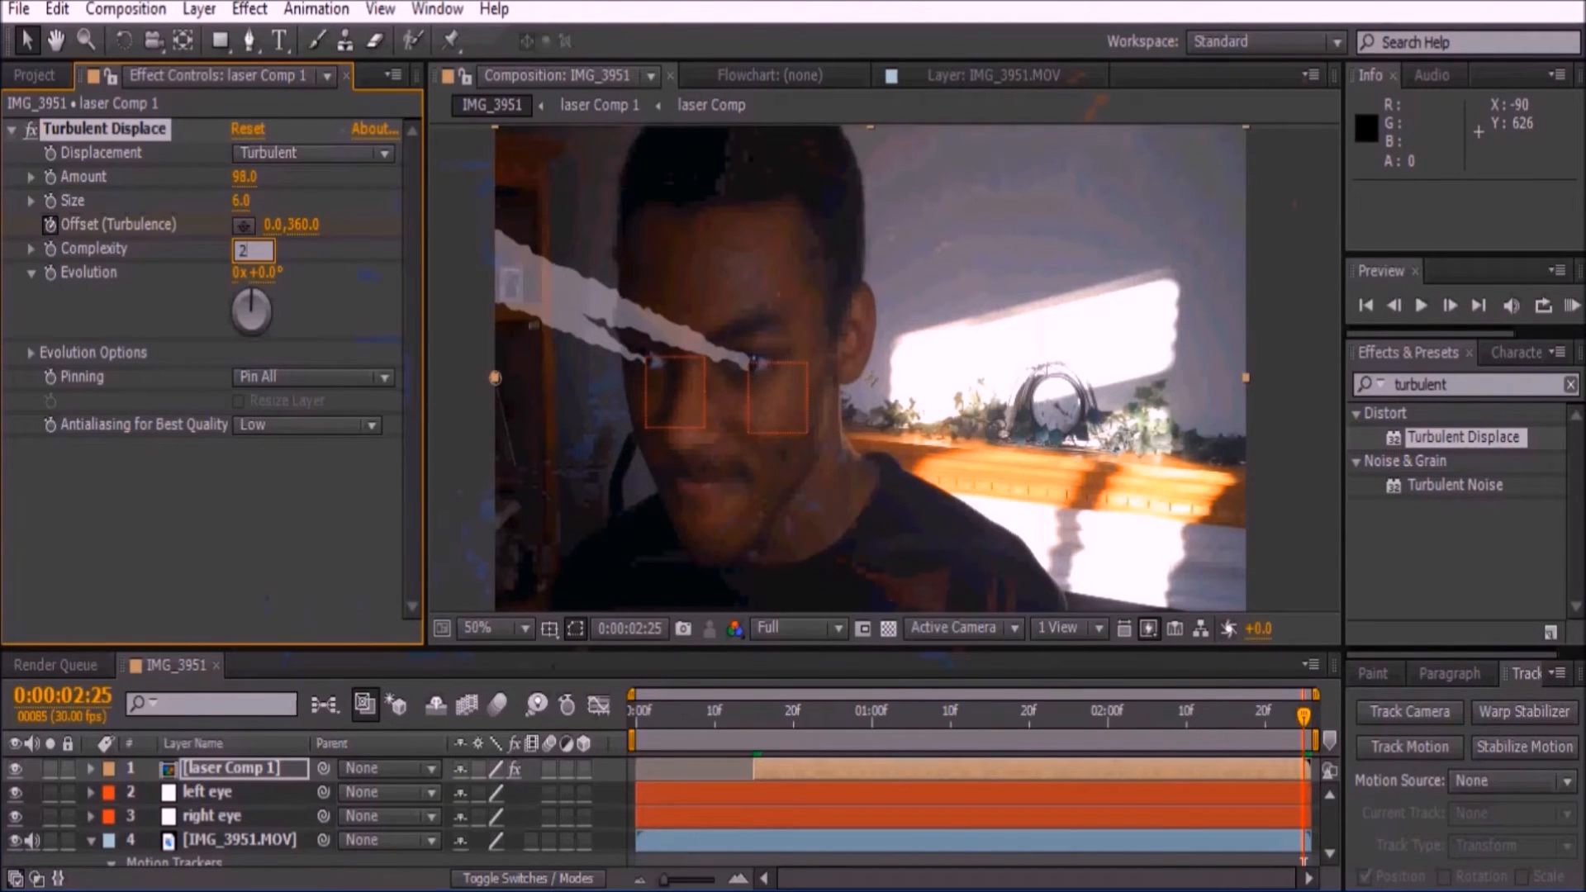
Set Turbulent Displace complexity to 2 and preview at Half resolution.
{"action": "left_click", "coordinate": [254, 249]}
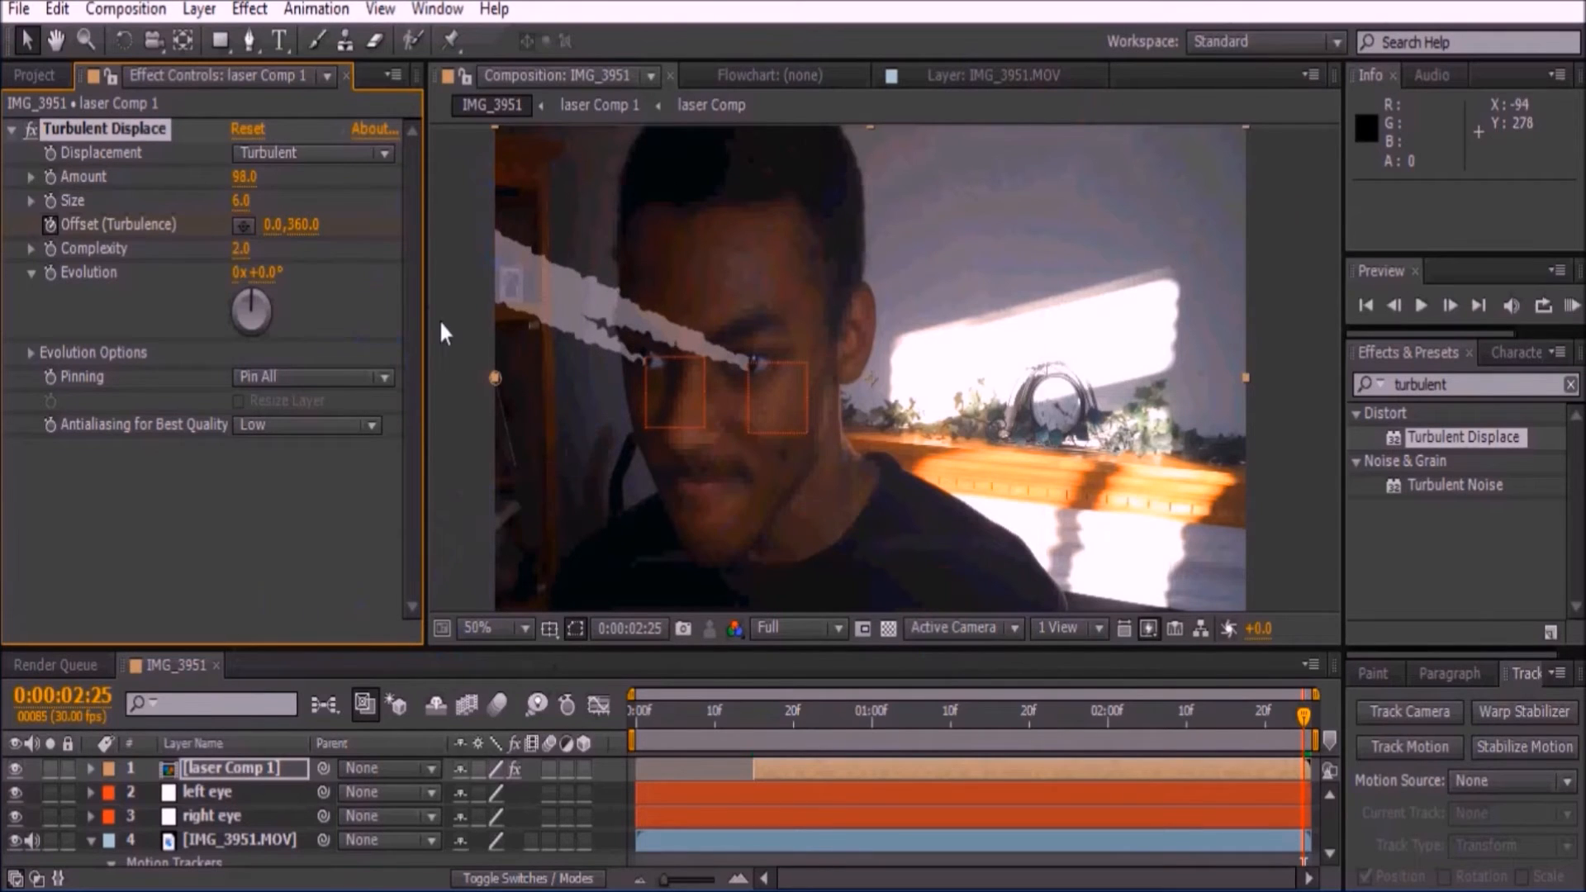
{"action": "left_click", "coordinate": [796, 627]}
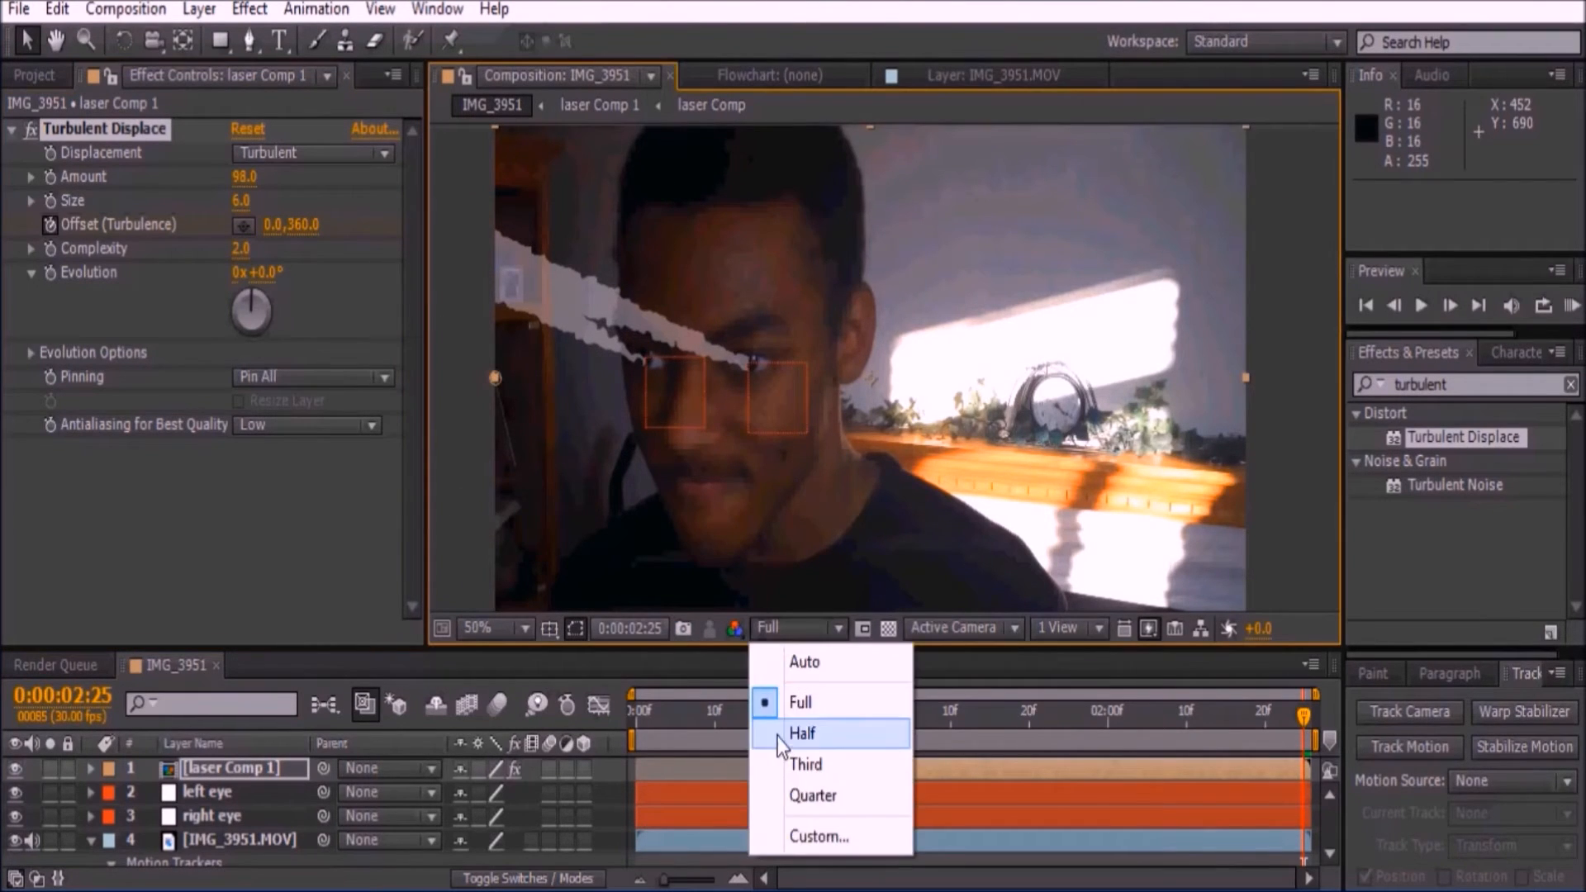
{"action": "left_click", "coordinate": [801, 734]}
{"action": "type", "text": "fast"}
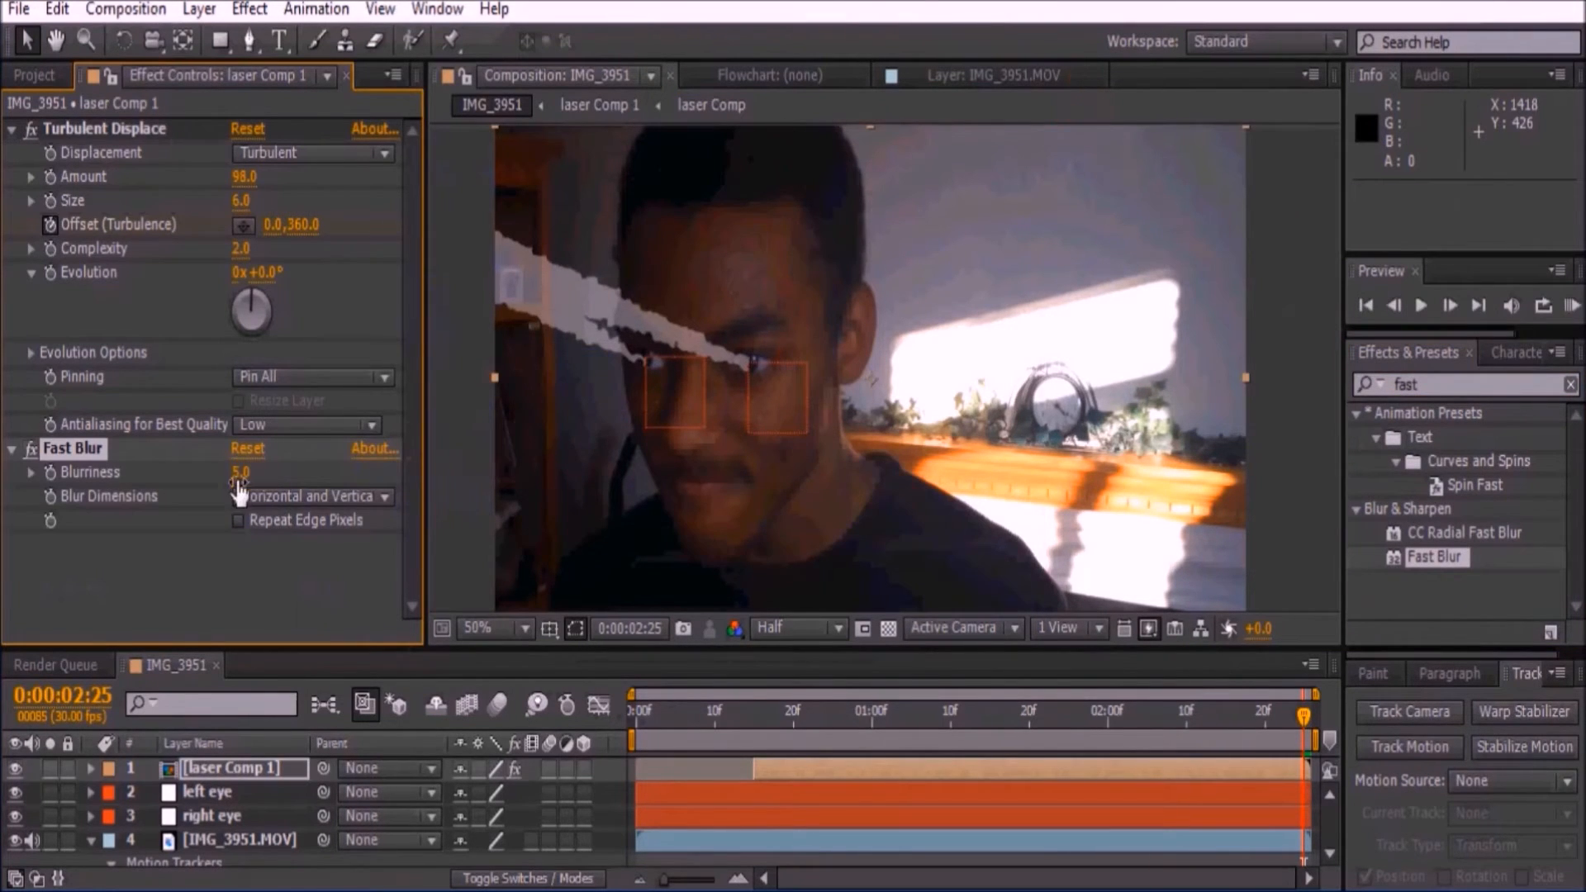
Add Directional Blur and angle it along the beams.
{"action": "type", "text": "d"}
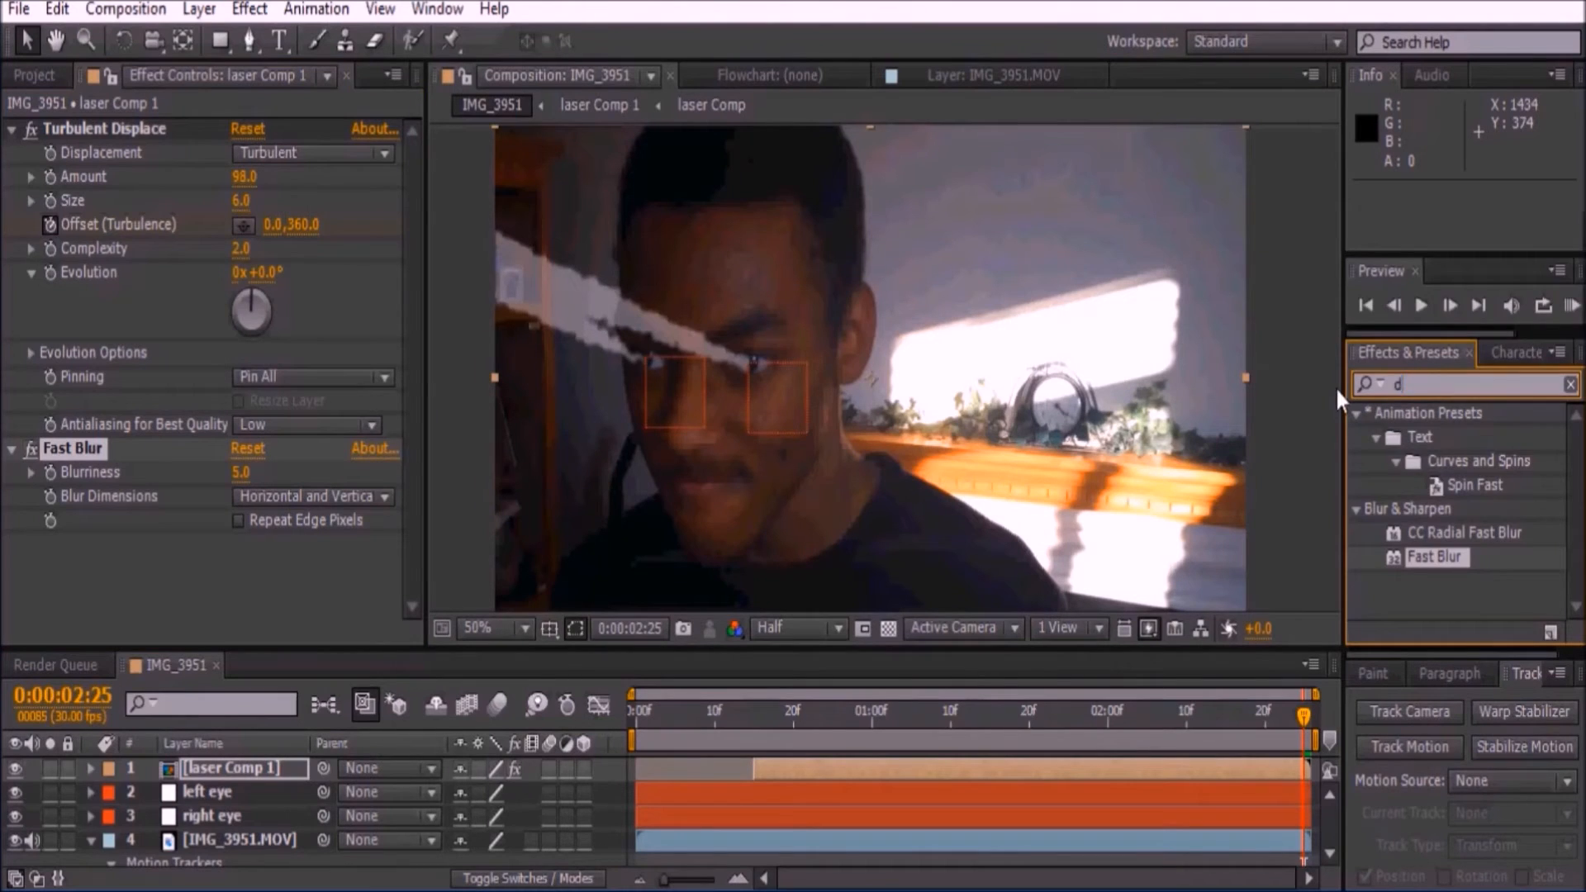
{"action": "type", "text": "irectio"}
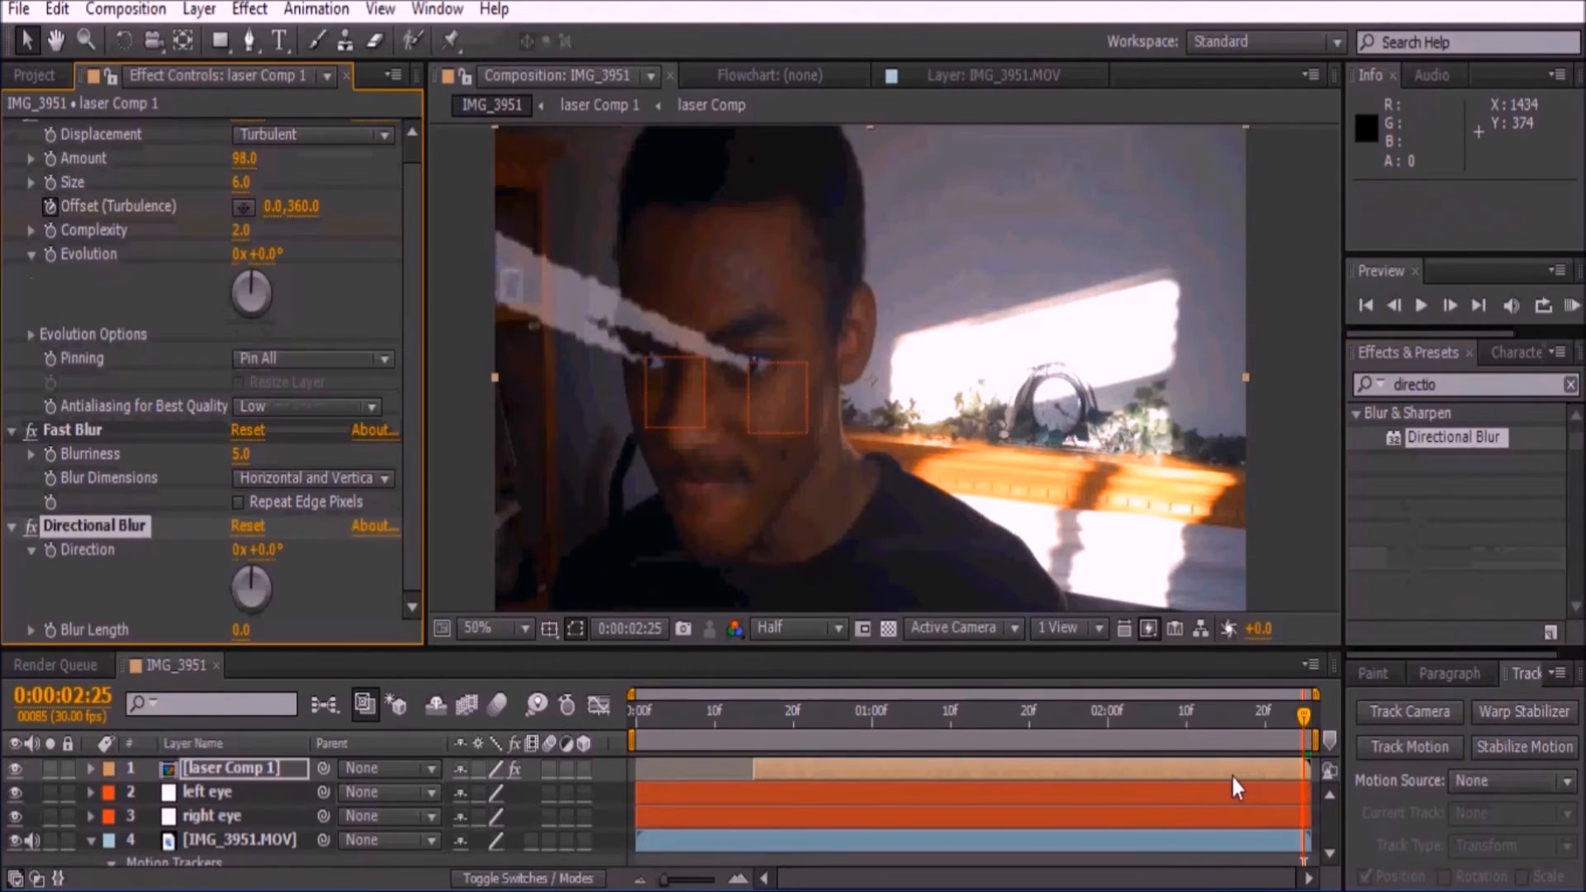
{"action": "left_click_drag", "start_coordinate": [251, 586], "coordinate": [251, 567]}
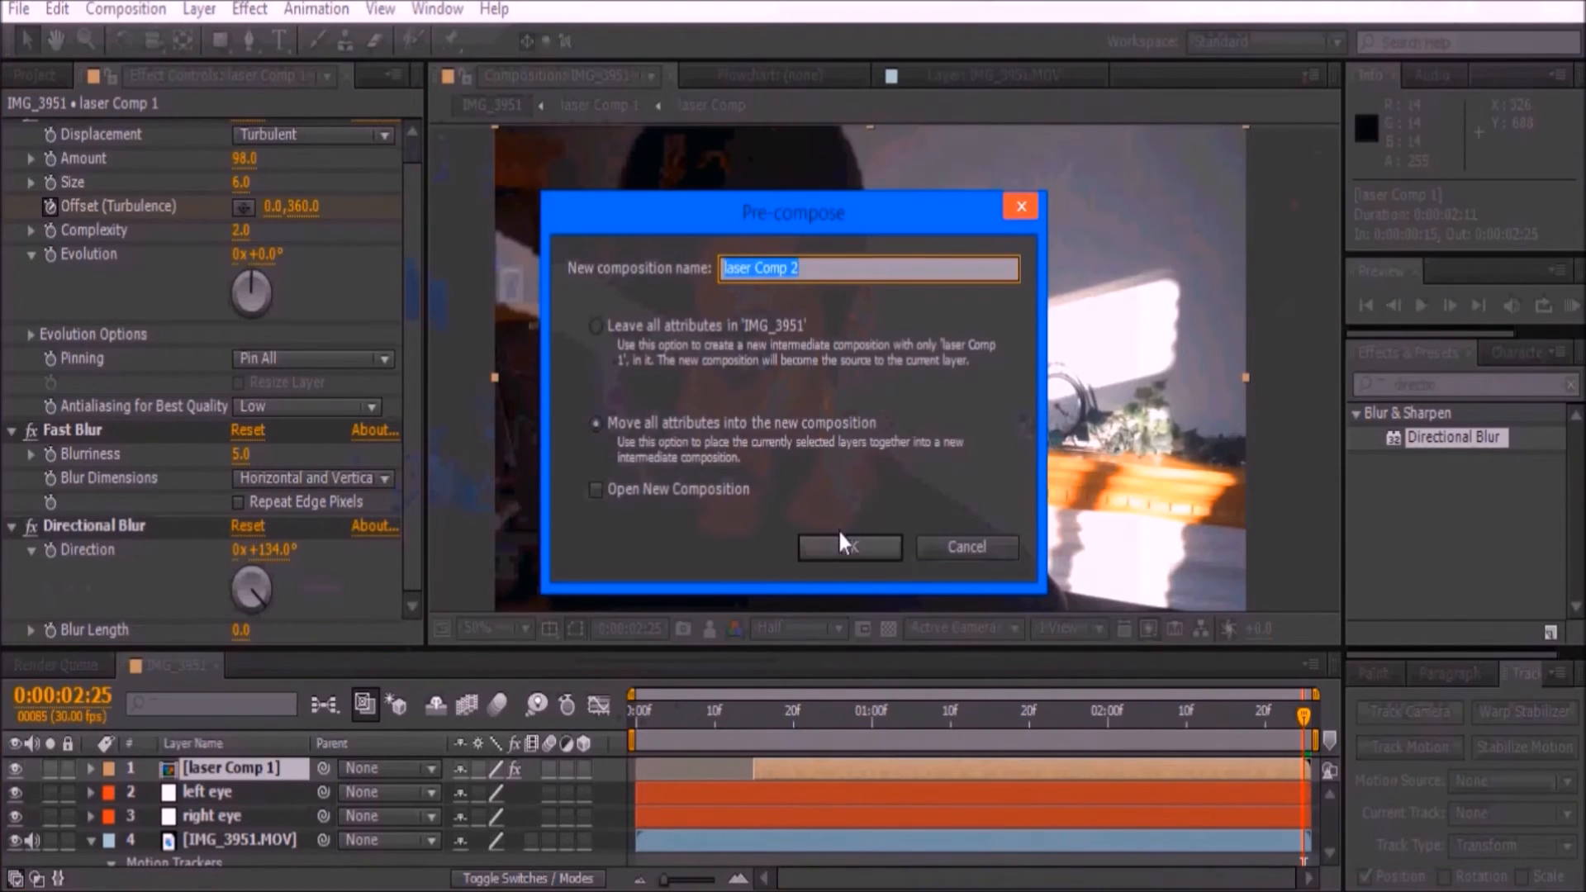
Nest into 'laser Comp 2' and add a Glow with radius 75 and yellow Color A.
{"action": "left_click", "coordinate": [848, 545]}
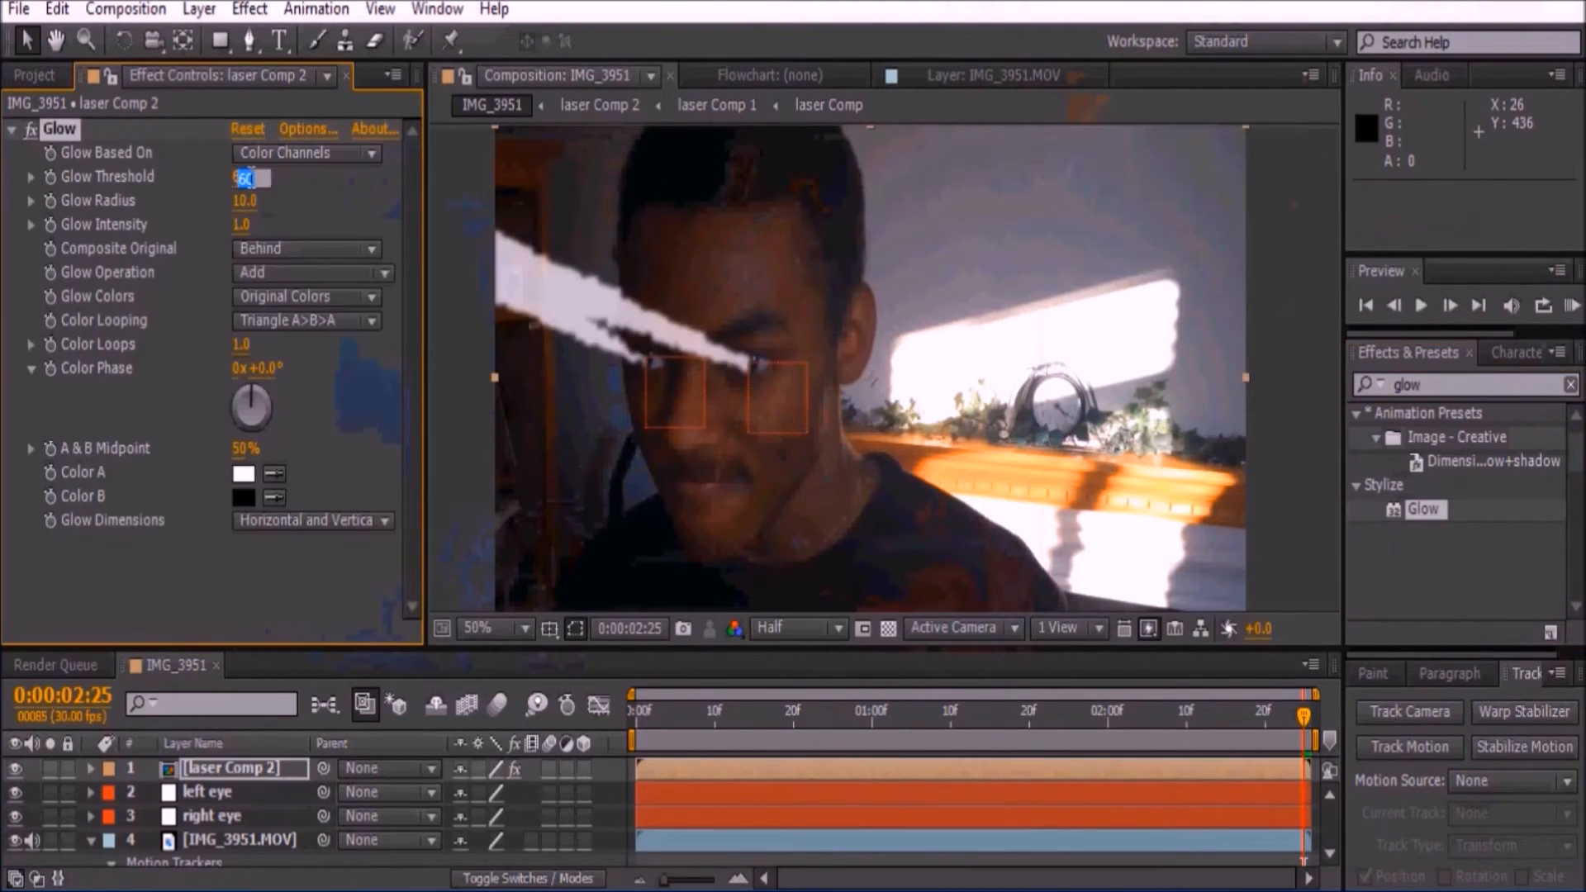
{"action": "left_click", "coordinate": [253, 200]}
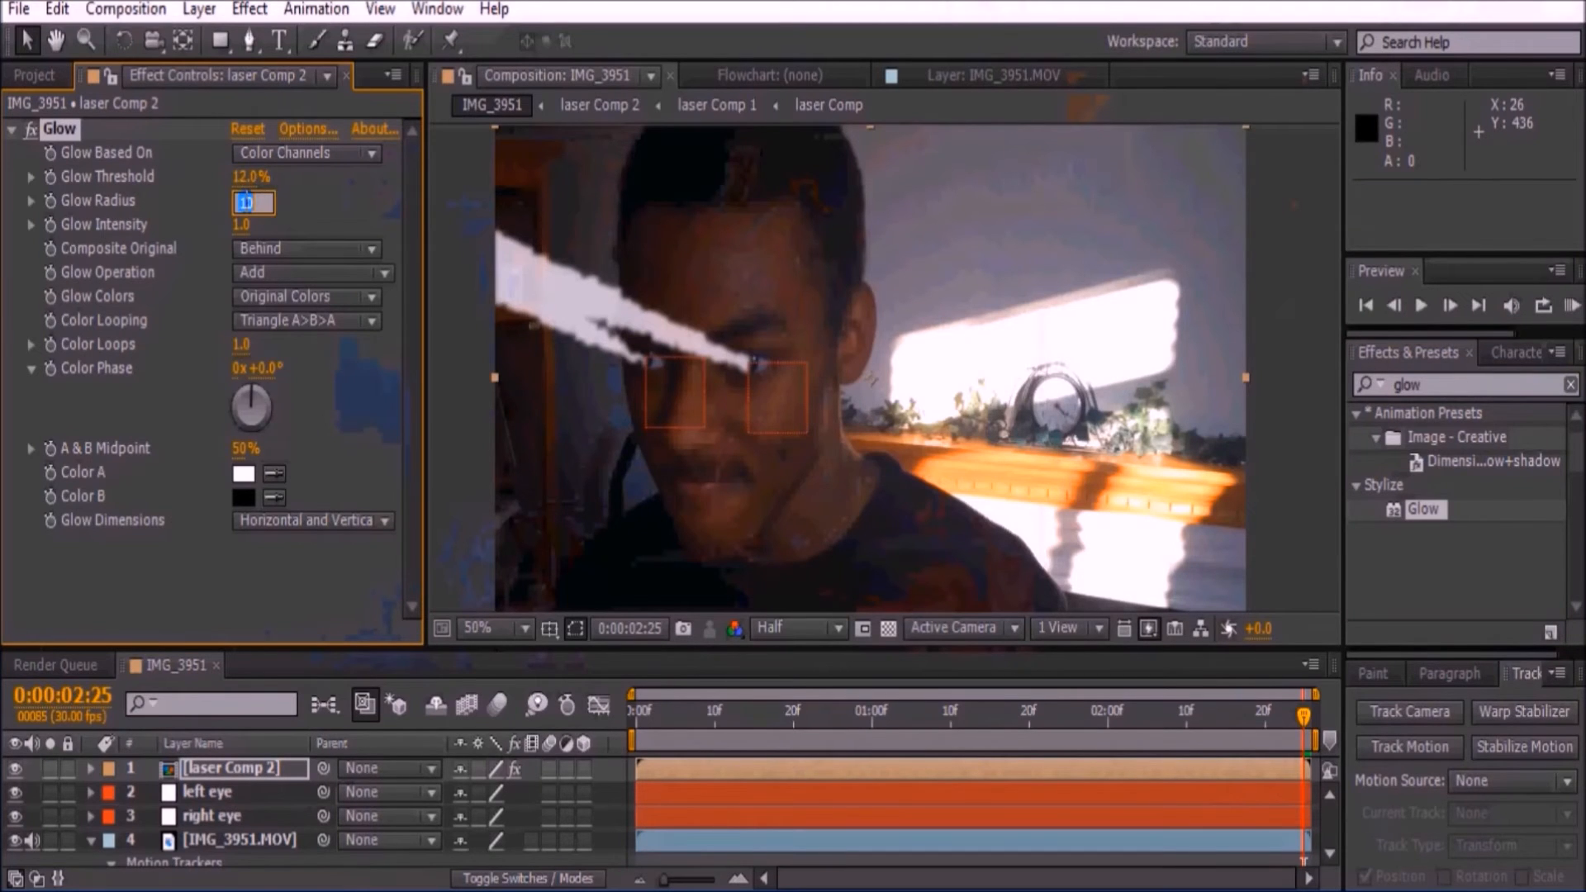
{"action": "type", "text": "75.0"}
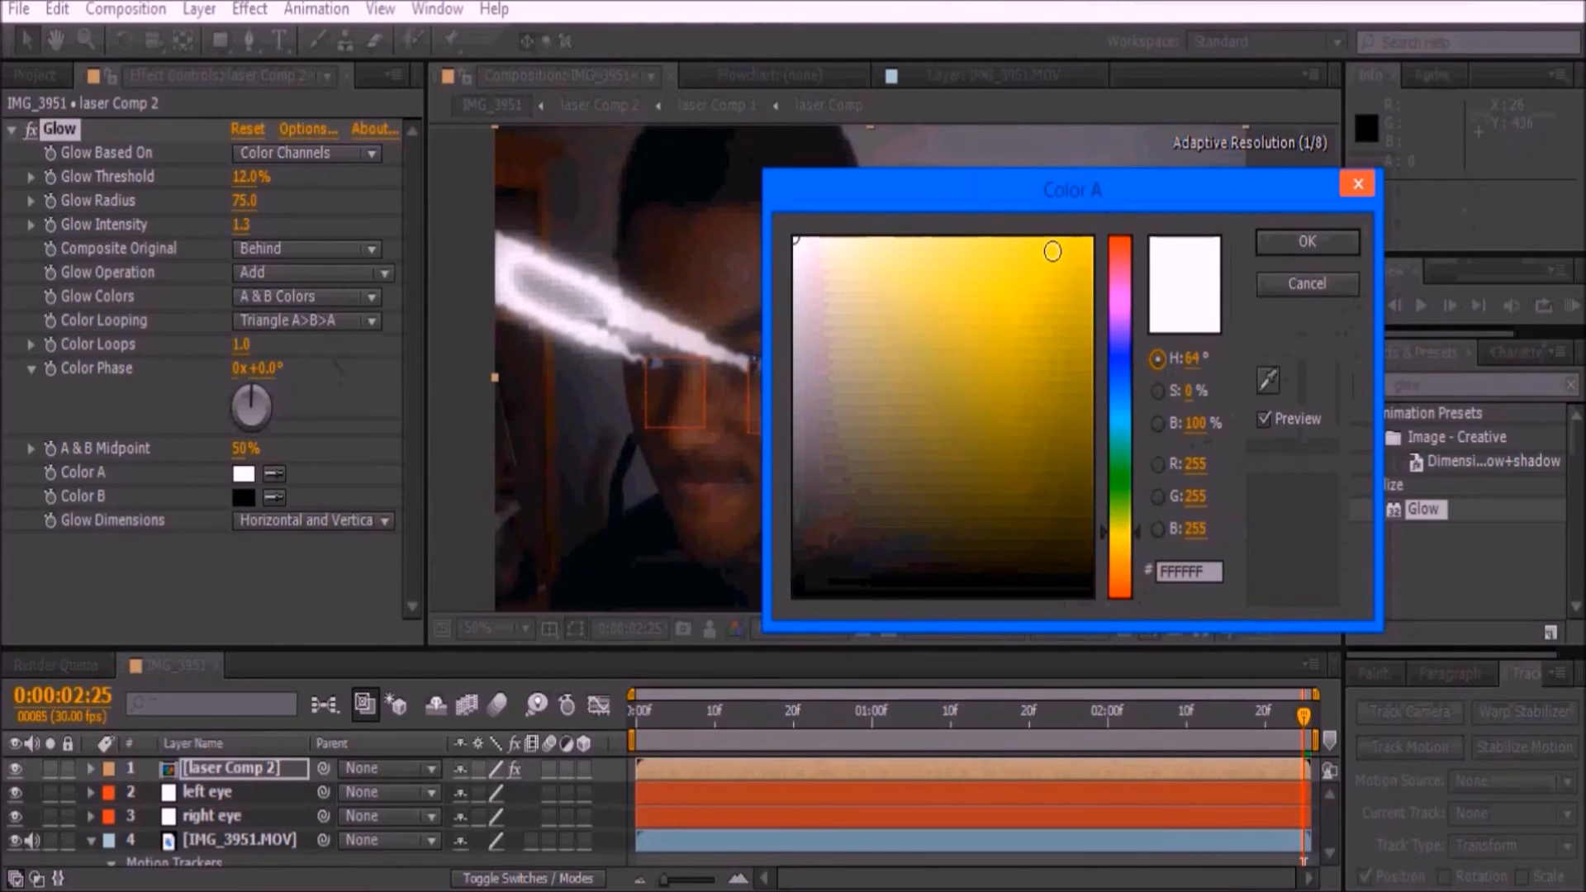
{"action": "left_click", "coordinate": [1305, 242]}
{"action": "type", "text": "20"}
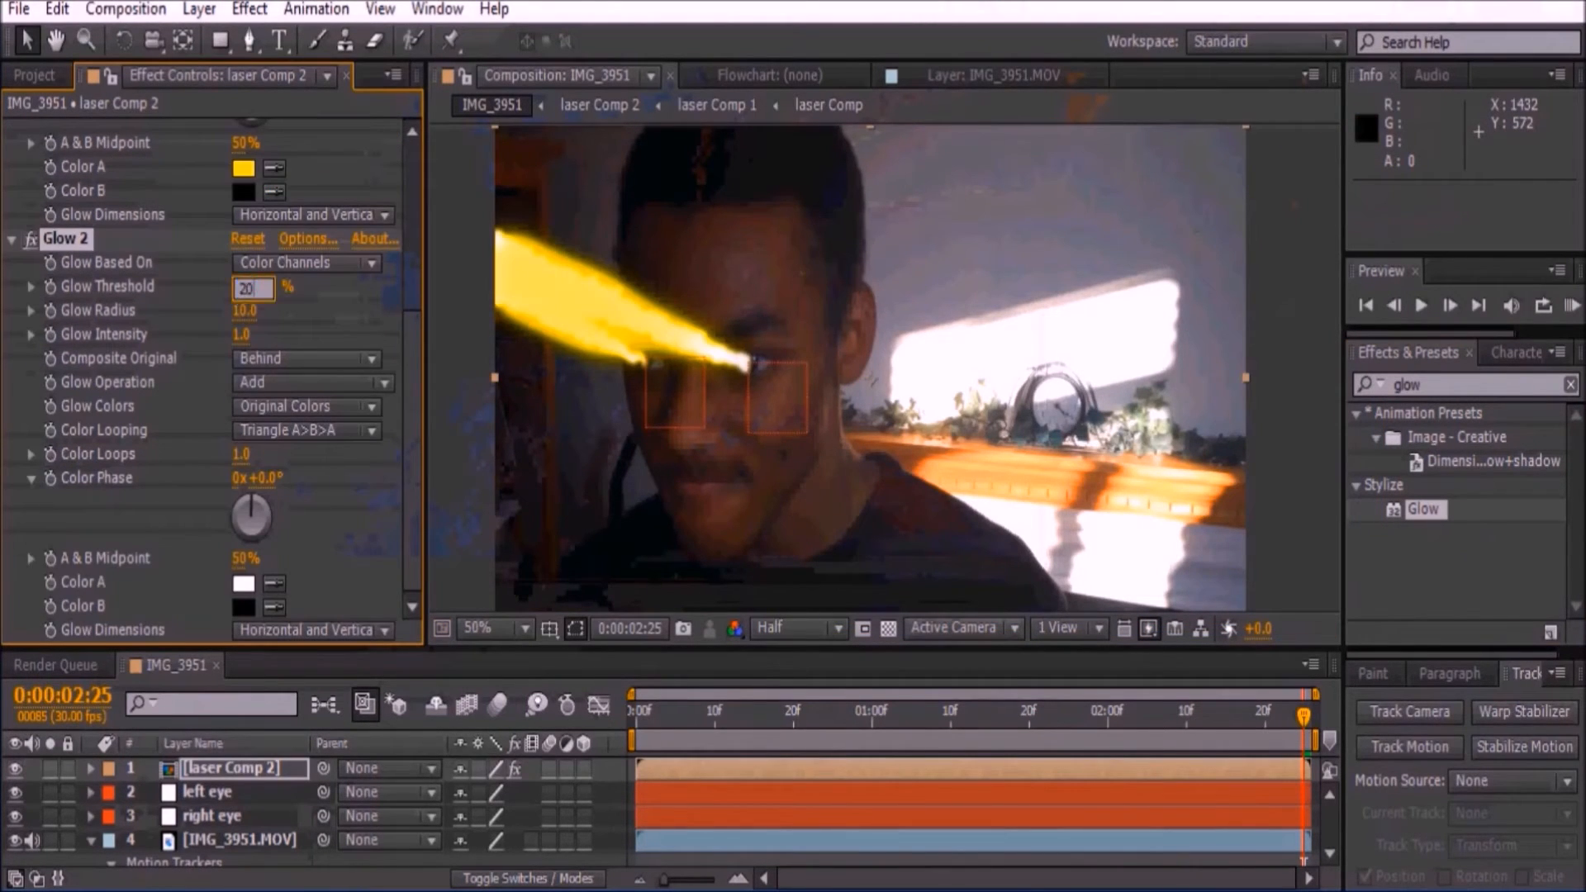
Add a stronger second Glow with red as Color A.
{"action": "type", "text": "186"}
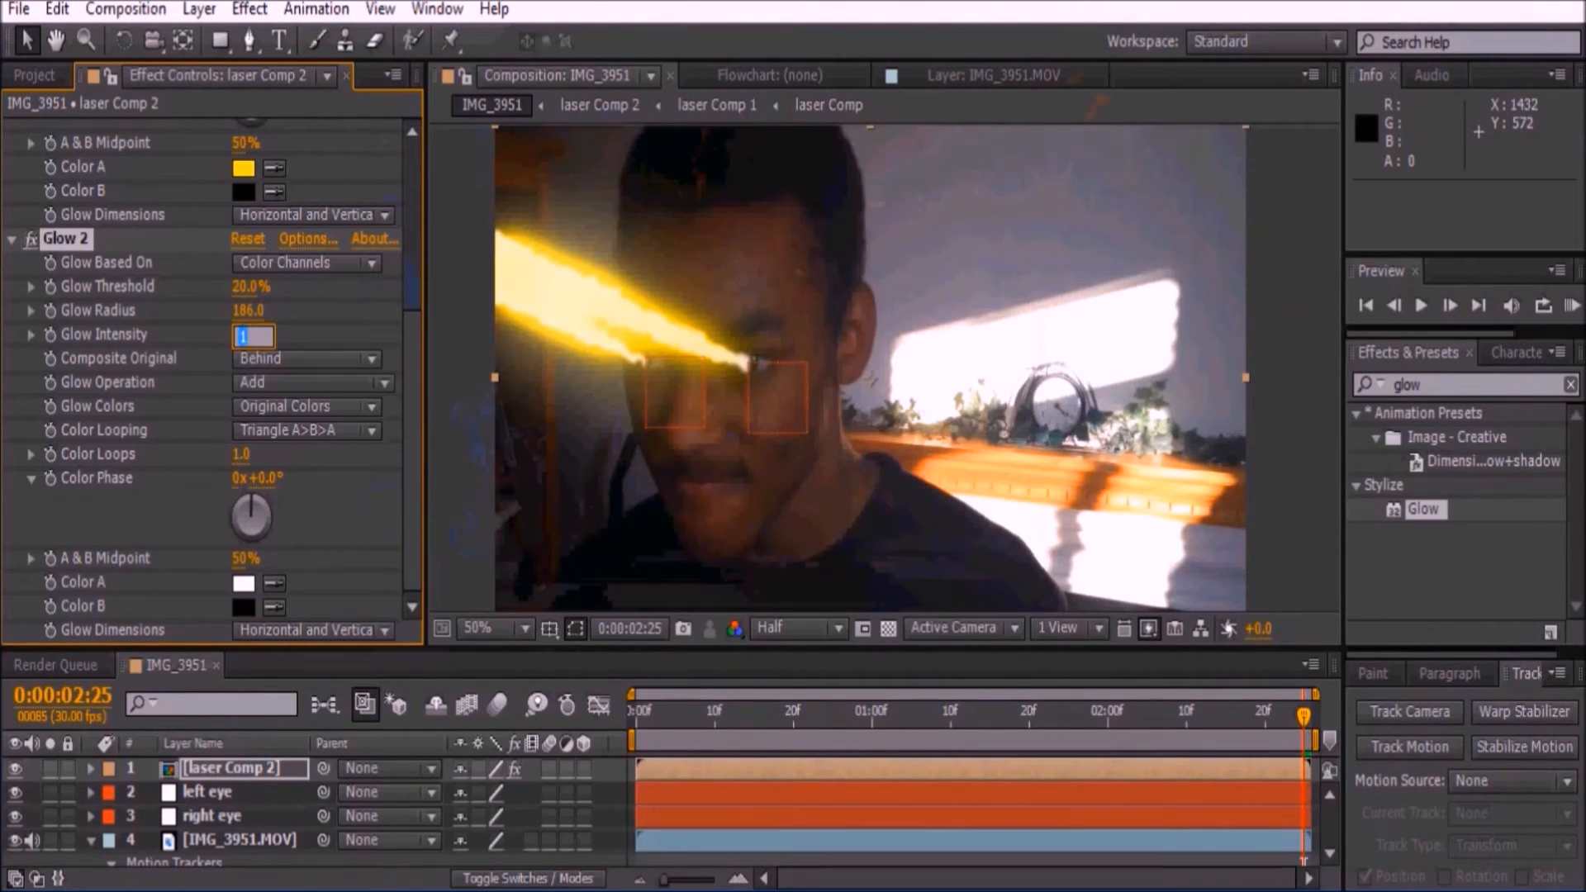
{"action": "left_click", "coordinate": [304, 406]}
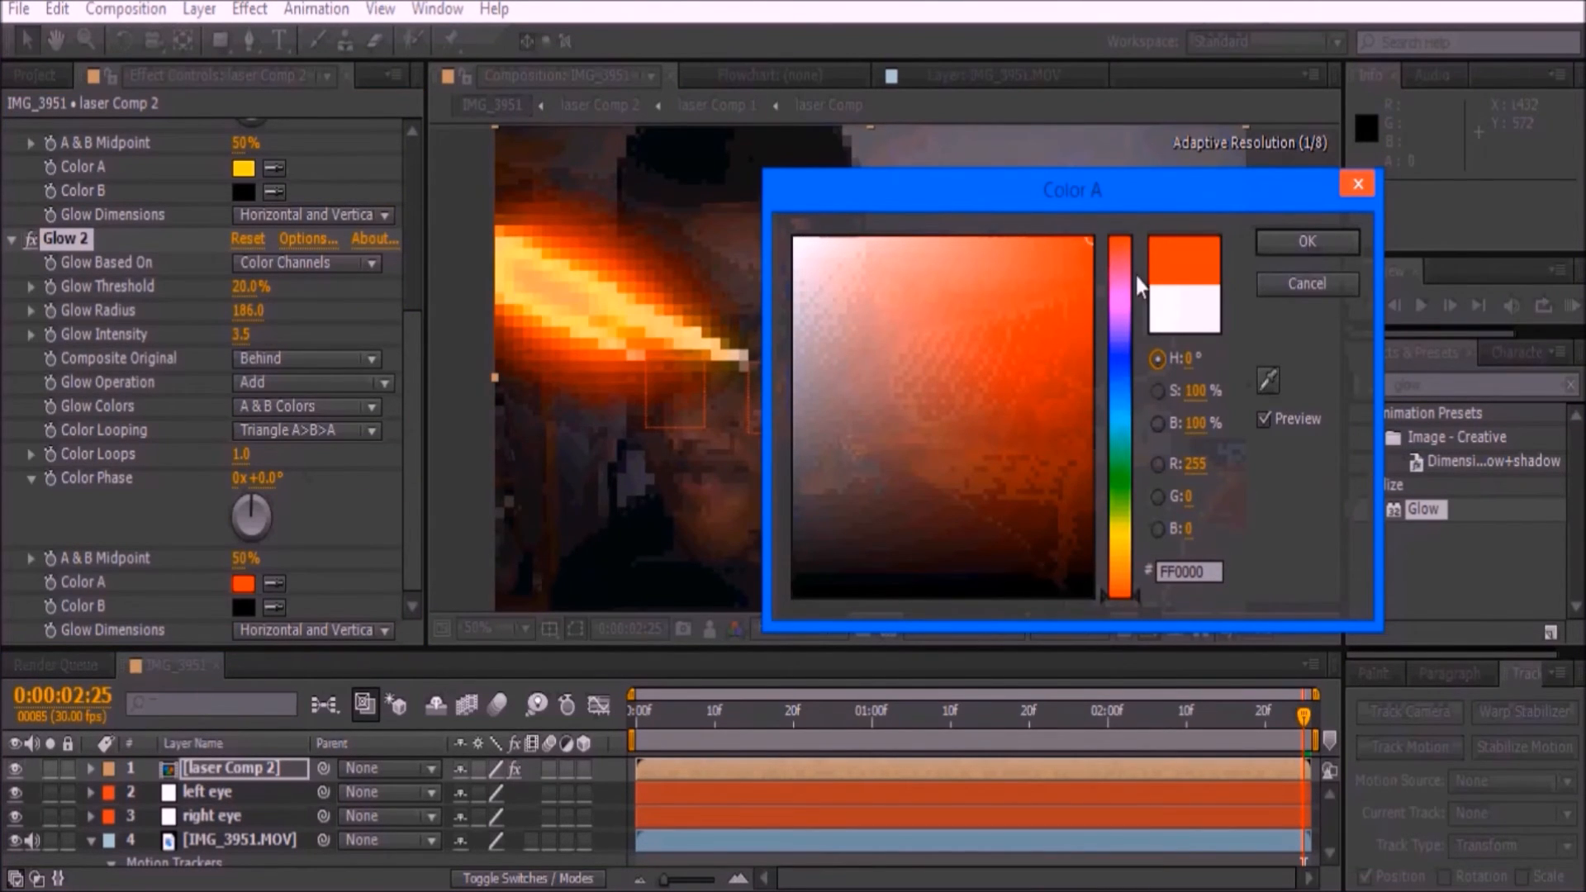
{"action": "left_click", "coordinate": [1305, 240]}
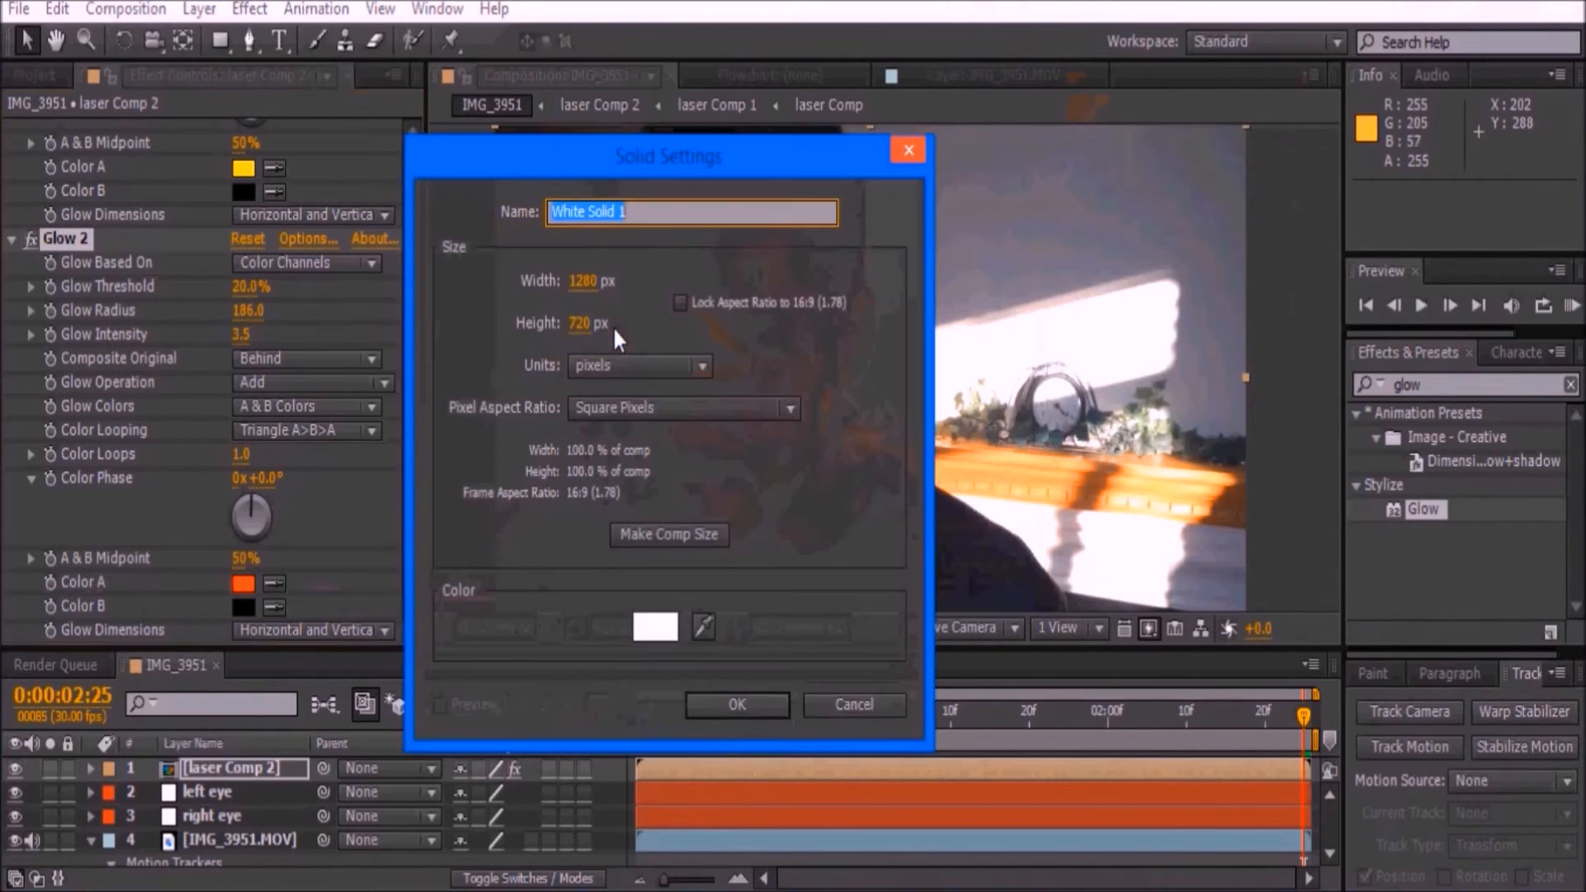
Create a black solid, apply Lens Flare and set its blending mode to Screen.
{"action": "left_click", "coordinate": [654, 627]}
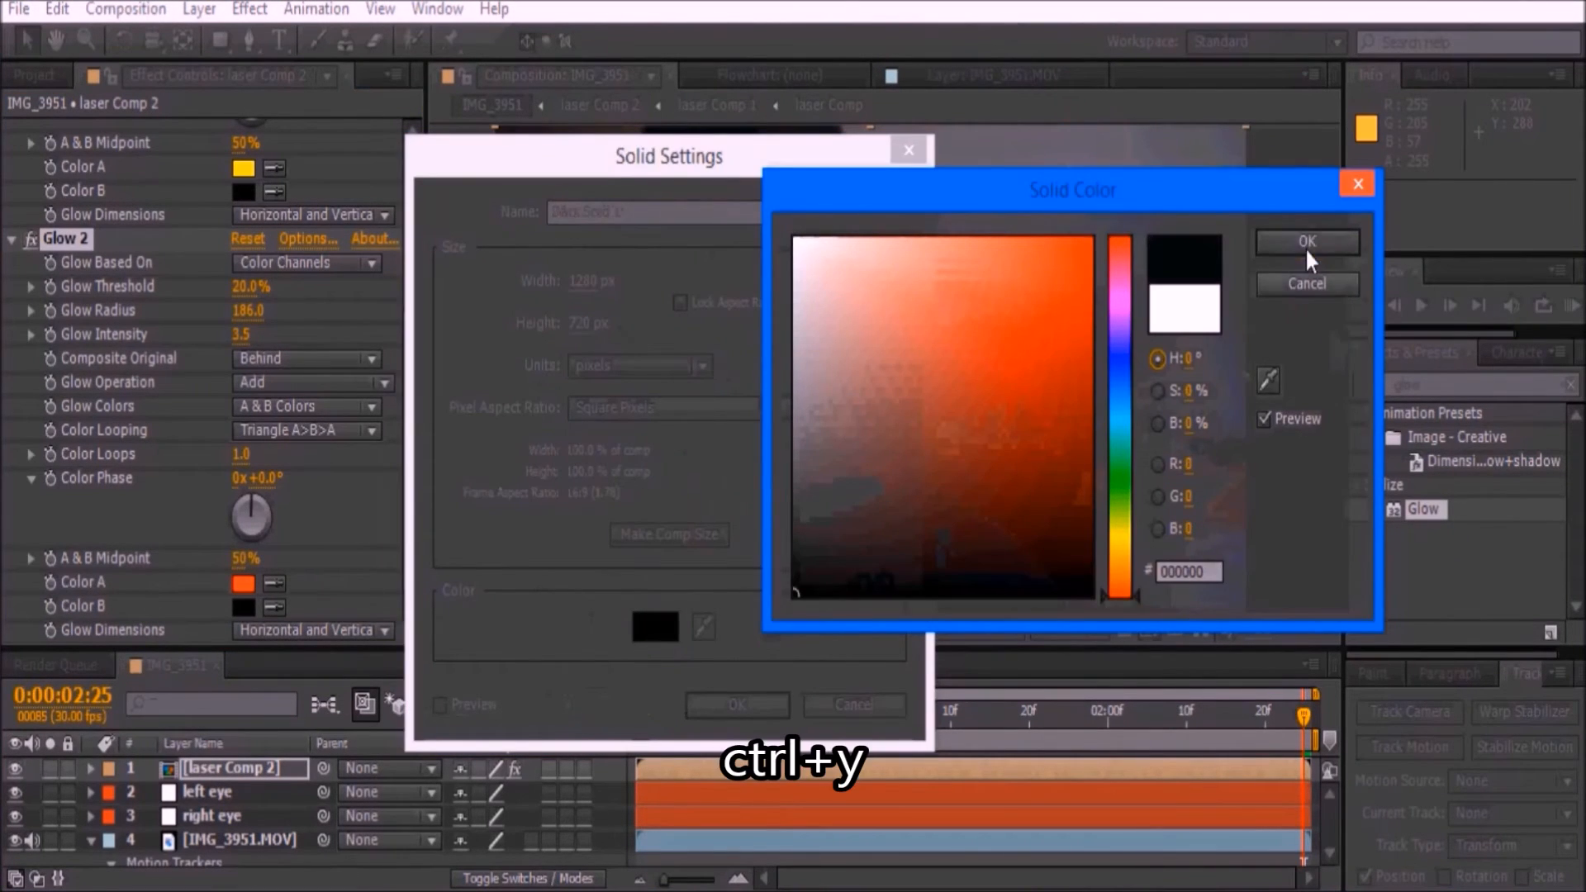
{"action": "left_click", "coordinate": [1306, 241]}
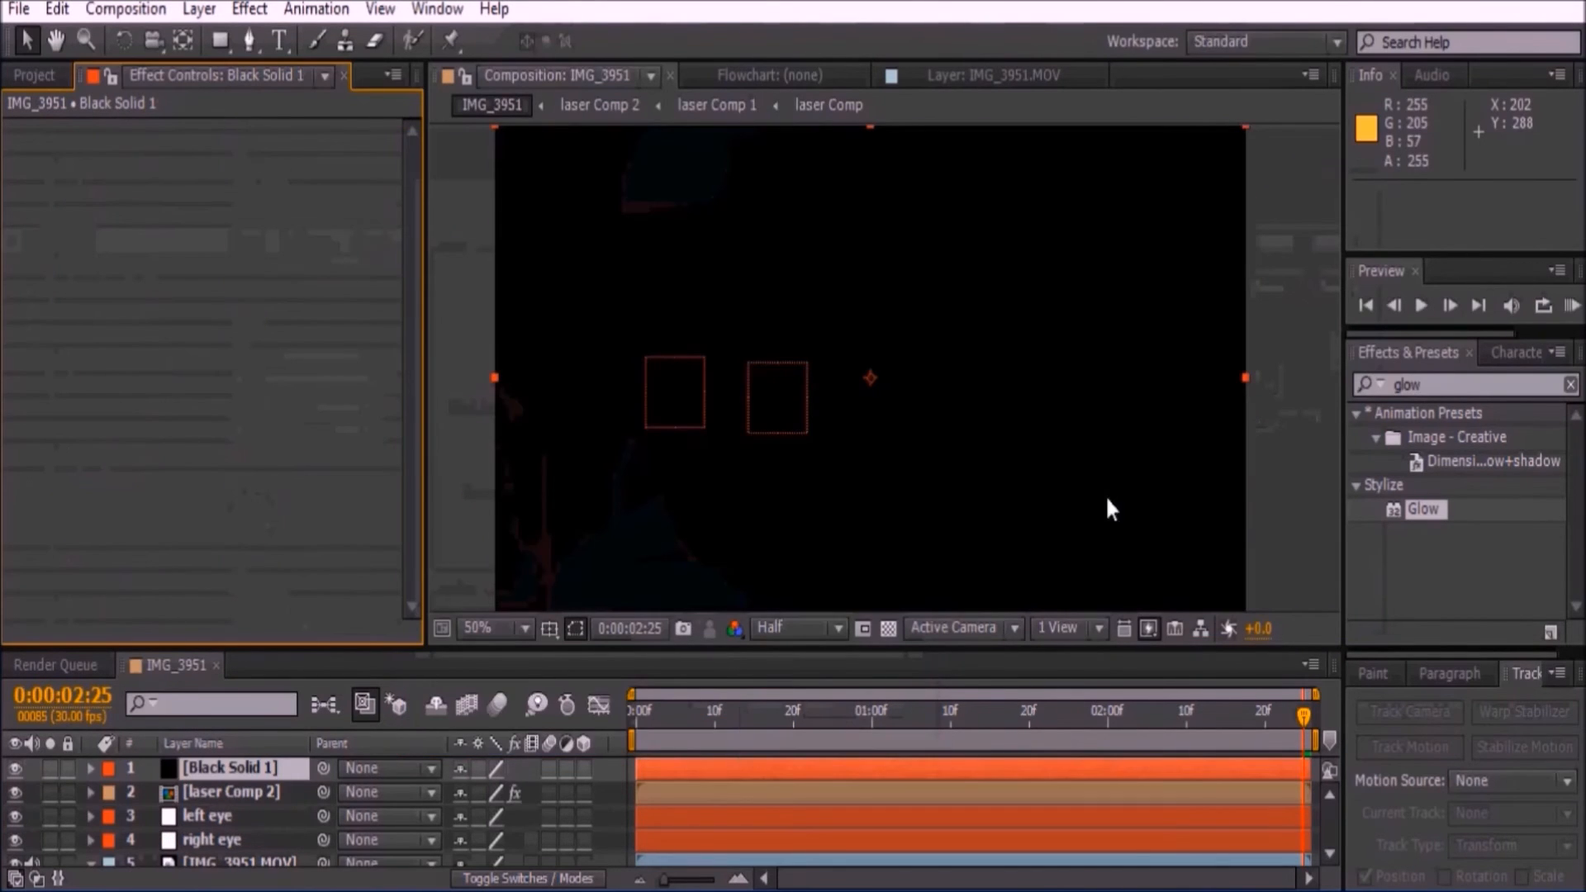
{"action": "type", "text": "lens flare"}
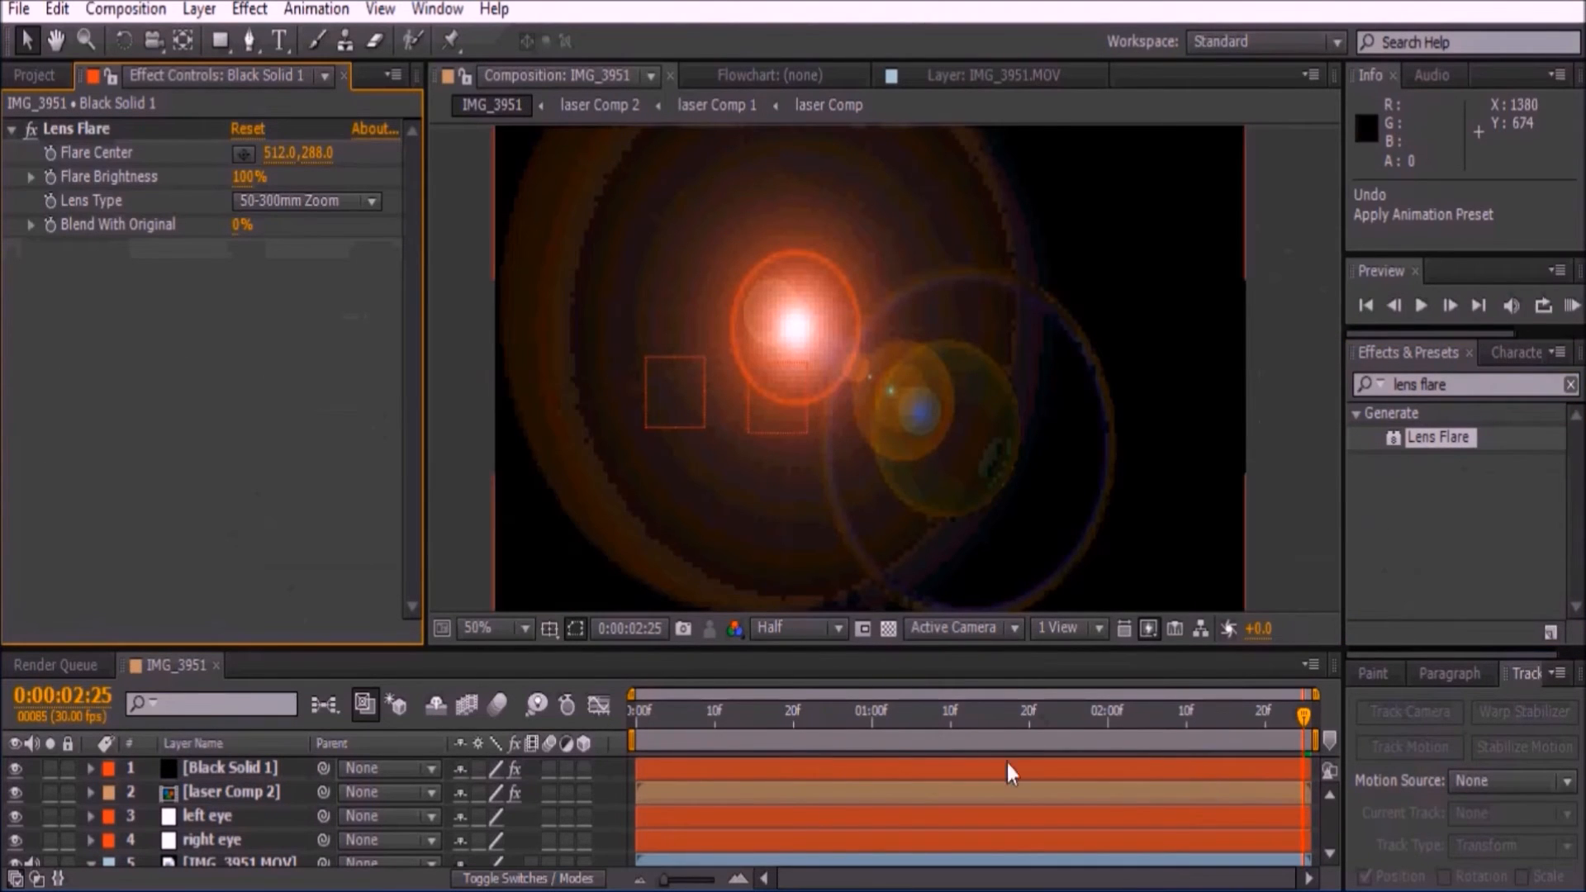
{"action": "left_click", "coordinate": [480, 766]}
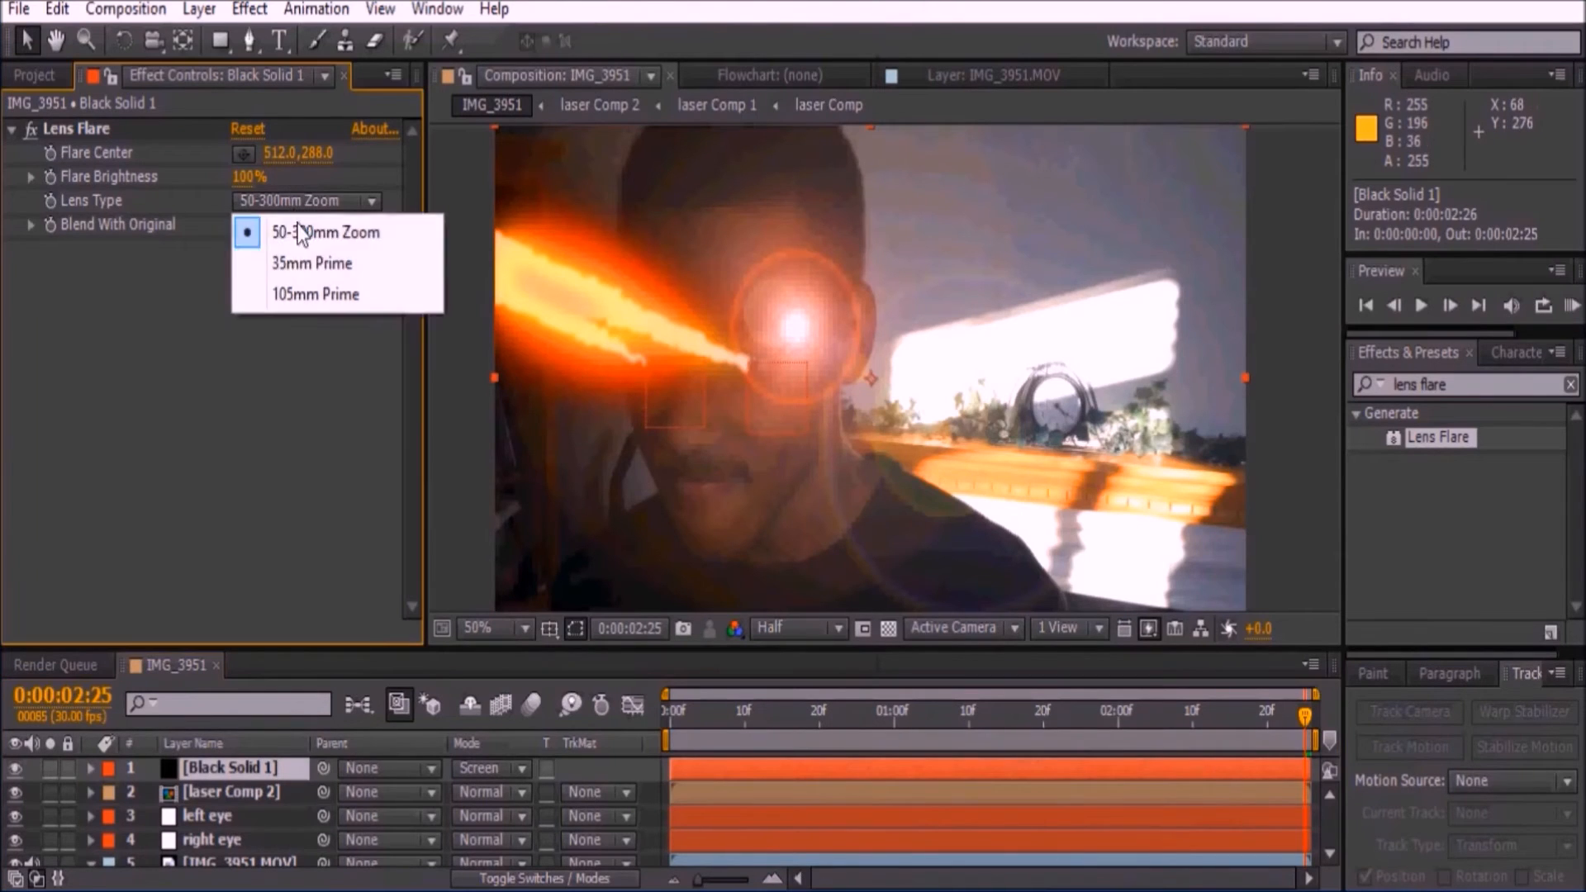
Switch to the 35mm Prime lens and place flare centres on both eyes.
{"action": "left_click", "coordinate": [311, 263]}
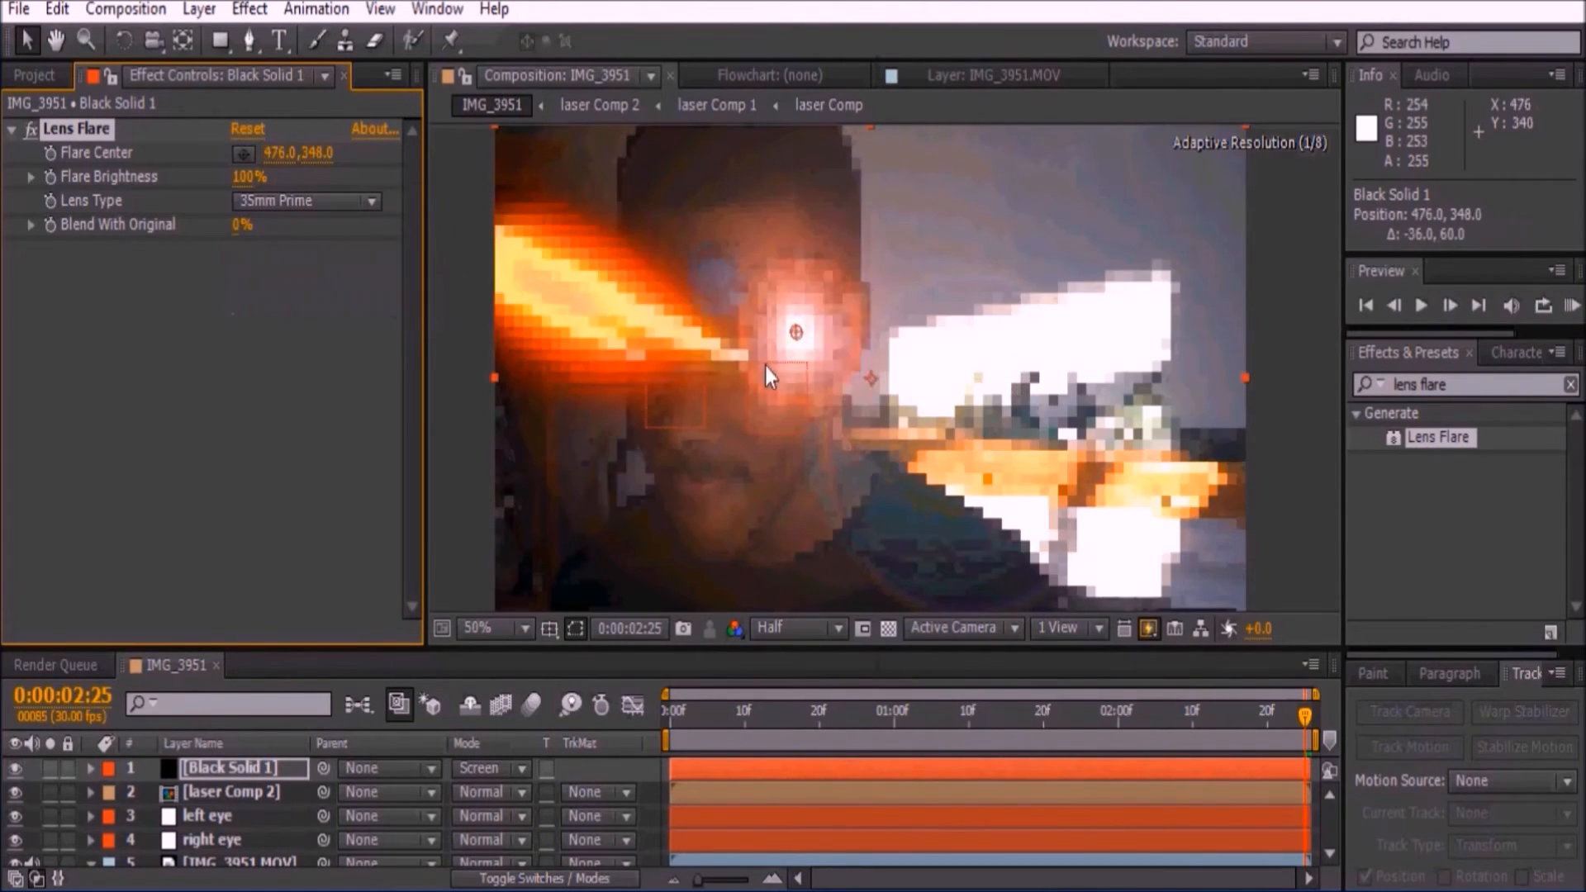
{"action": "left_click_drag", "start_coordinate": [796, 334], "coordinate": [753, 365]}
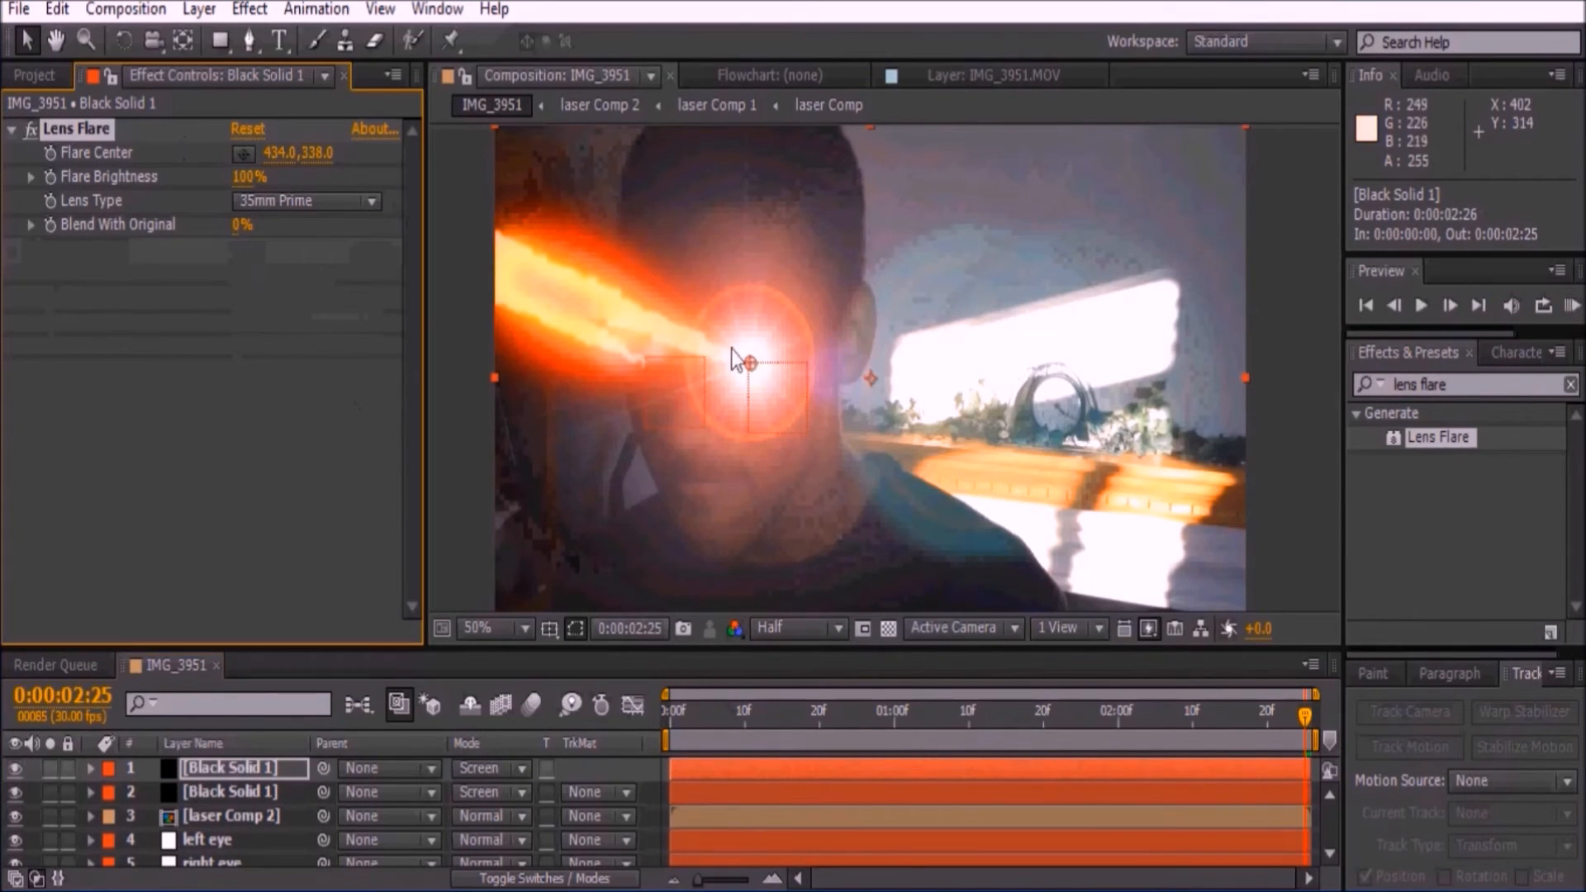
{"action": "left_click_drag", "start_coordinate": [748, 364], "coordinate": [642, 359]}
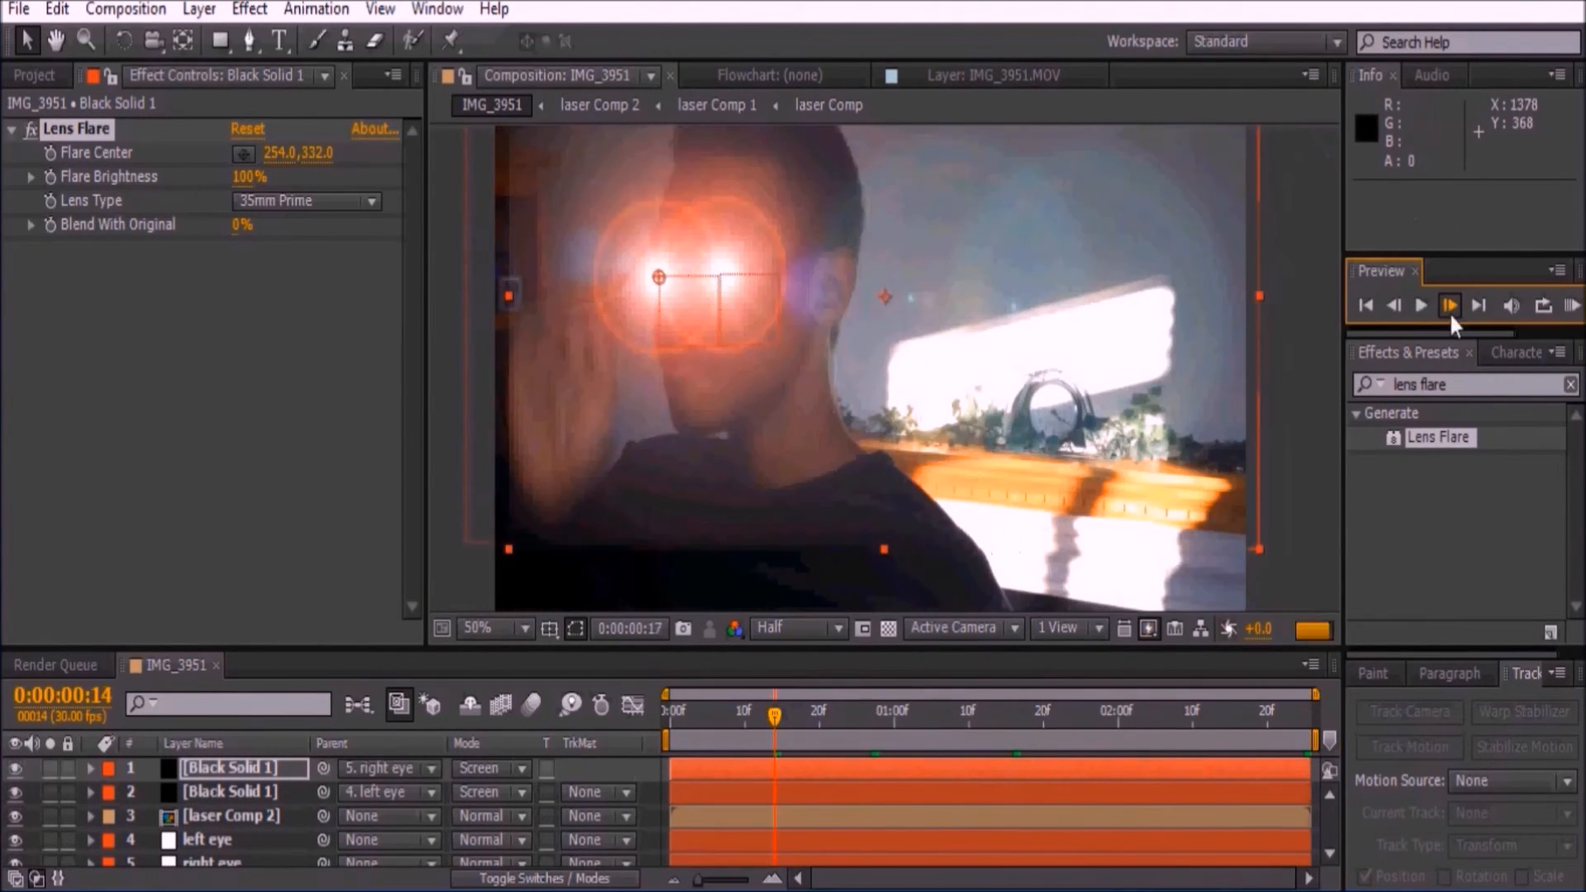
Step forward and back through frames to check the flares track the eyes.
{"action": "left_click", "coordinate": [1447, 304]}
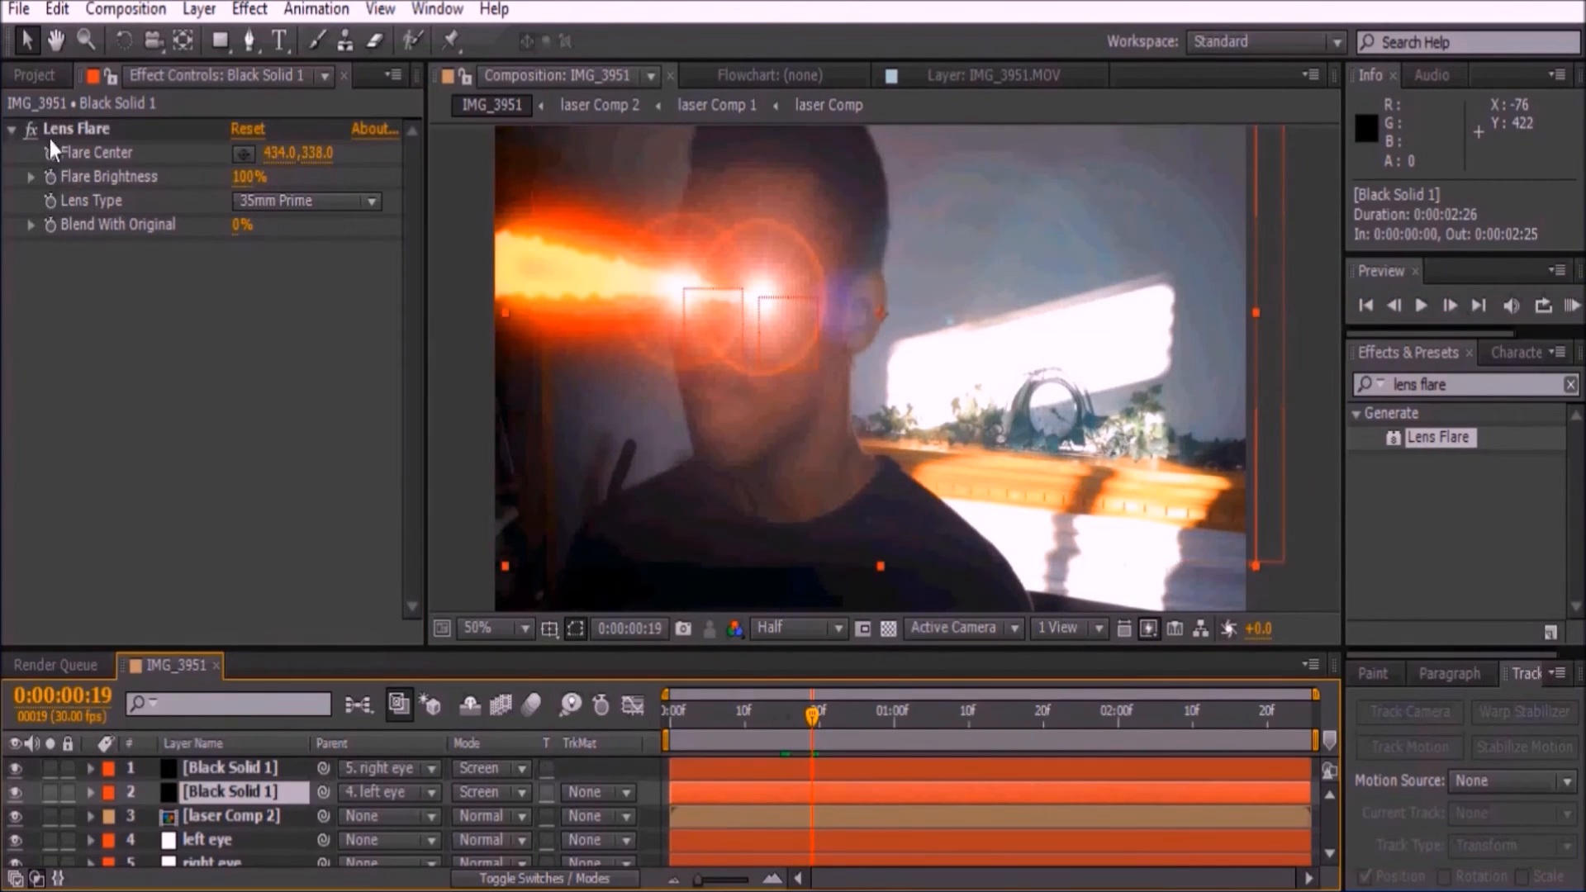
{"action": "left_click", "coordinate": [1393, 305]}
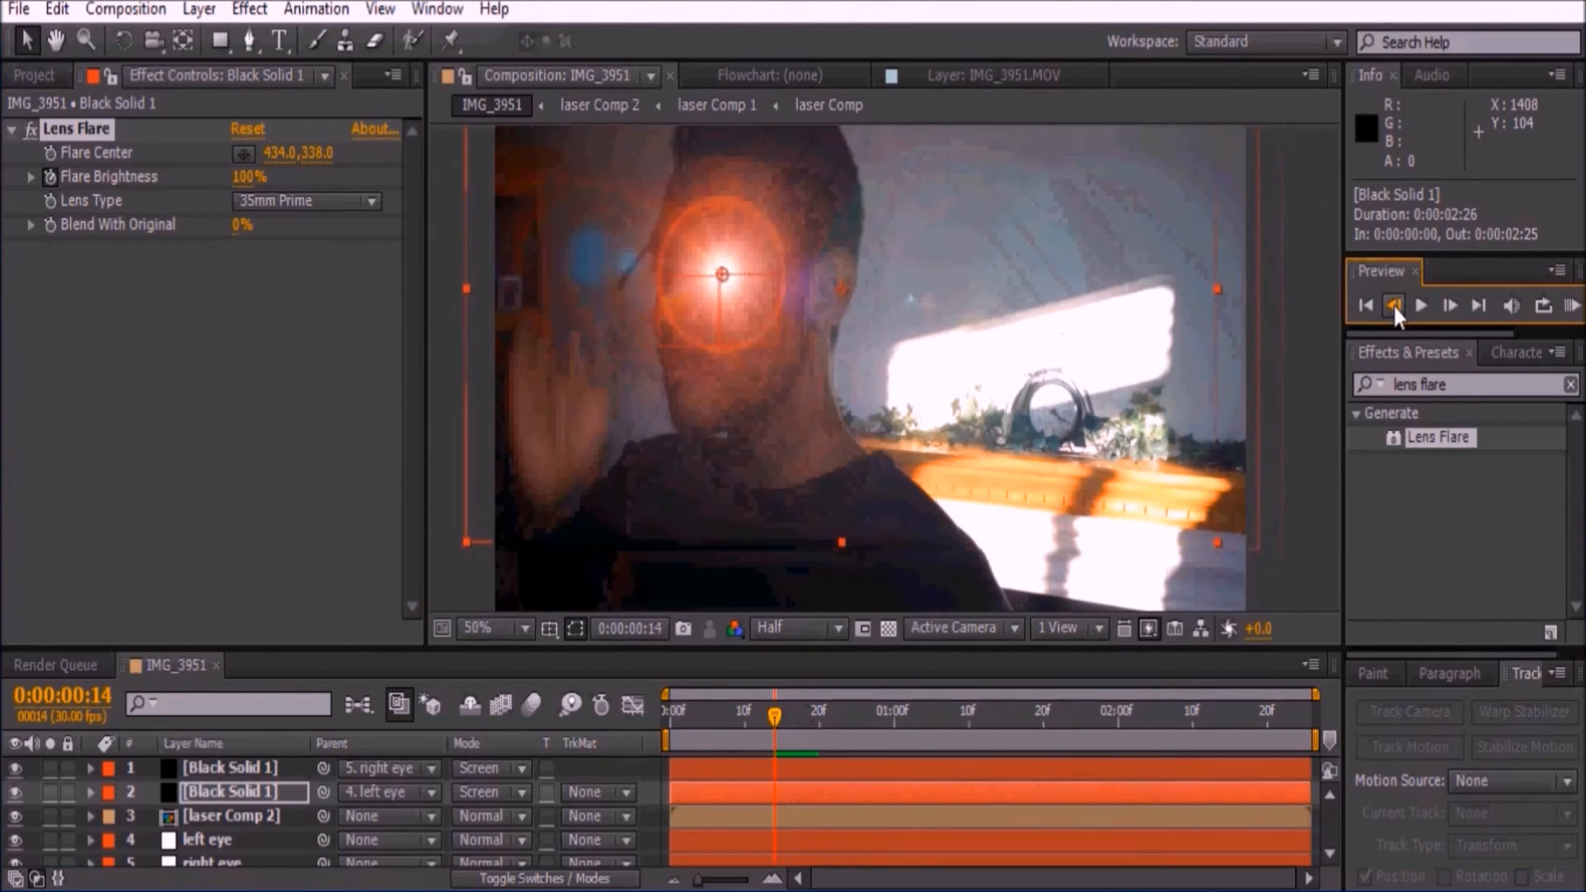
{"action": "left_click", "coordinate": [1420, 305]}
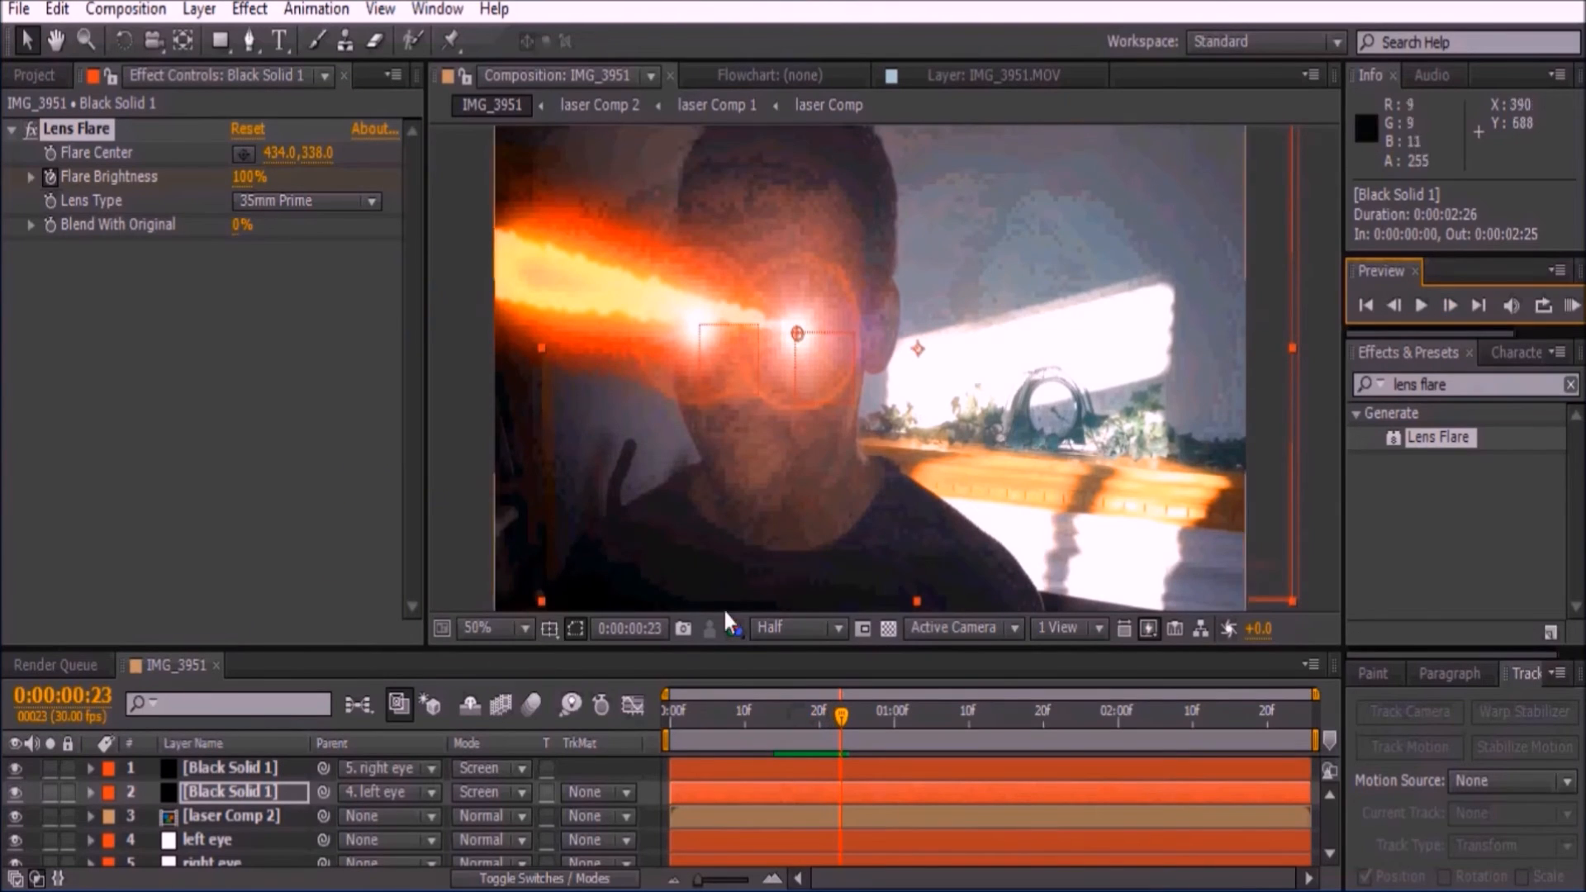
{"action": "type", "text": "glow"}
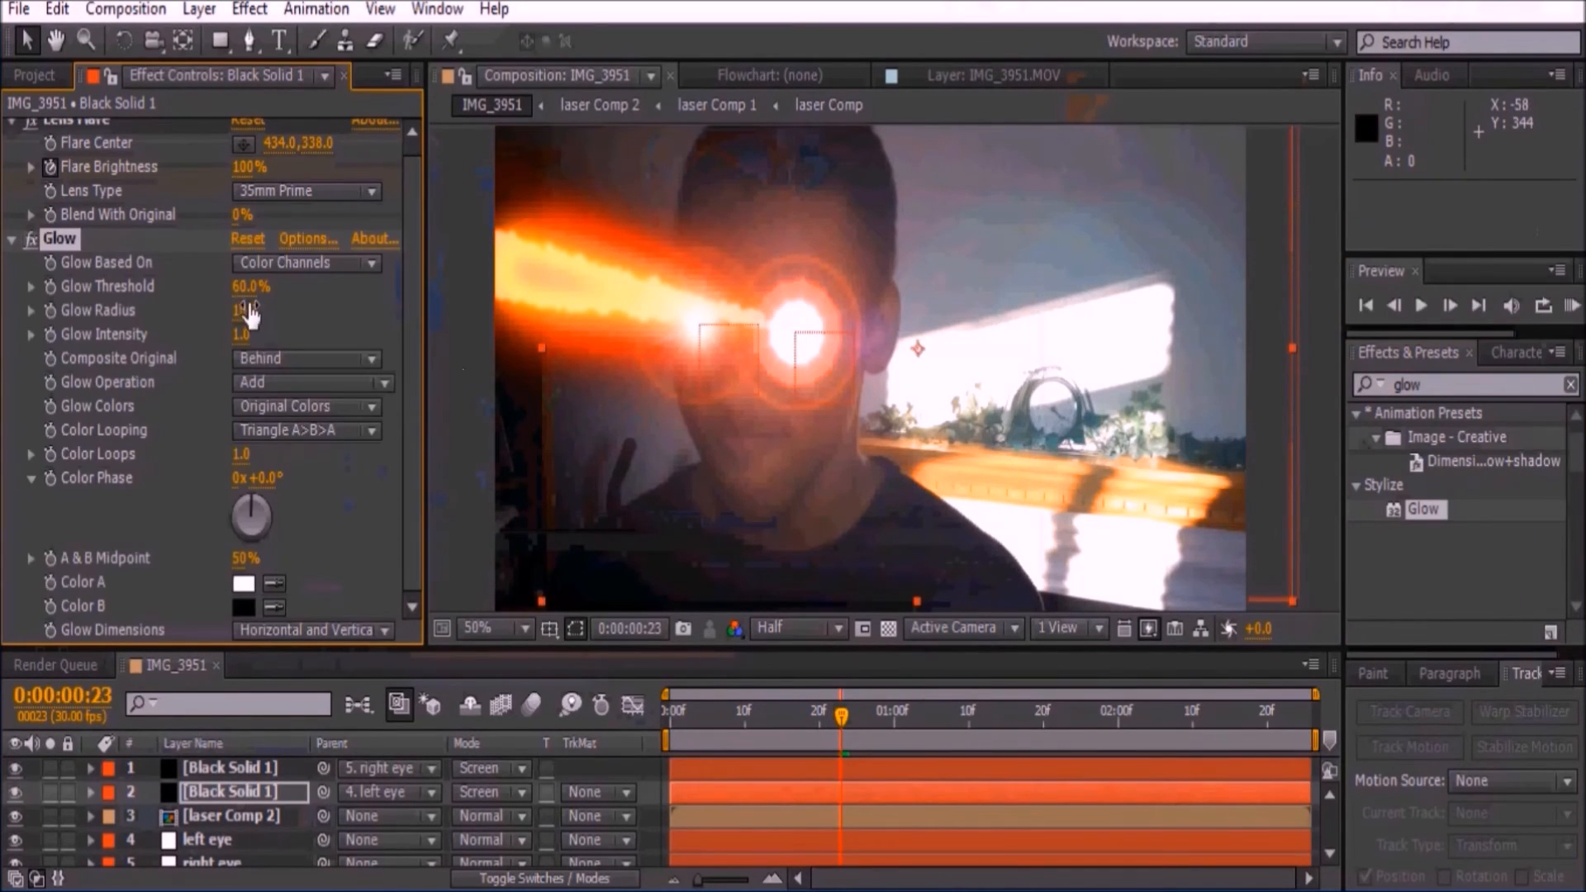
Give the flare a larger Glow radius, Brightness & Contrast, and colourised Hue/Saturation.
{"action": "left_click_drag", "start_coordinate": [249, 286], "coordinate": [250, 286]}
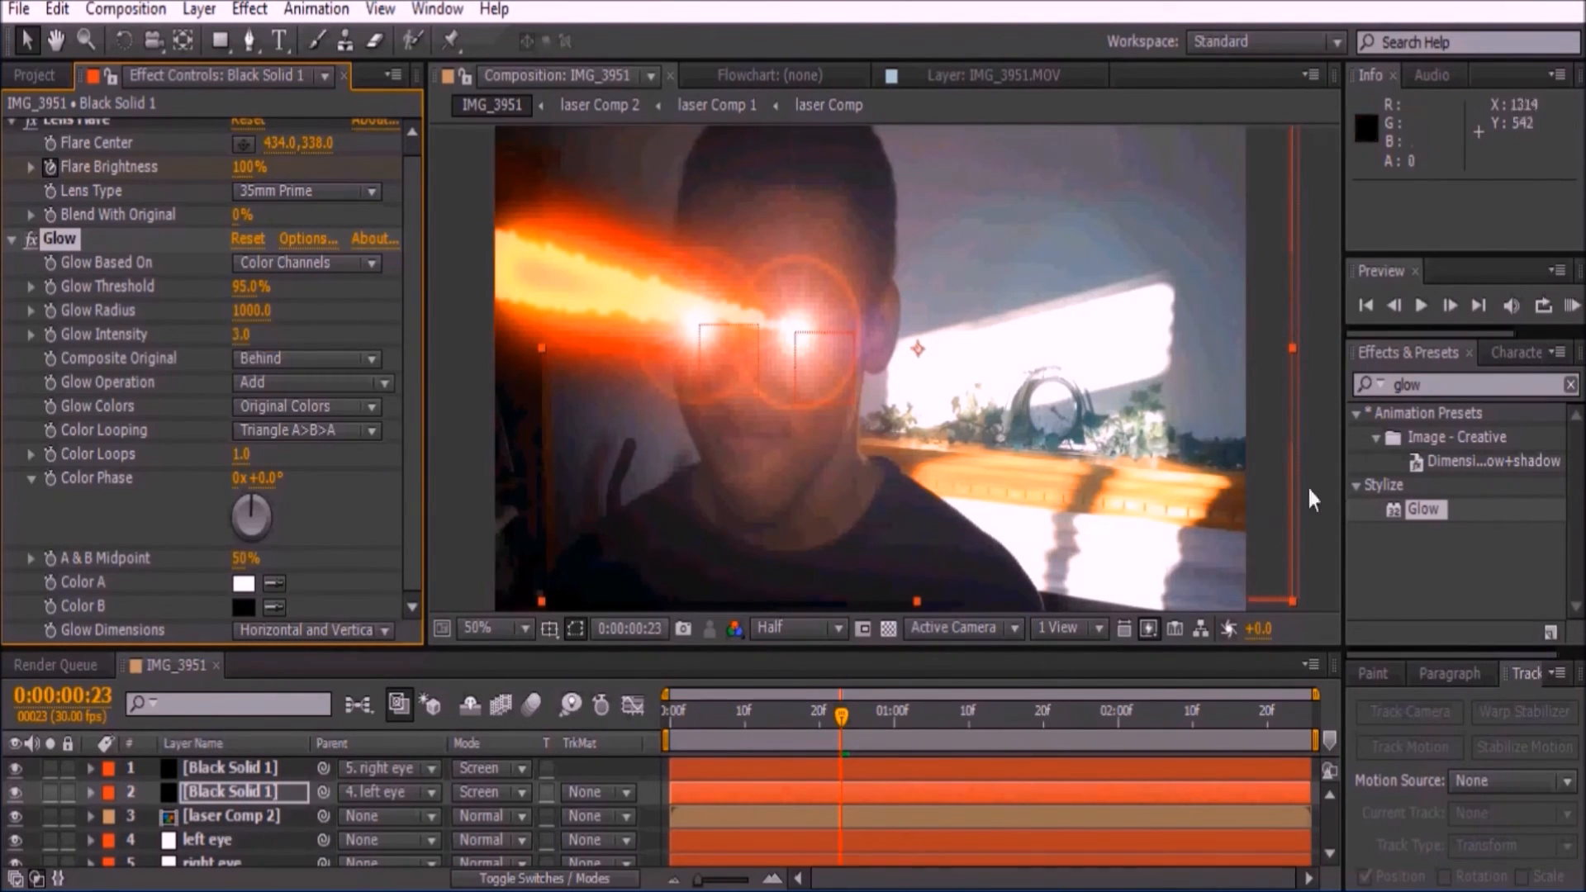
{"action": "type", "text": "brightness"}
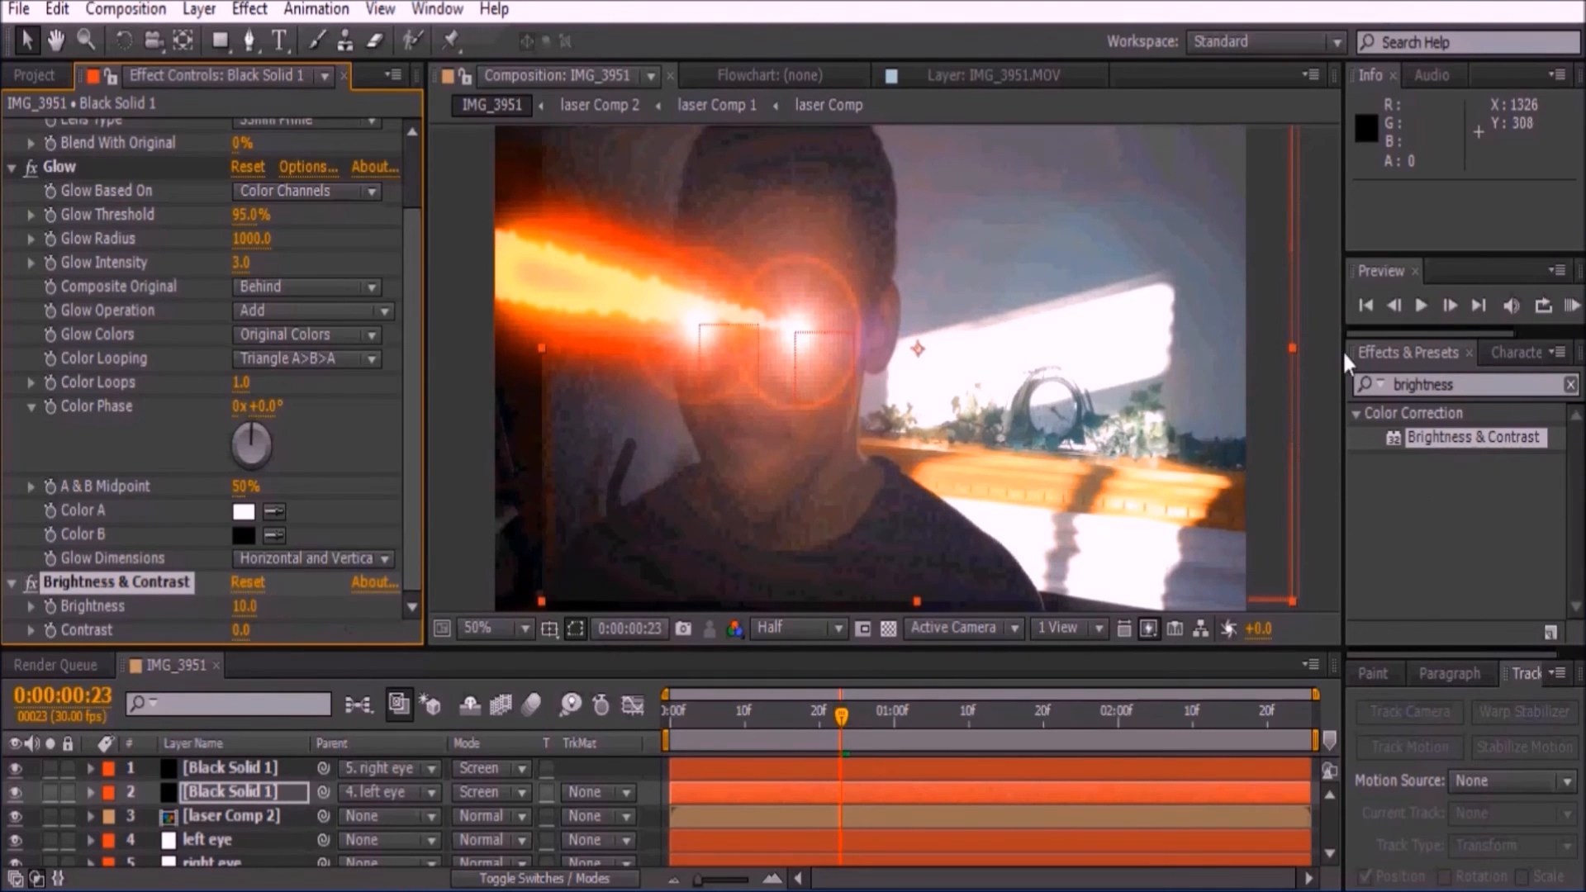
{"action": "type", "text": "hue"}
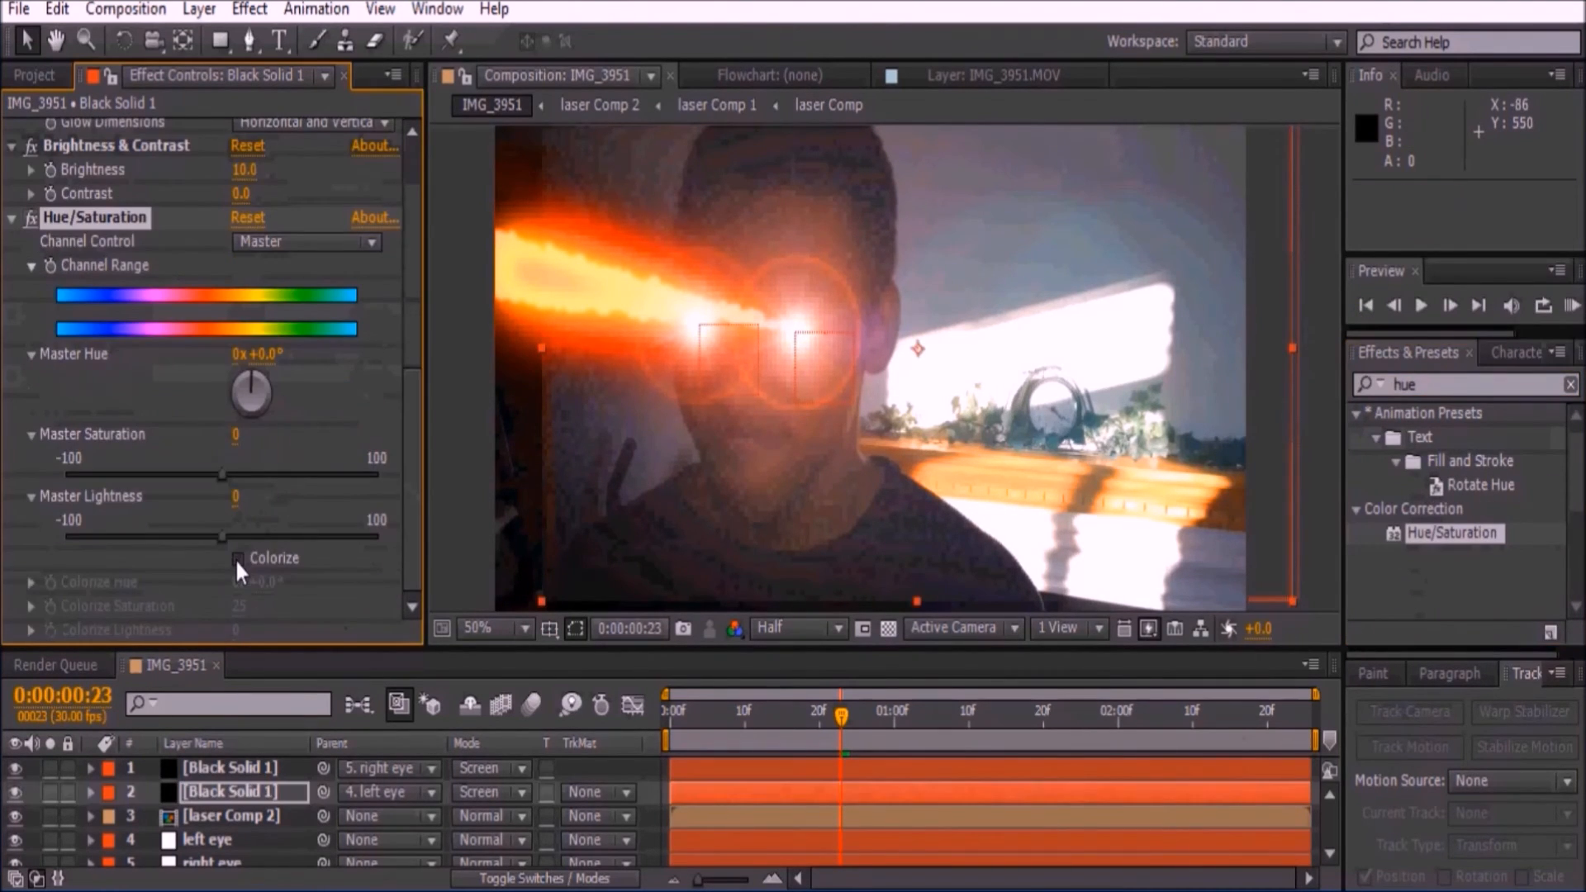
{"action": "left_click", "coordinate": [239, 558]}
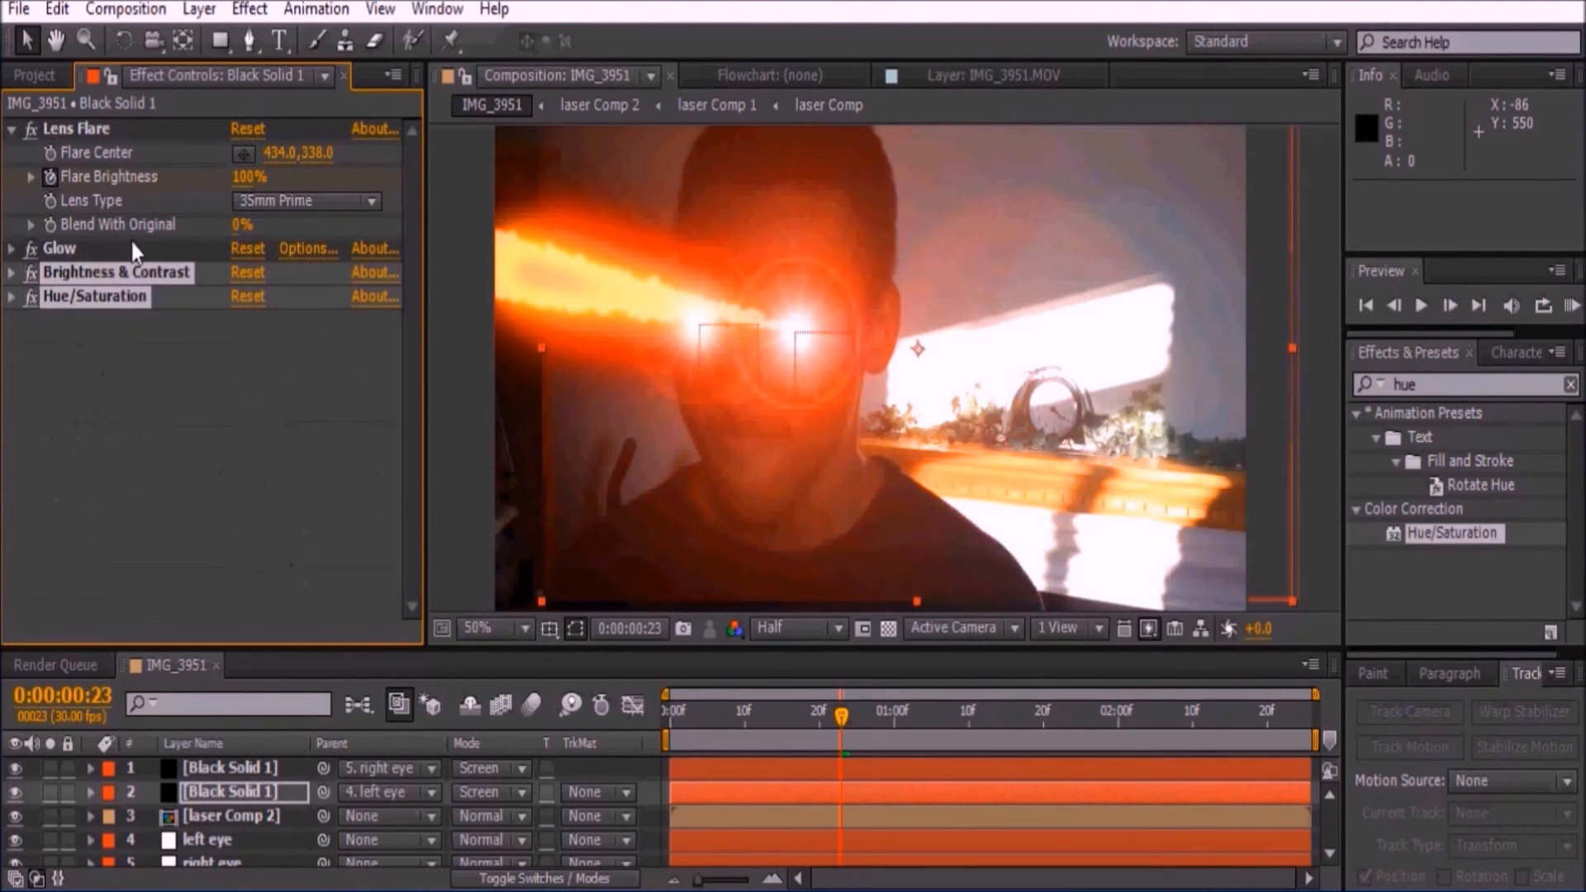
Copy the flare's effects to the other flare solid and scrub to review.
{"action": "key", "text": "ctrl+c"}
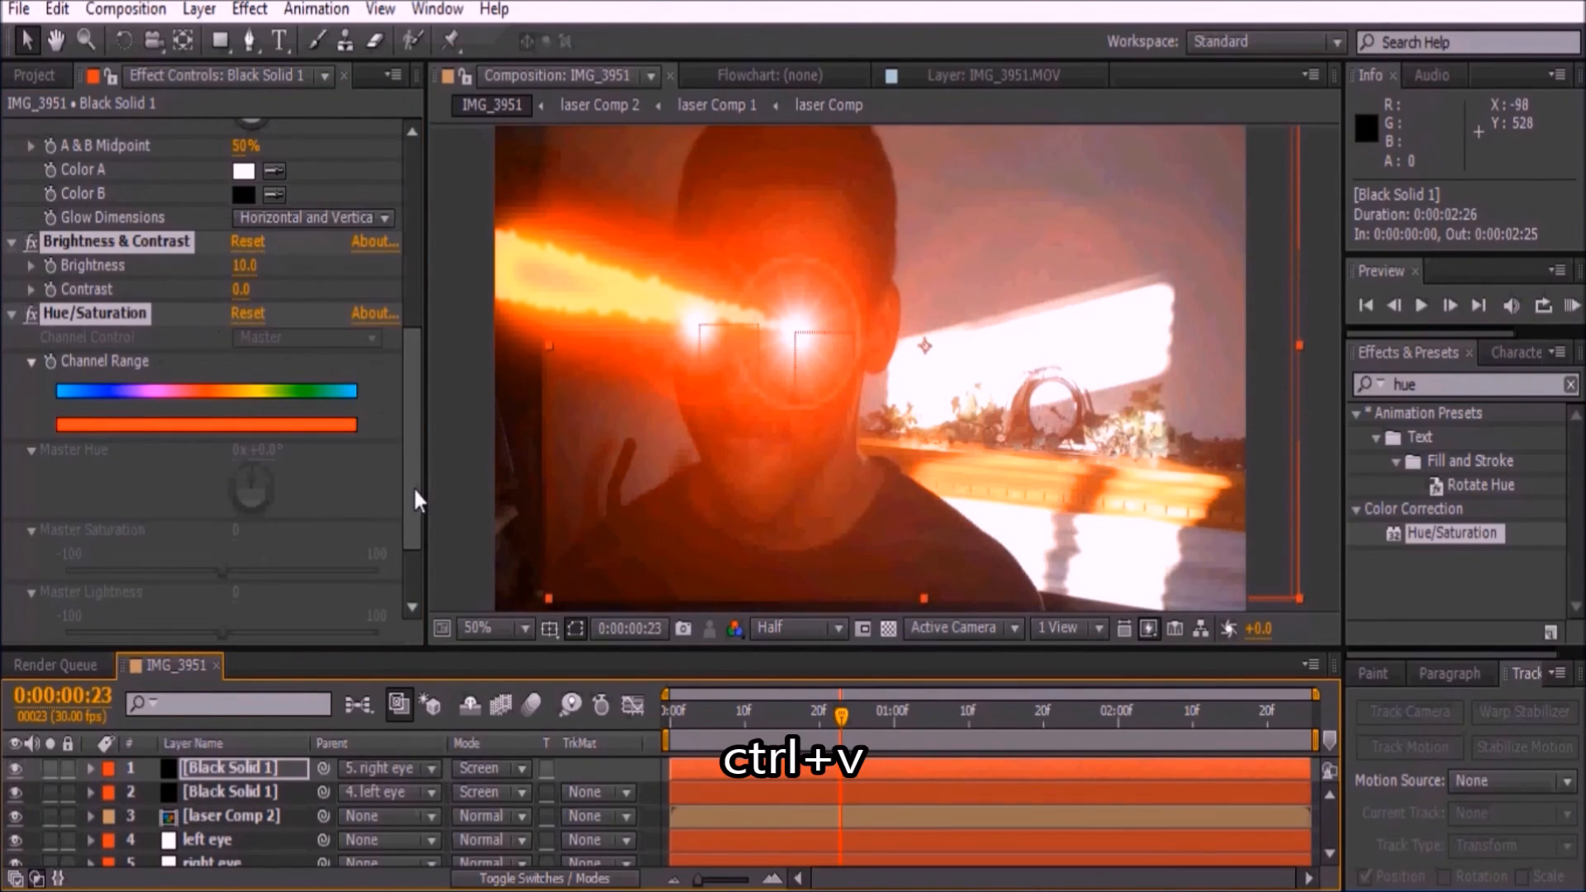
{"action": "key", "text": "ctrl+v"}
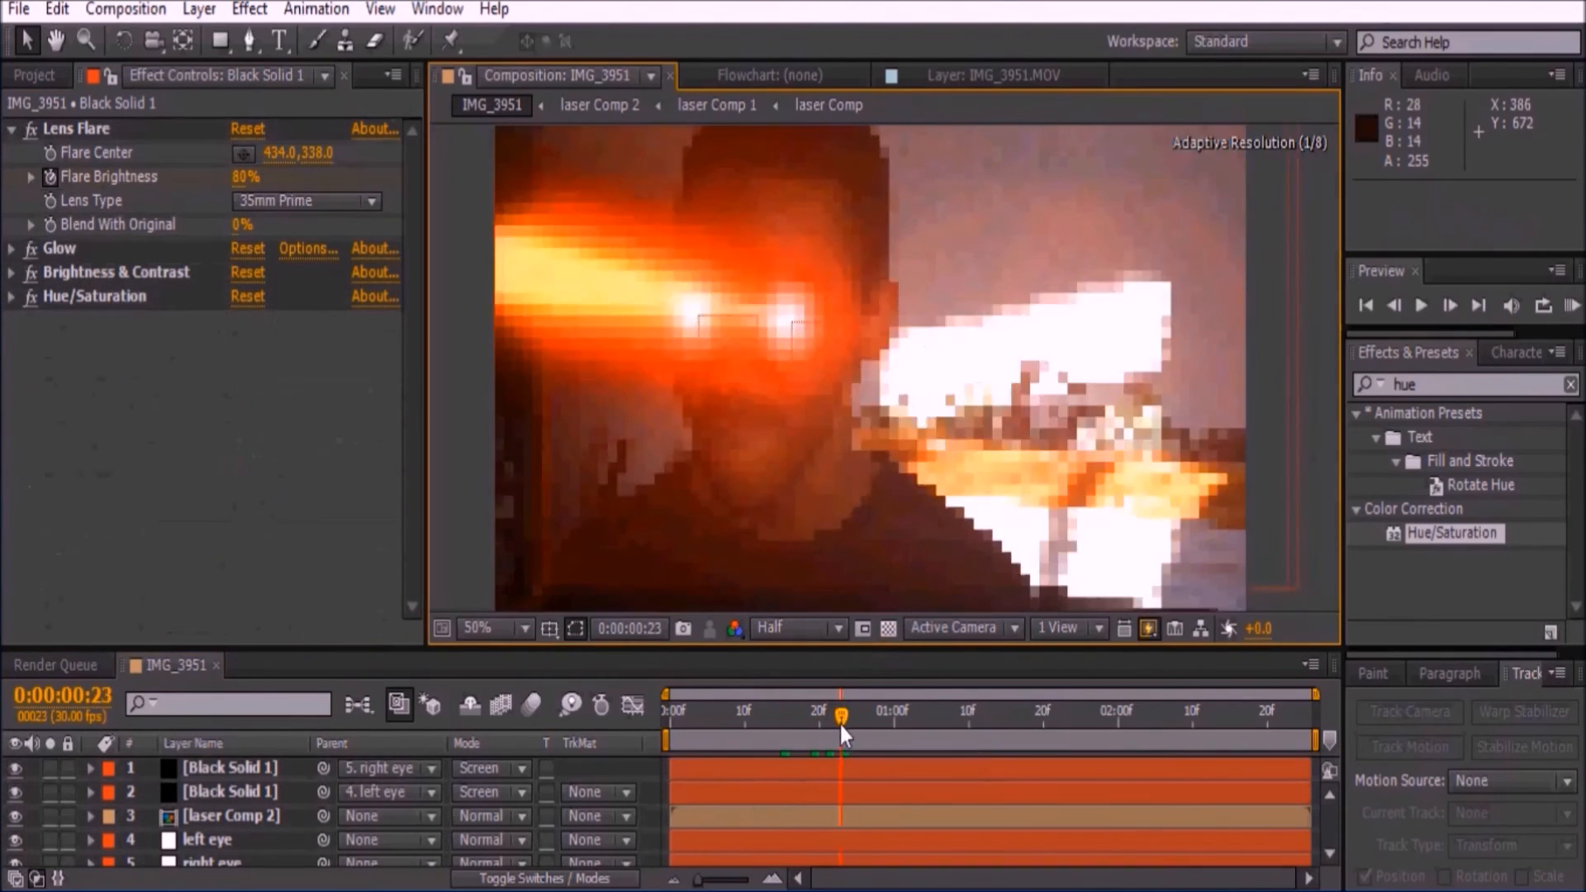
{"action": "left_click_drag", "start_coordinate": [842, 712], "coordinate": [766, 713]}
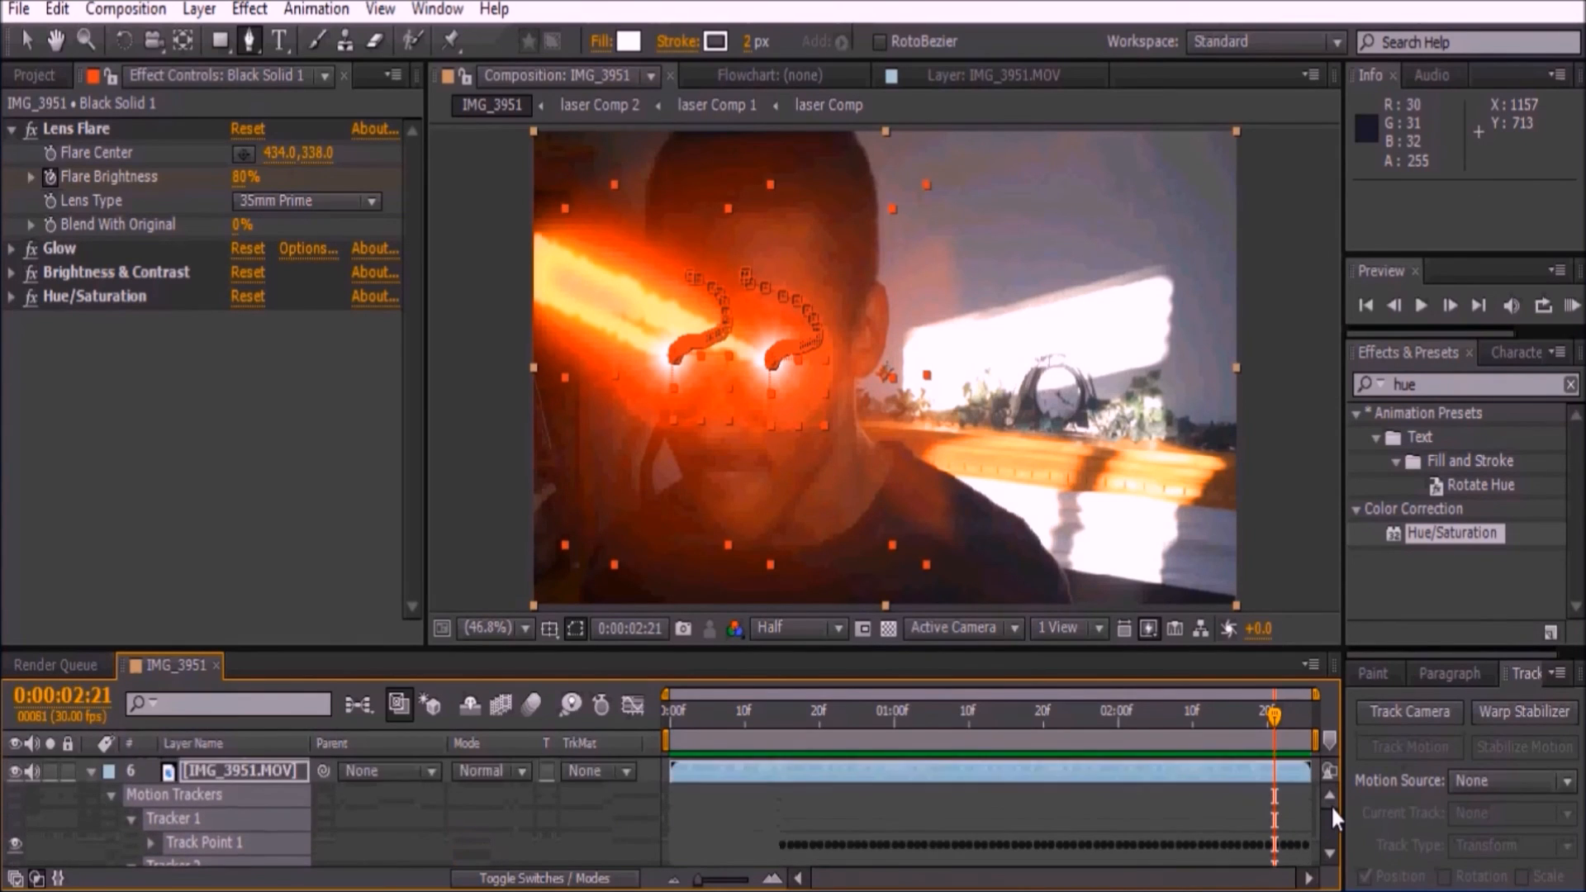
Pre-compose all selected layers into a new composition named 'laser comp'.
{"action": "left_click", "coordinate": [199, 9]}
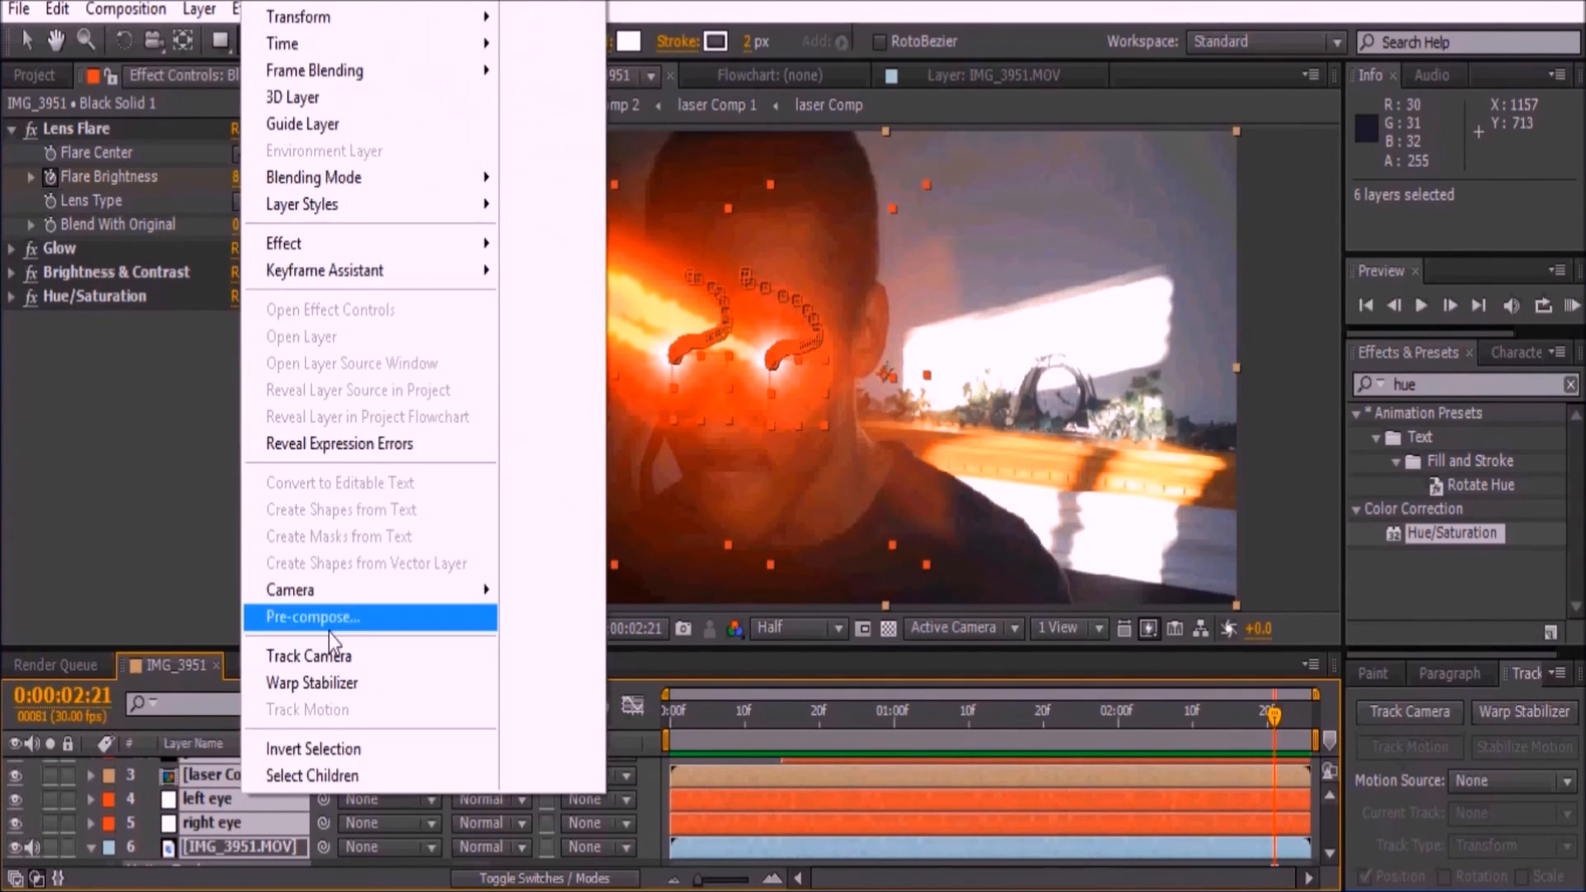
{"action": "left_click", "coordinate": [312, 616]}
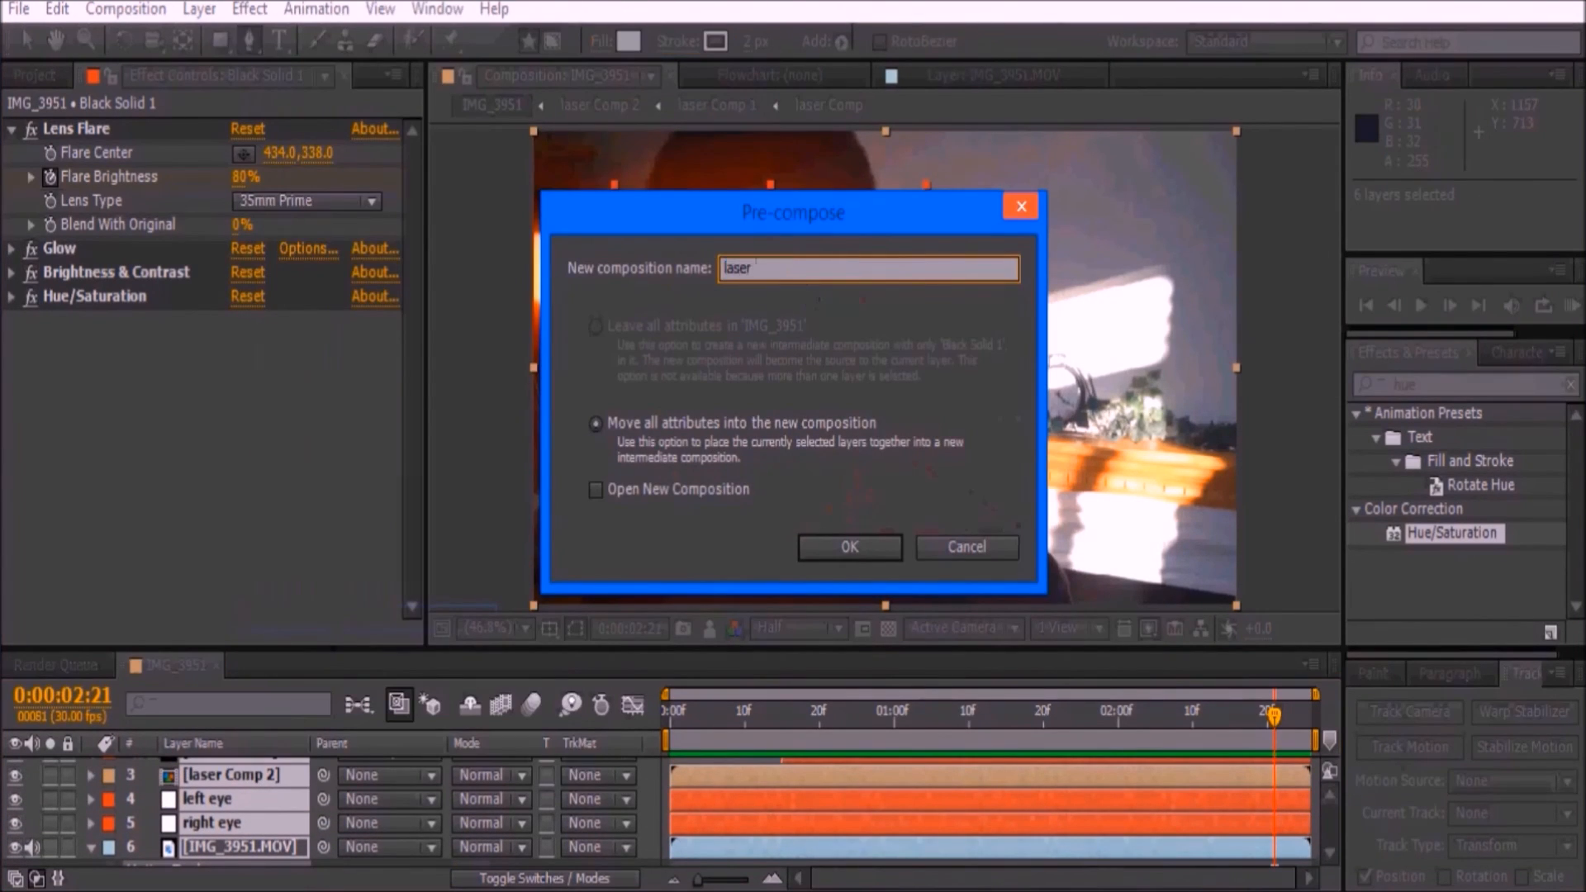
{"action": "left_click", "coordinate": [848, 546]}
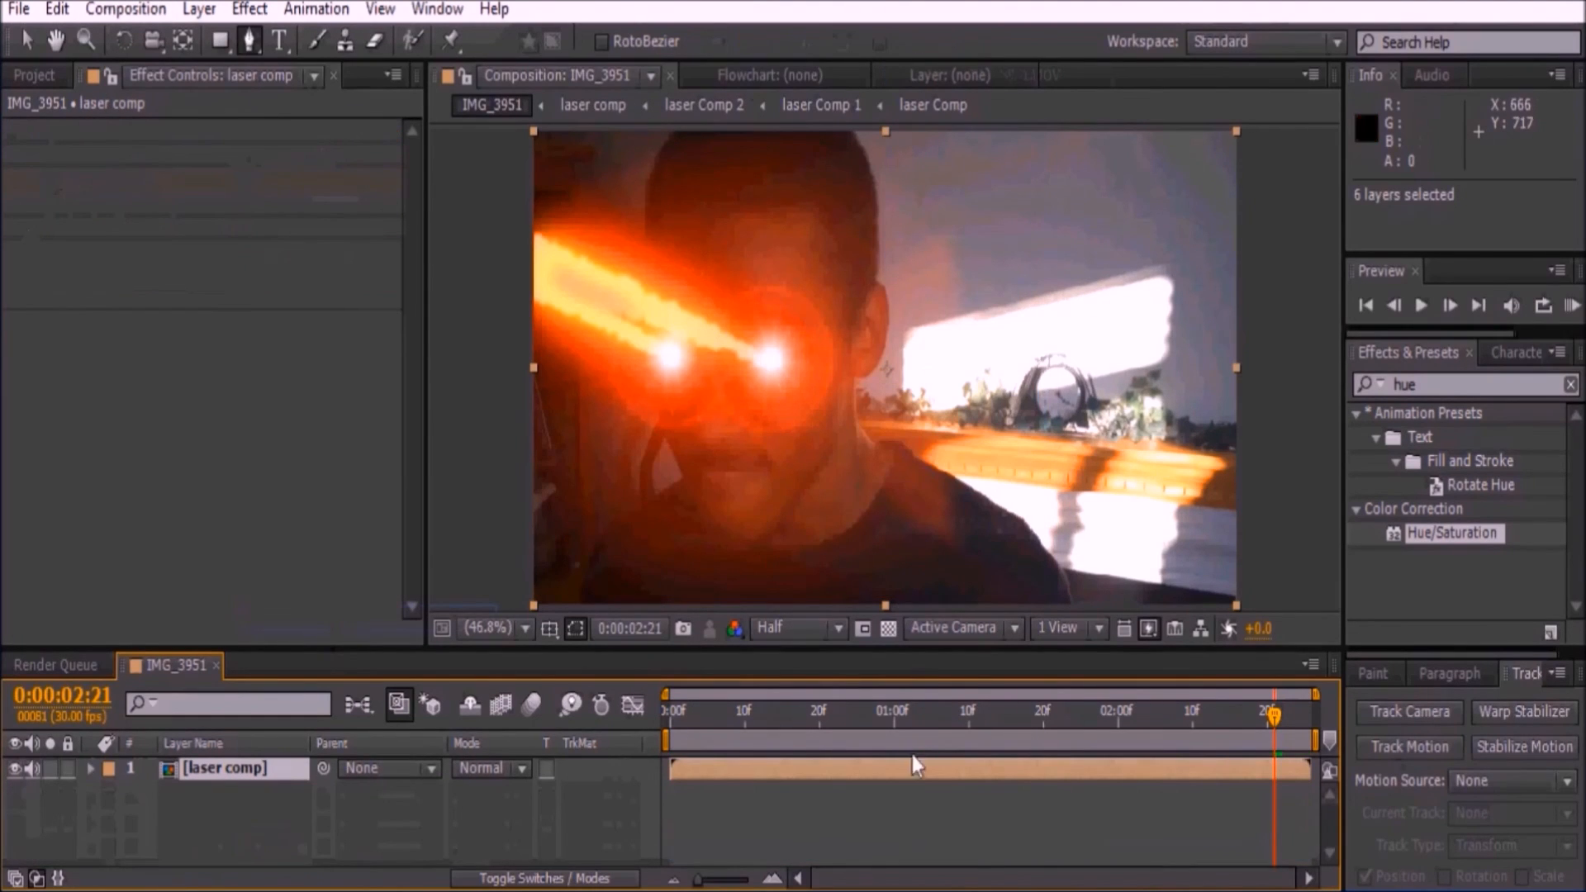